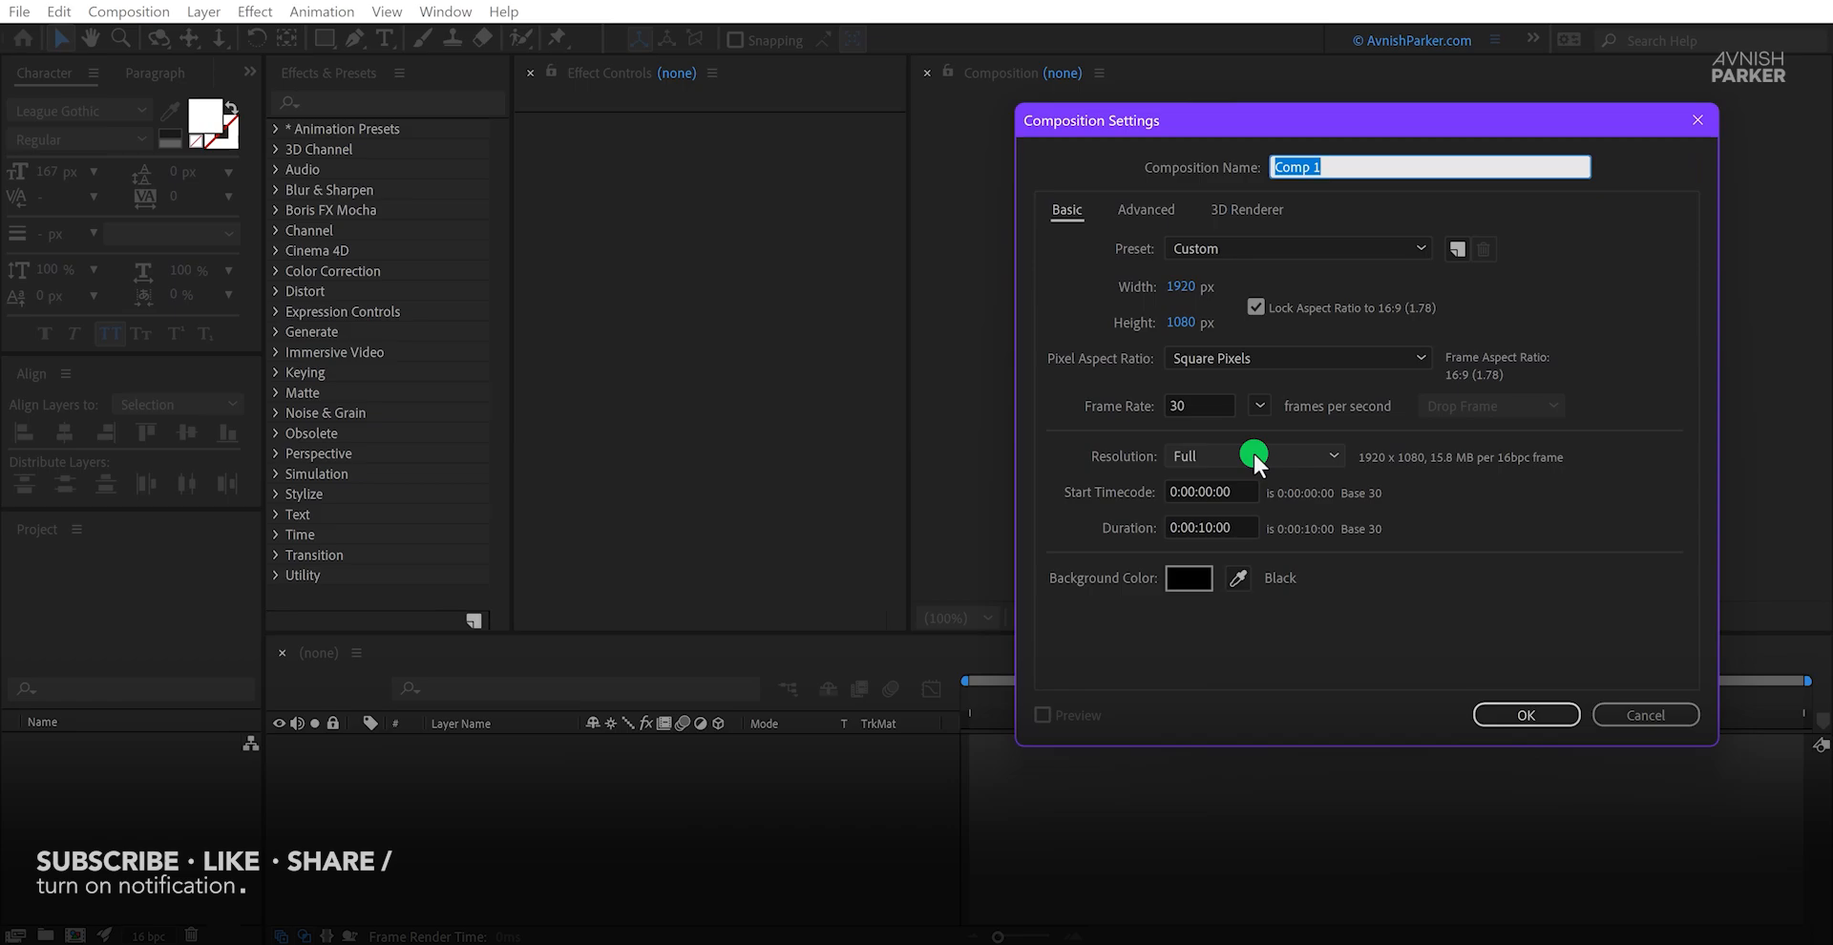
Step: Name the new composition 'Modern Text Animation' at 1920×1080, 30 fps, 10 seconds
text(Modern Text An)
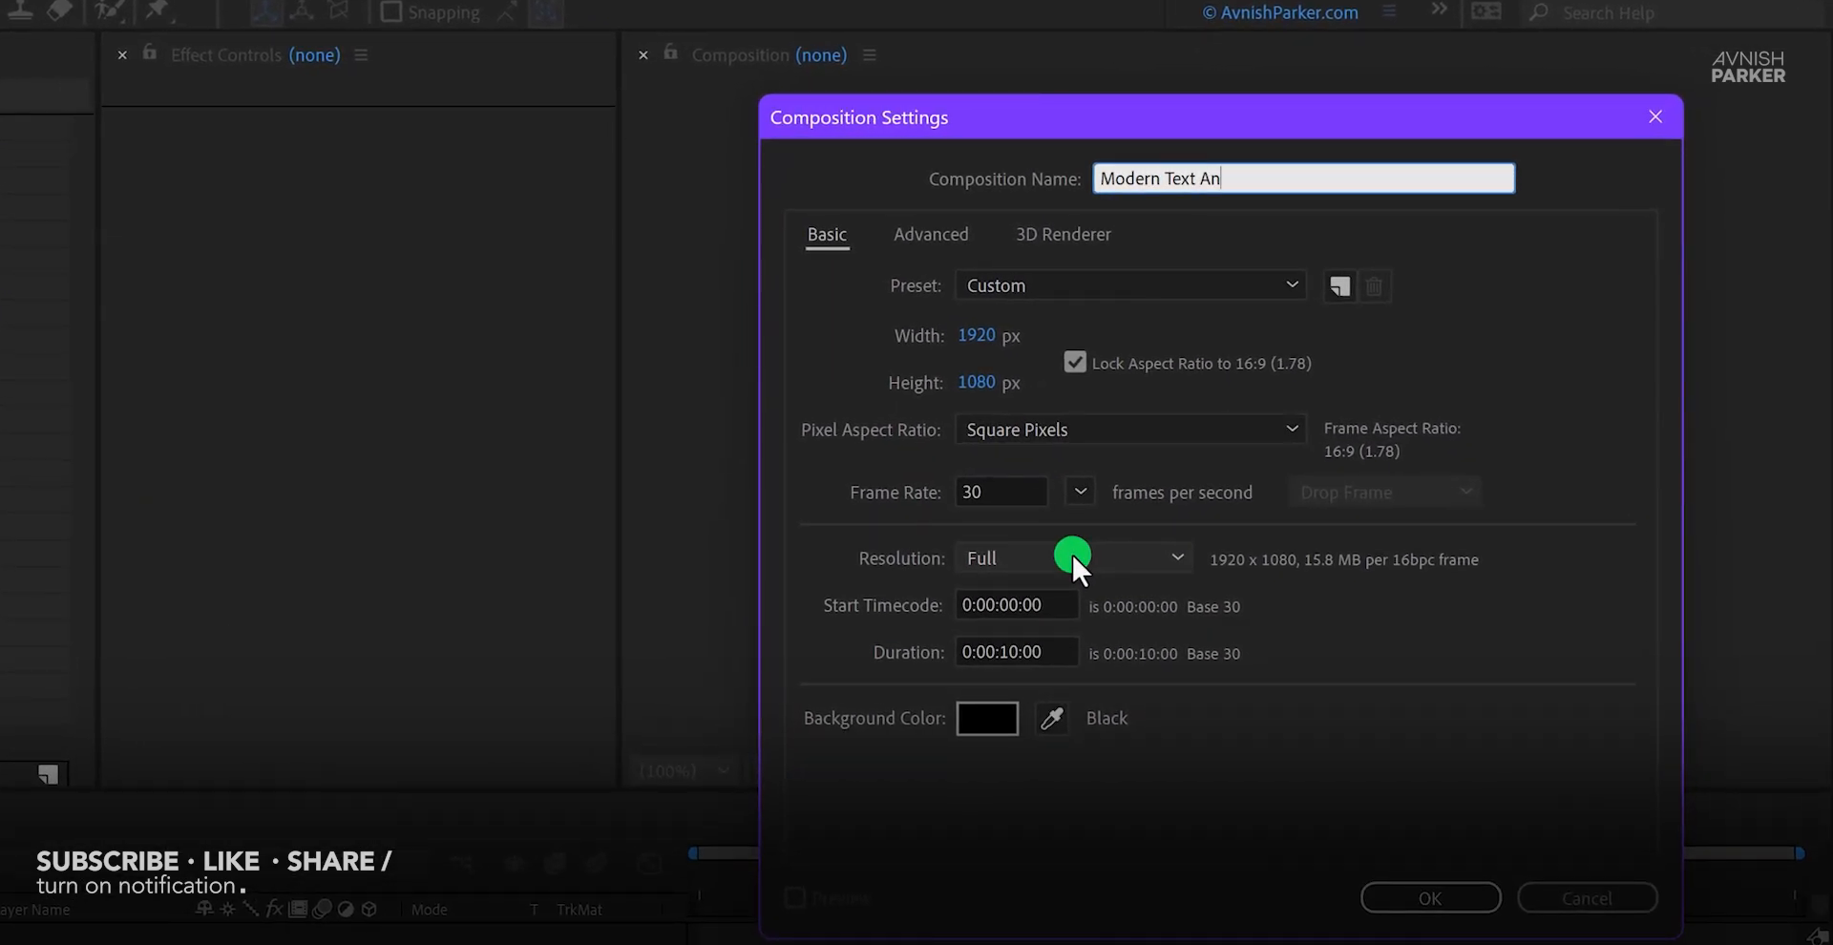
text(imation)
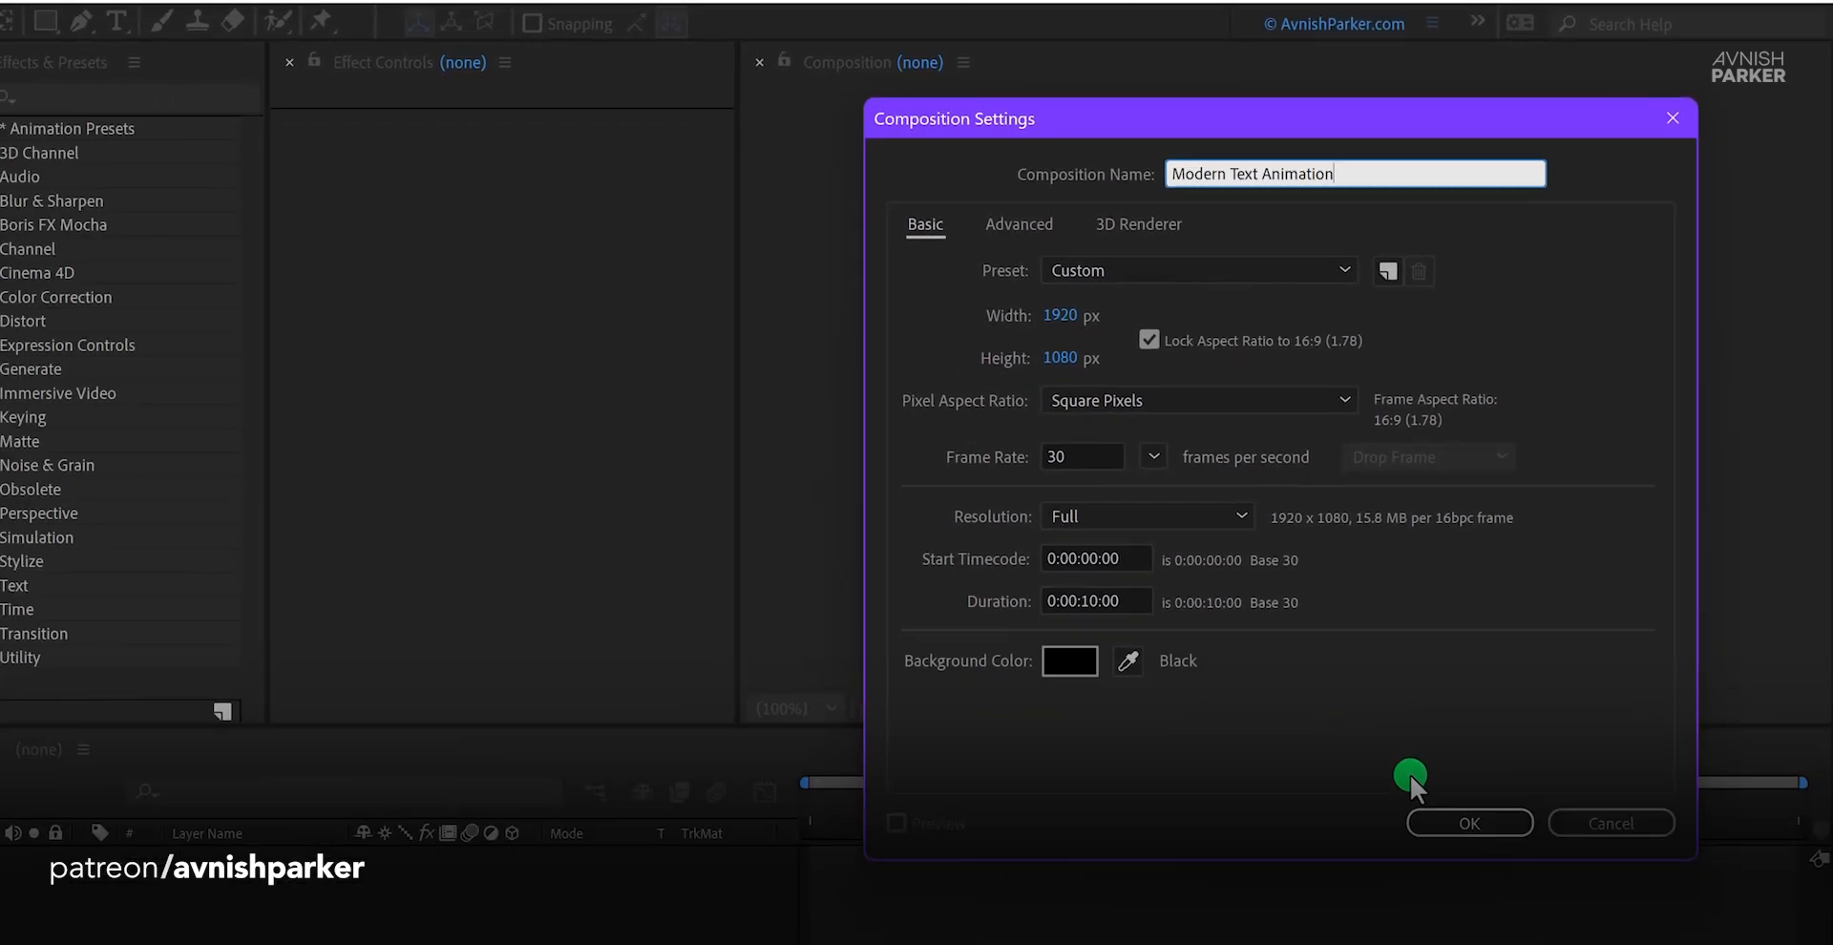
click(1469, 822)
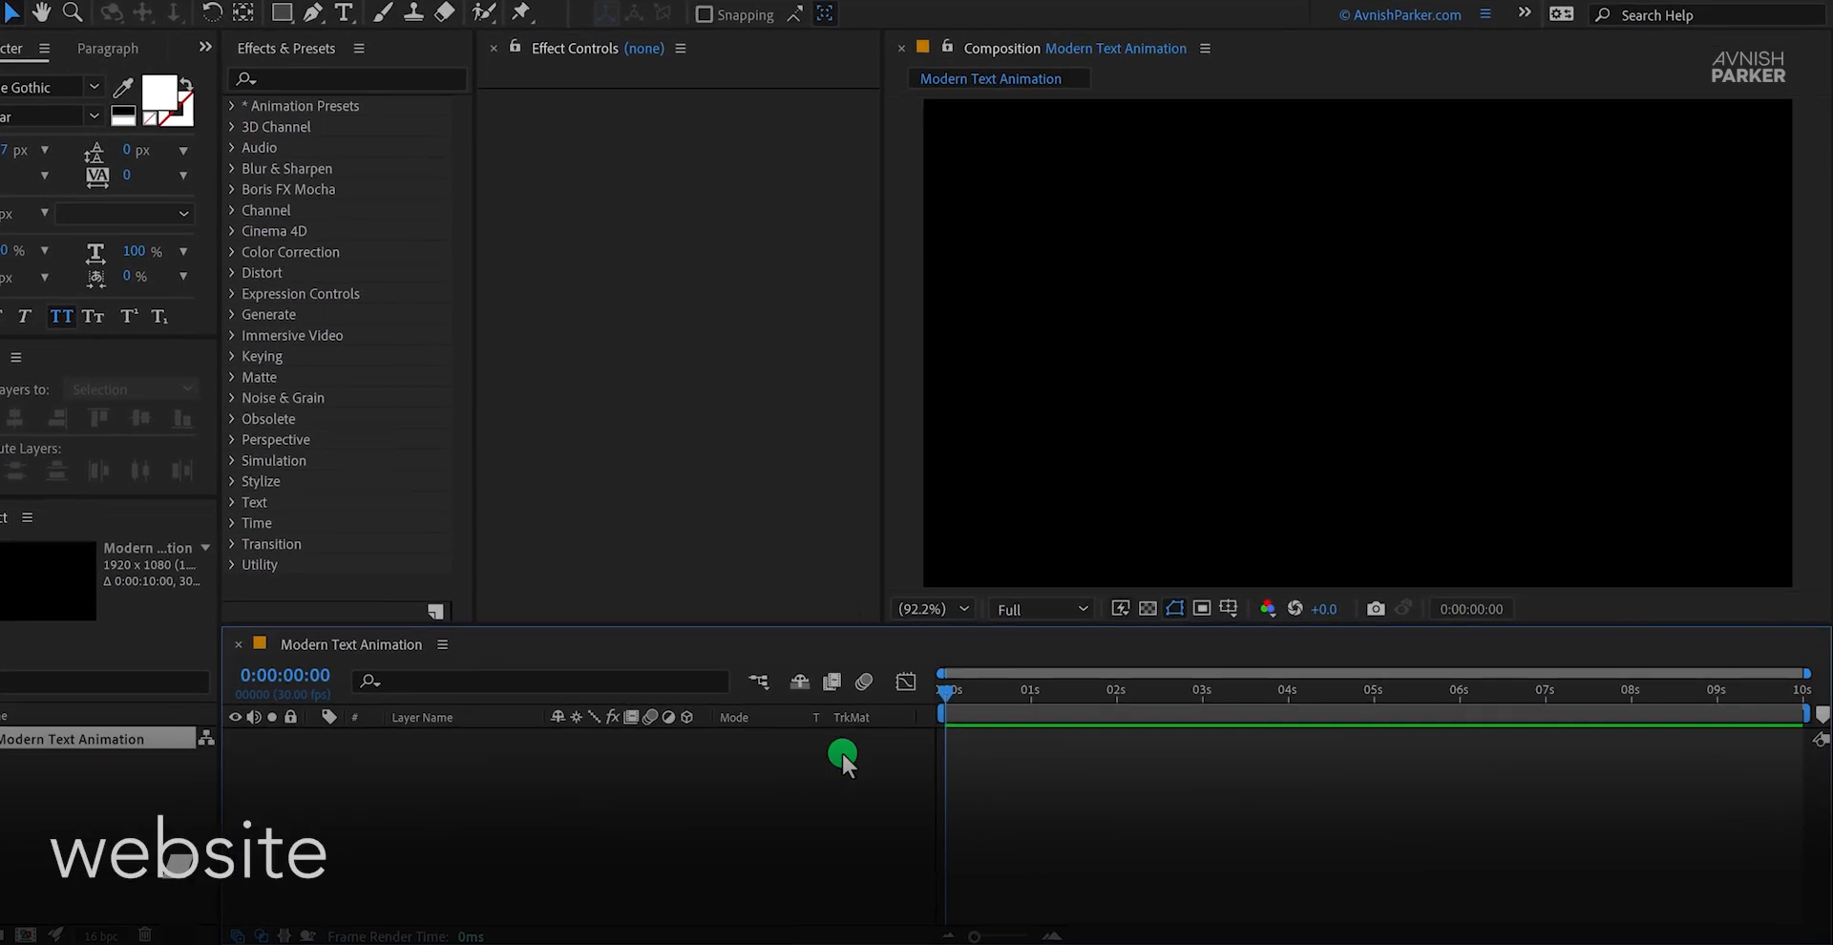
Step: Add a full-frame solid named BG with near-black colour 0F0F0F
right_click(842, 754)
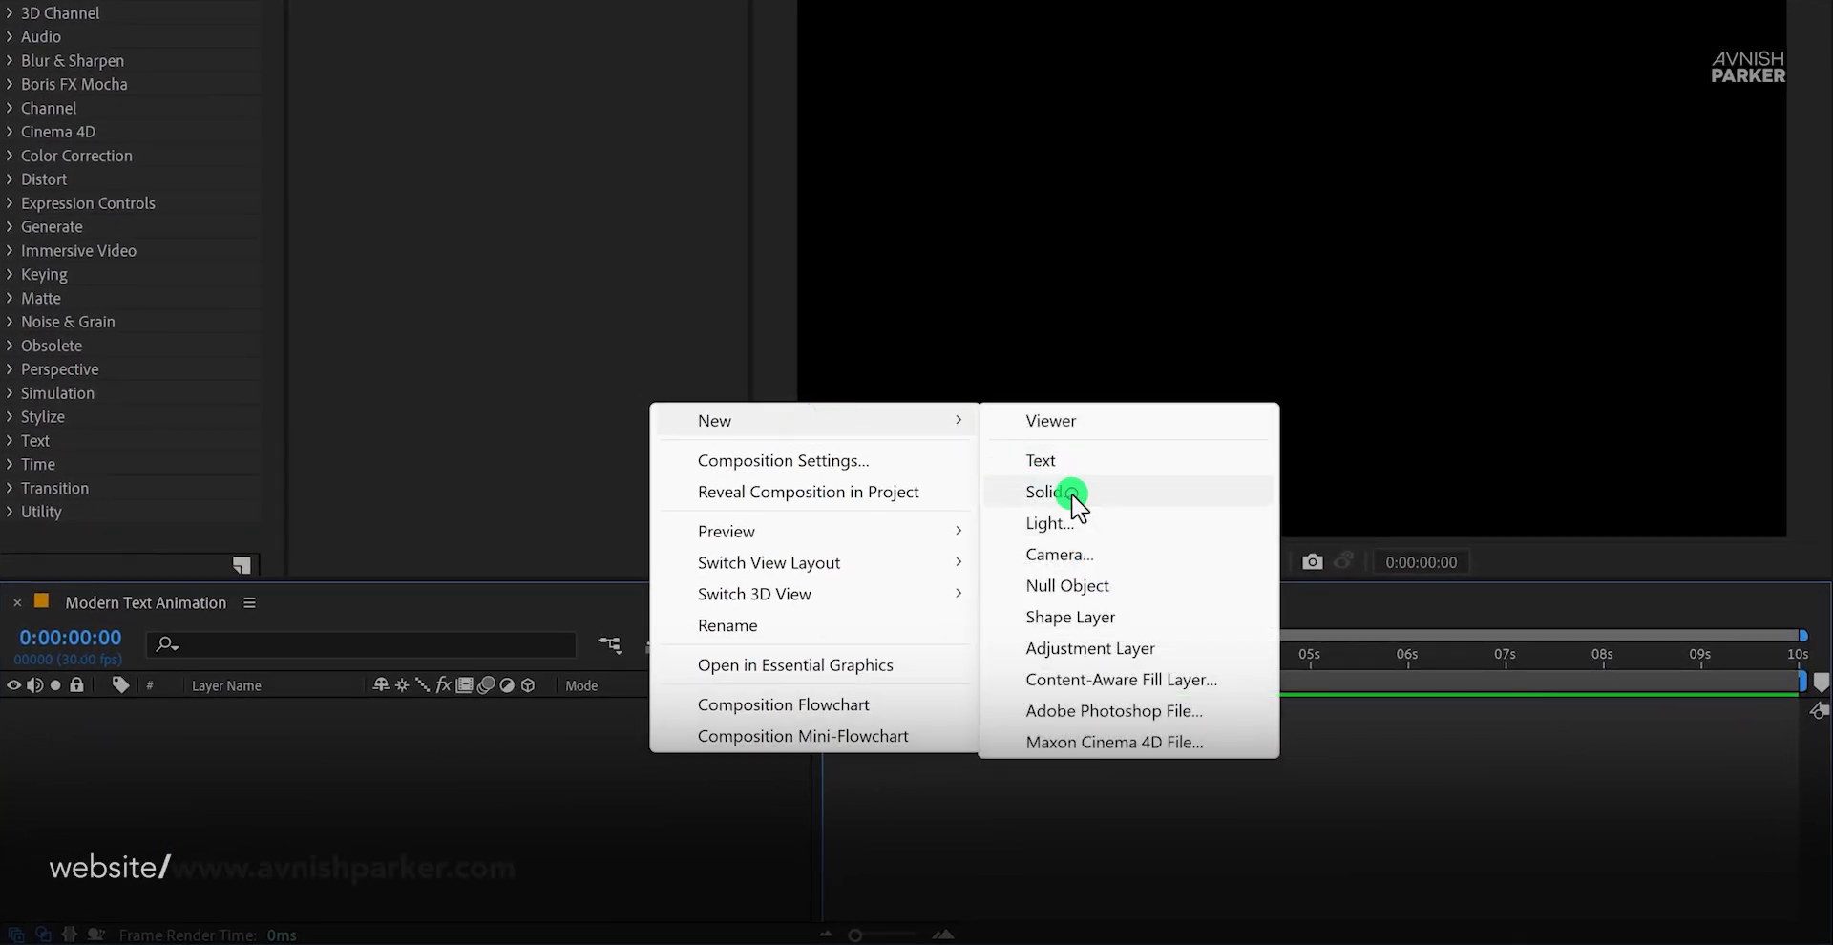
click(1047, 490)
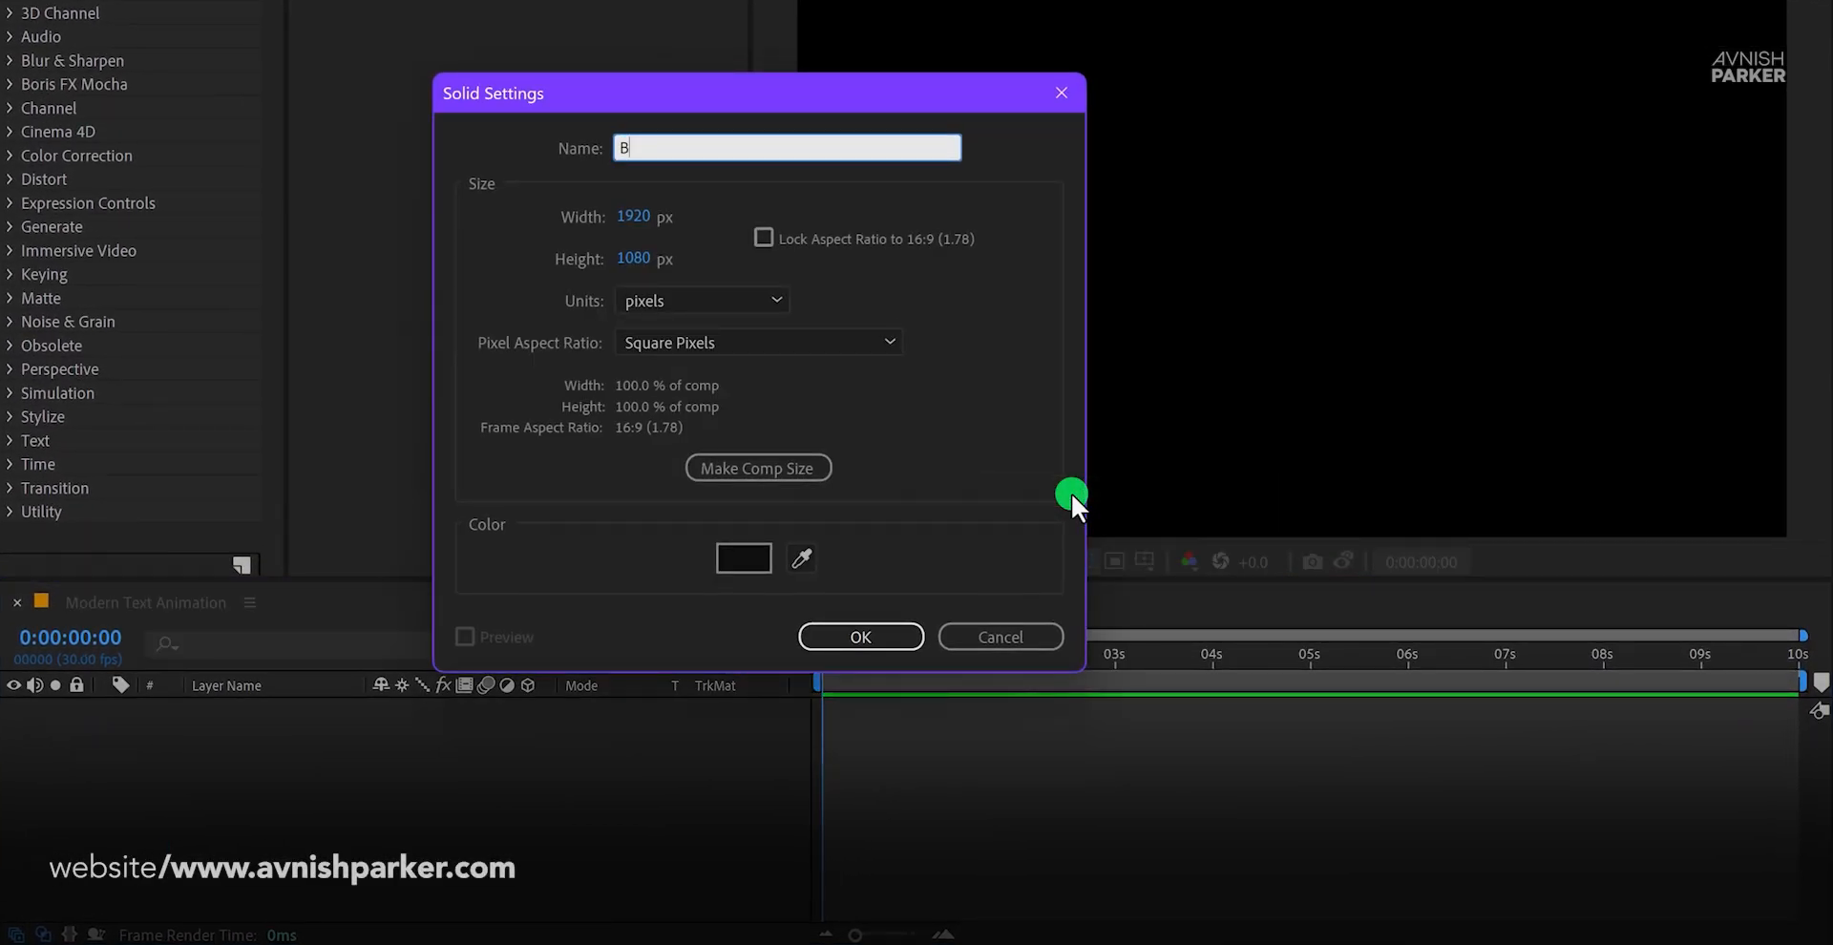
text(G)
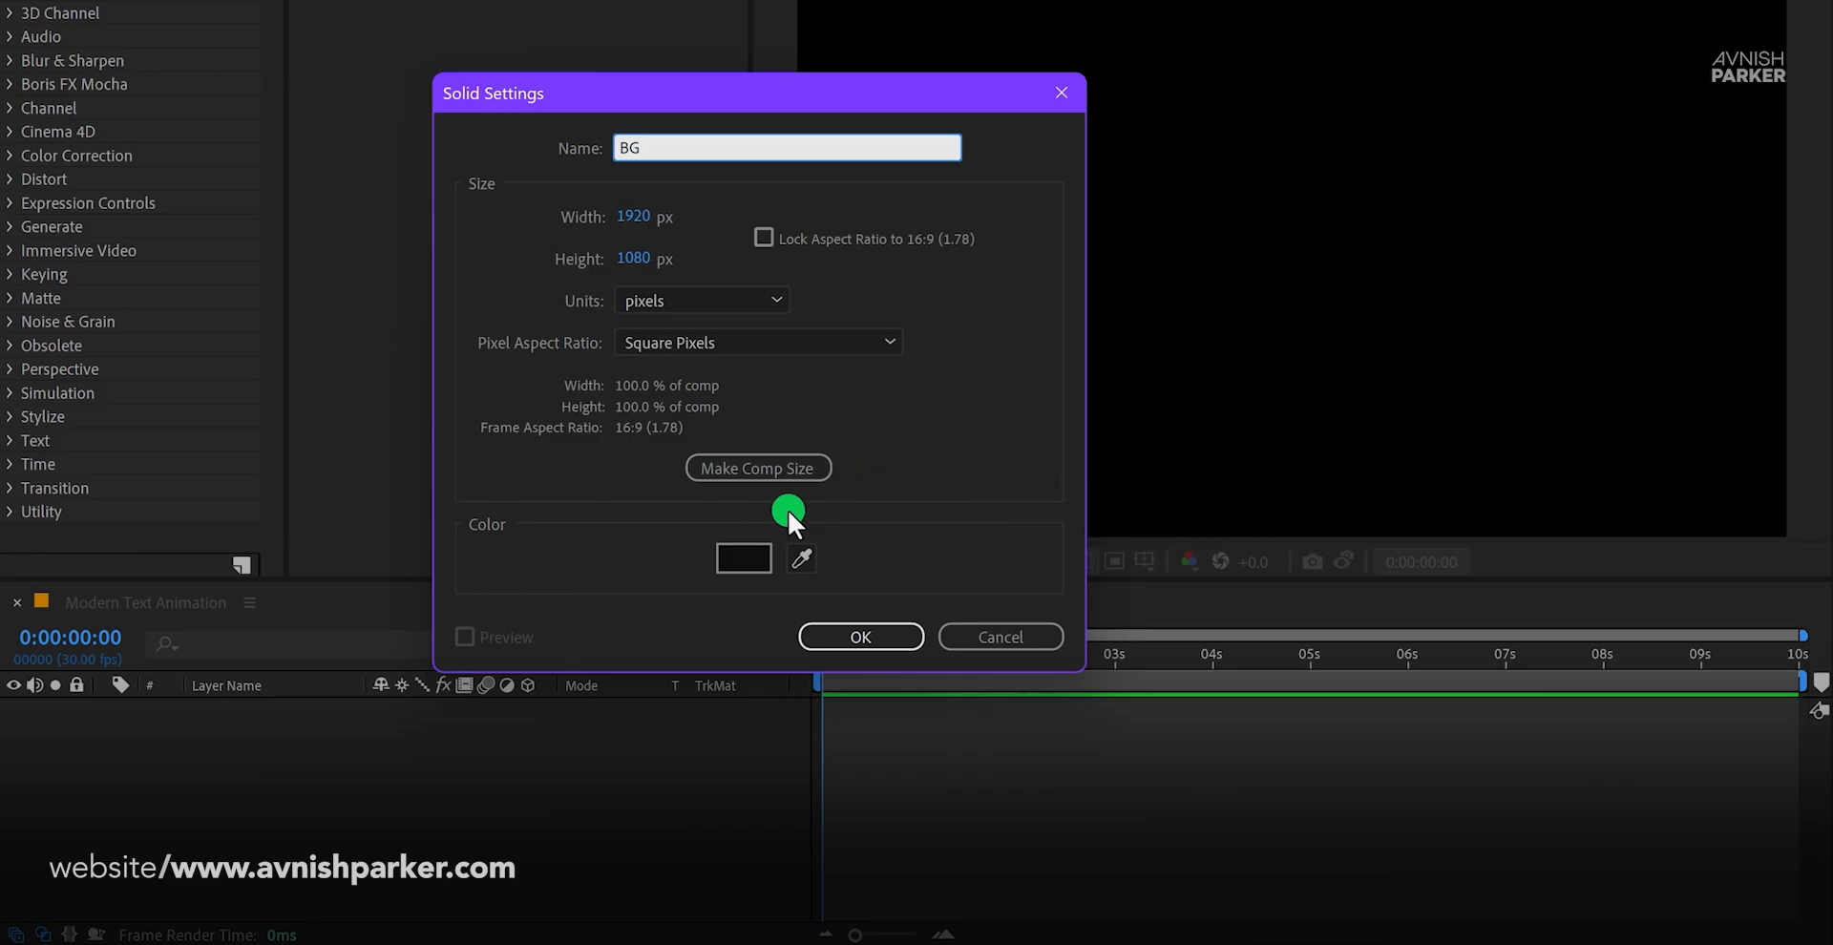
click(744, 557)
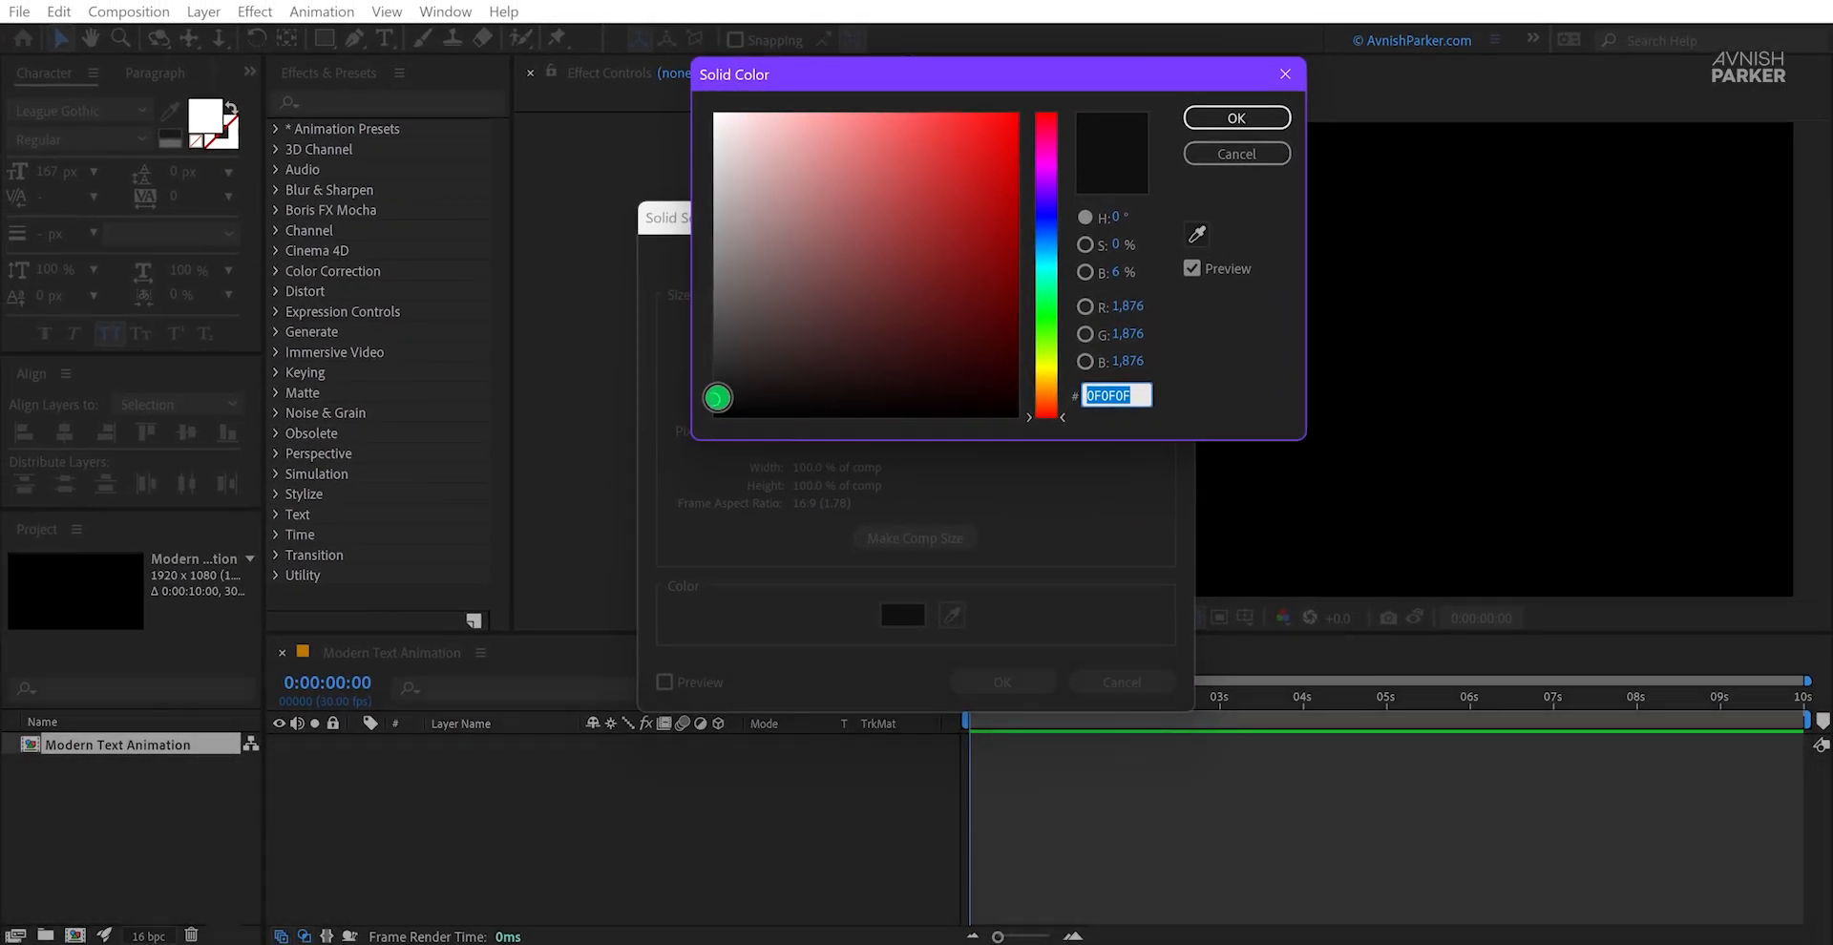
click(1235, 117)
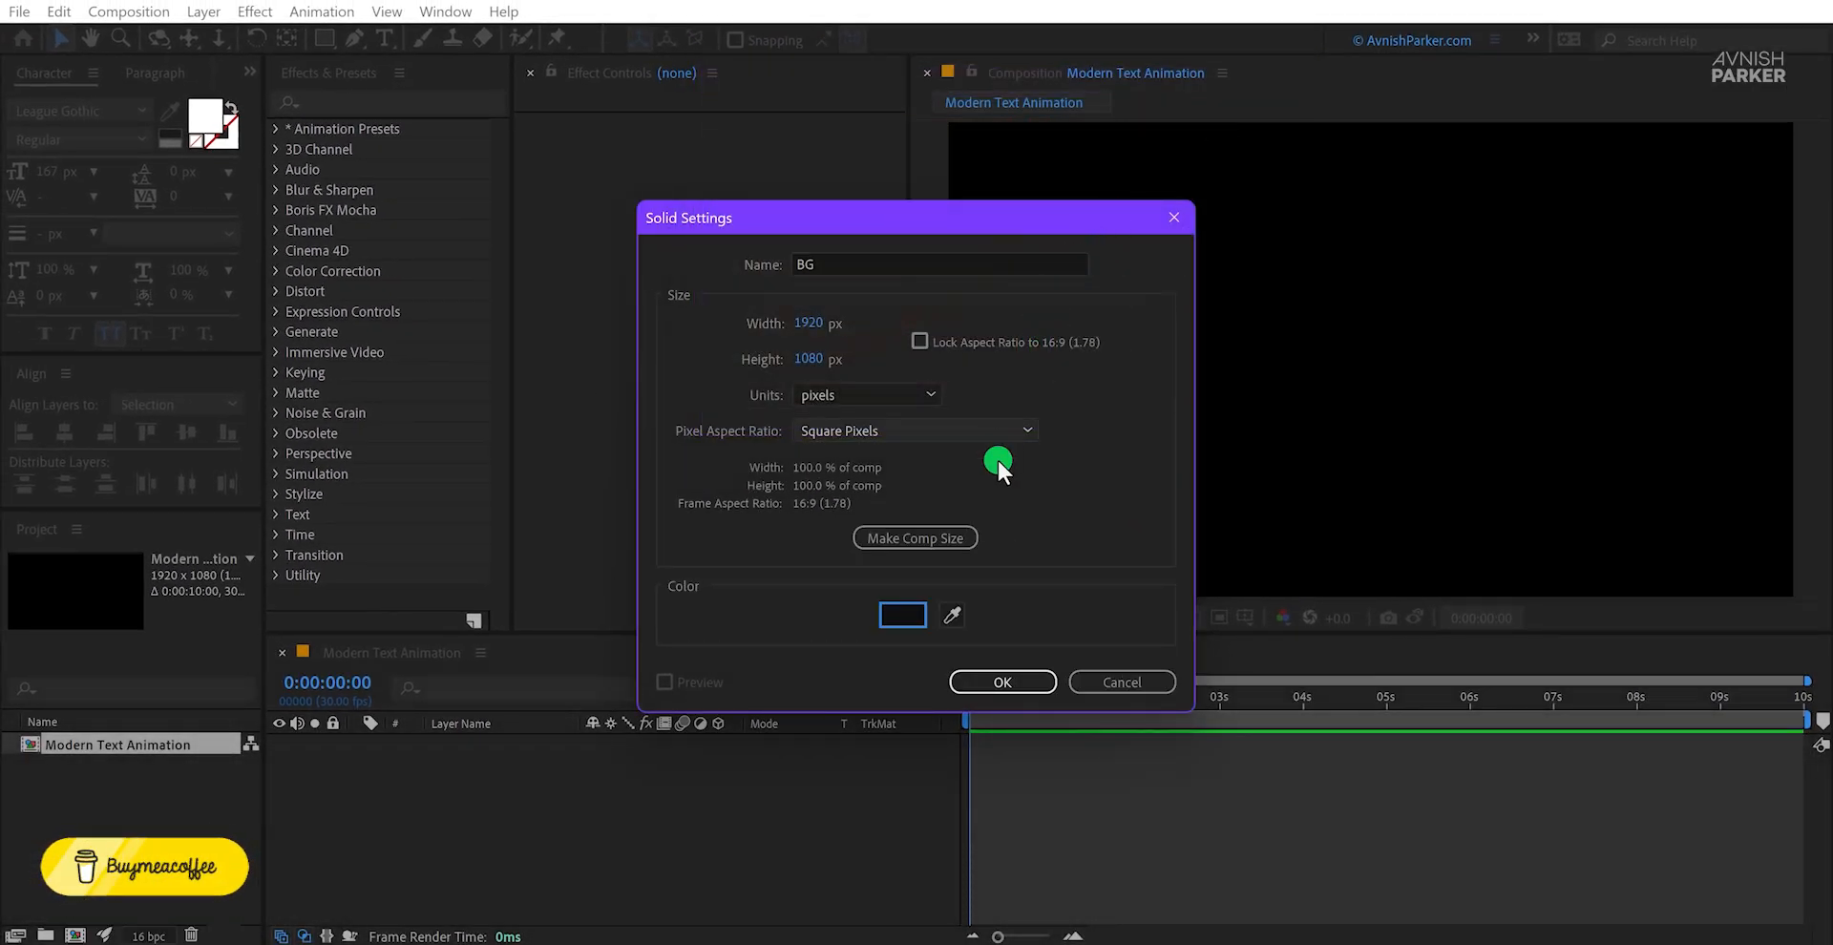
click(1000, 682)
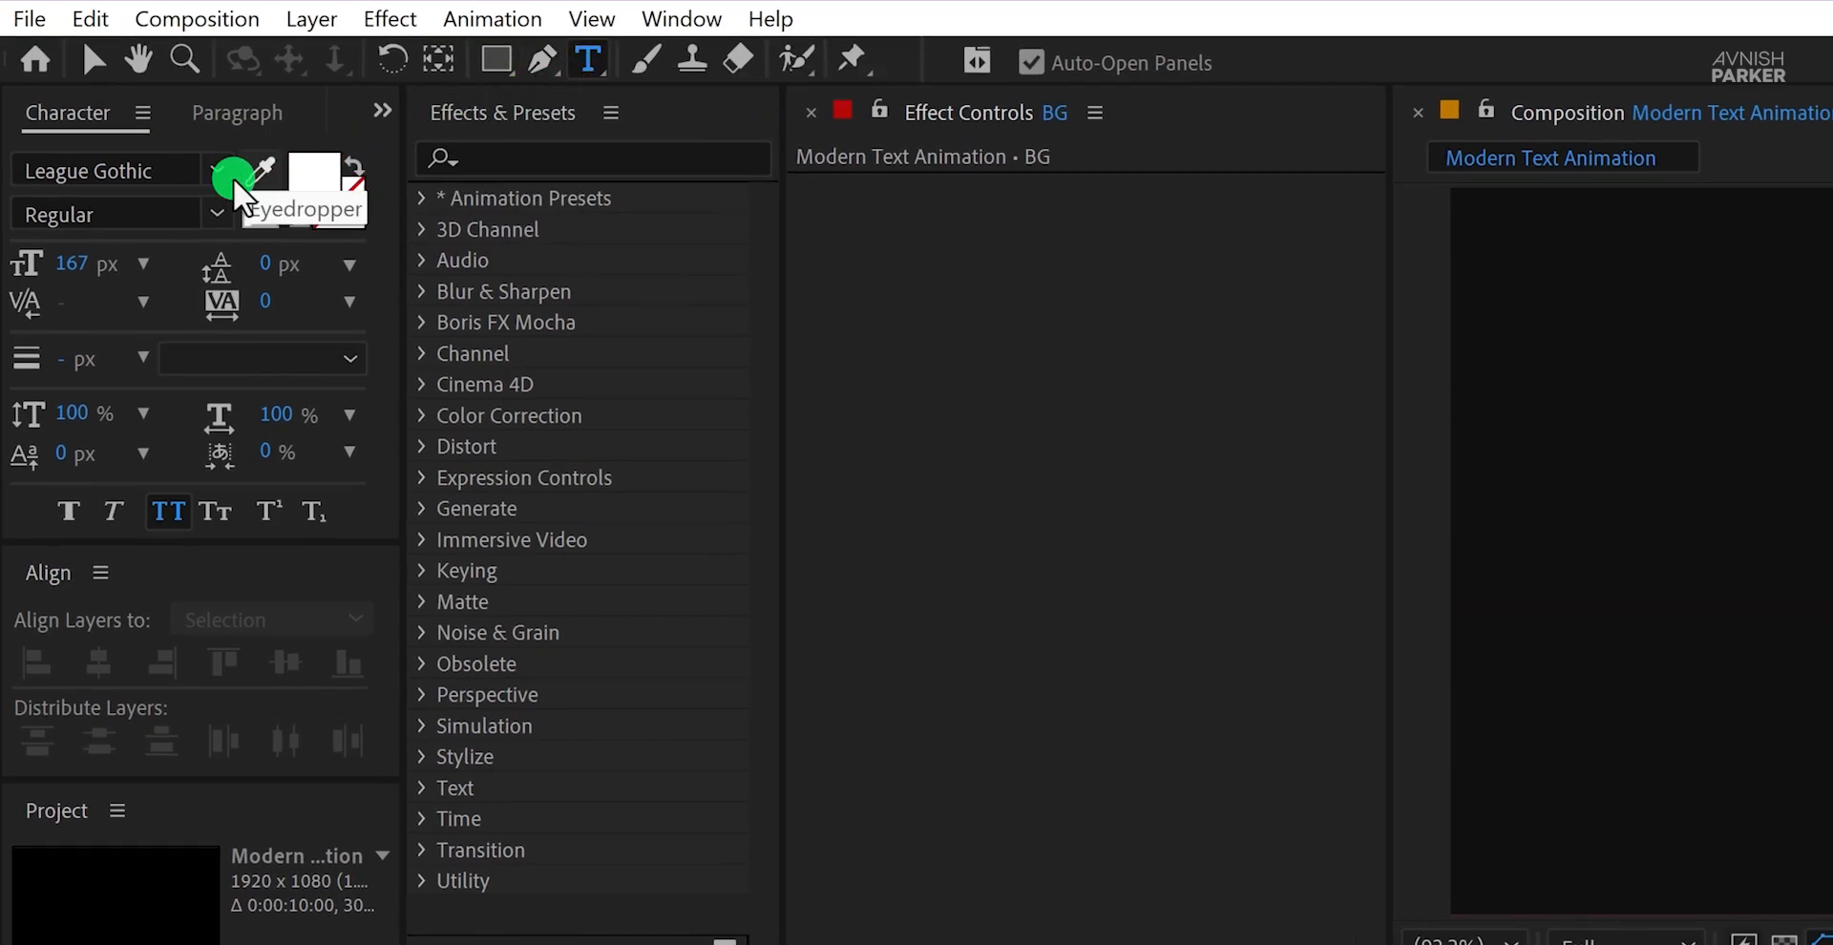
mouse_move(123, 171)
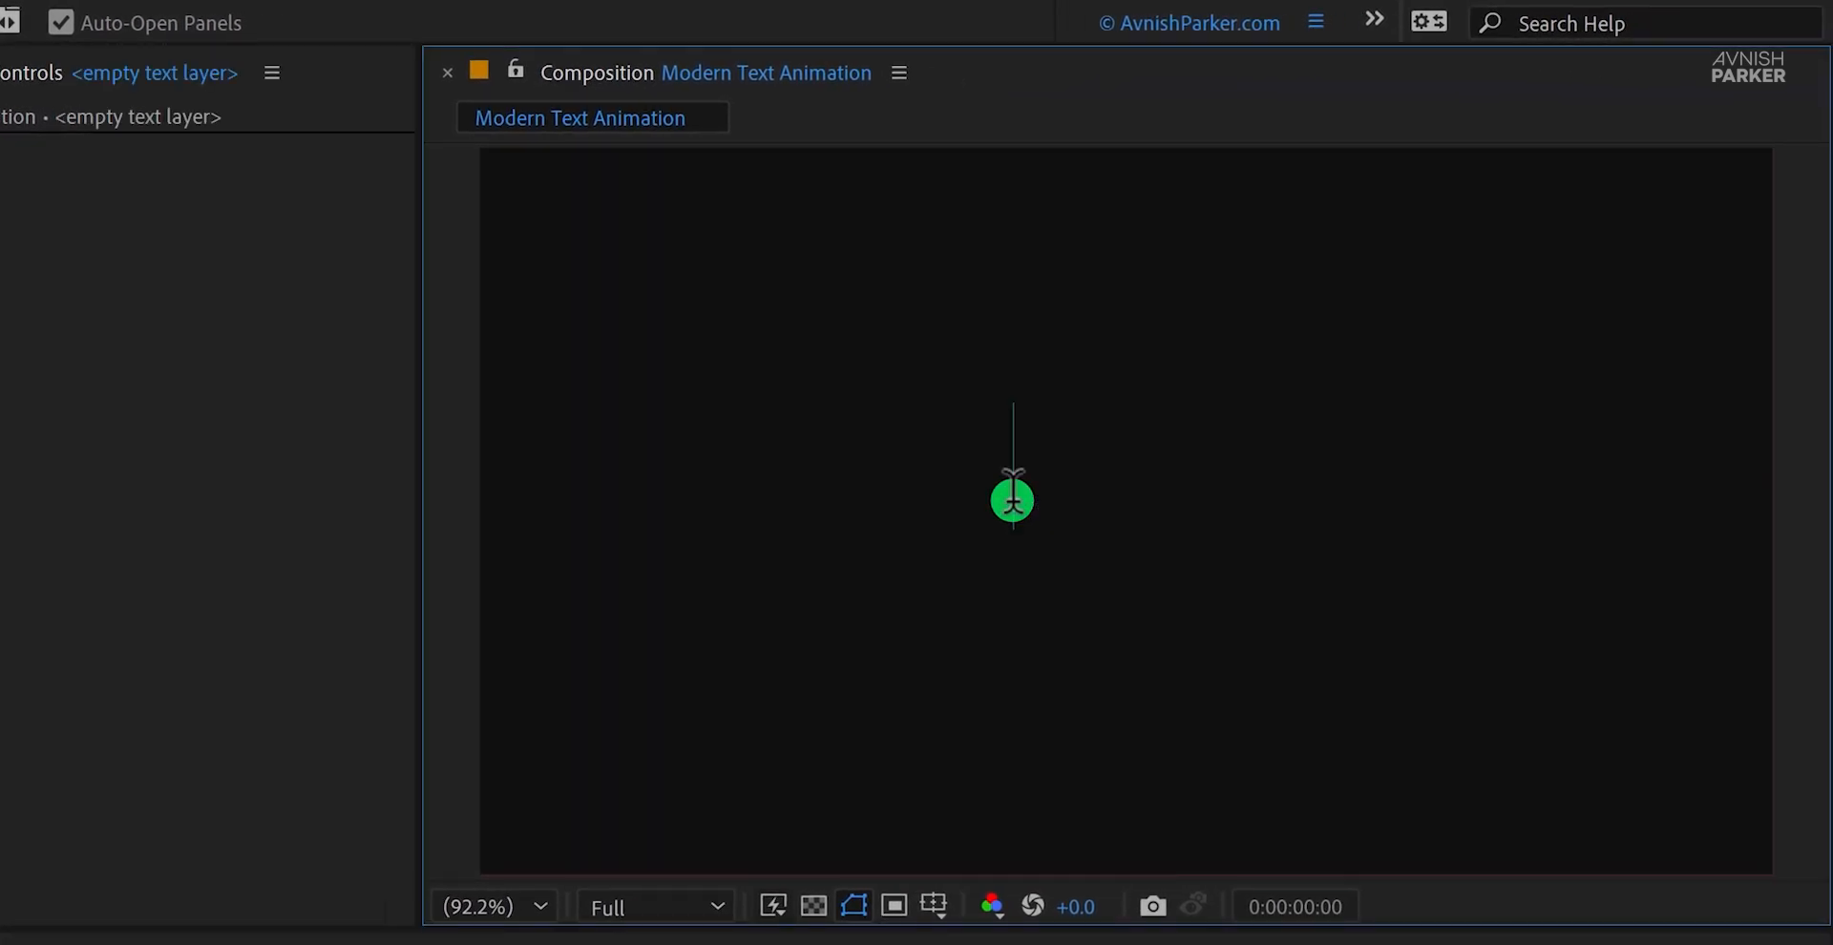
Step: Type 'make' as a new white text layer above BG and commit it
text(make)
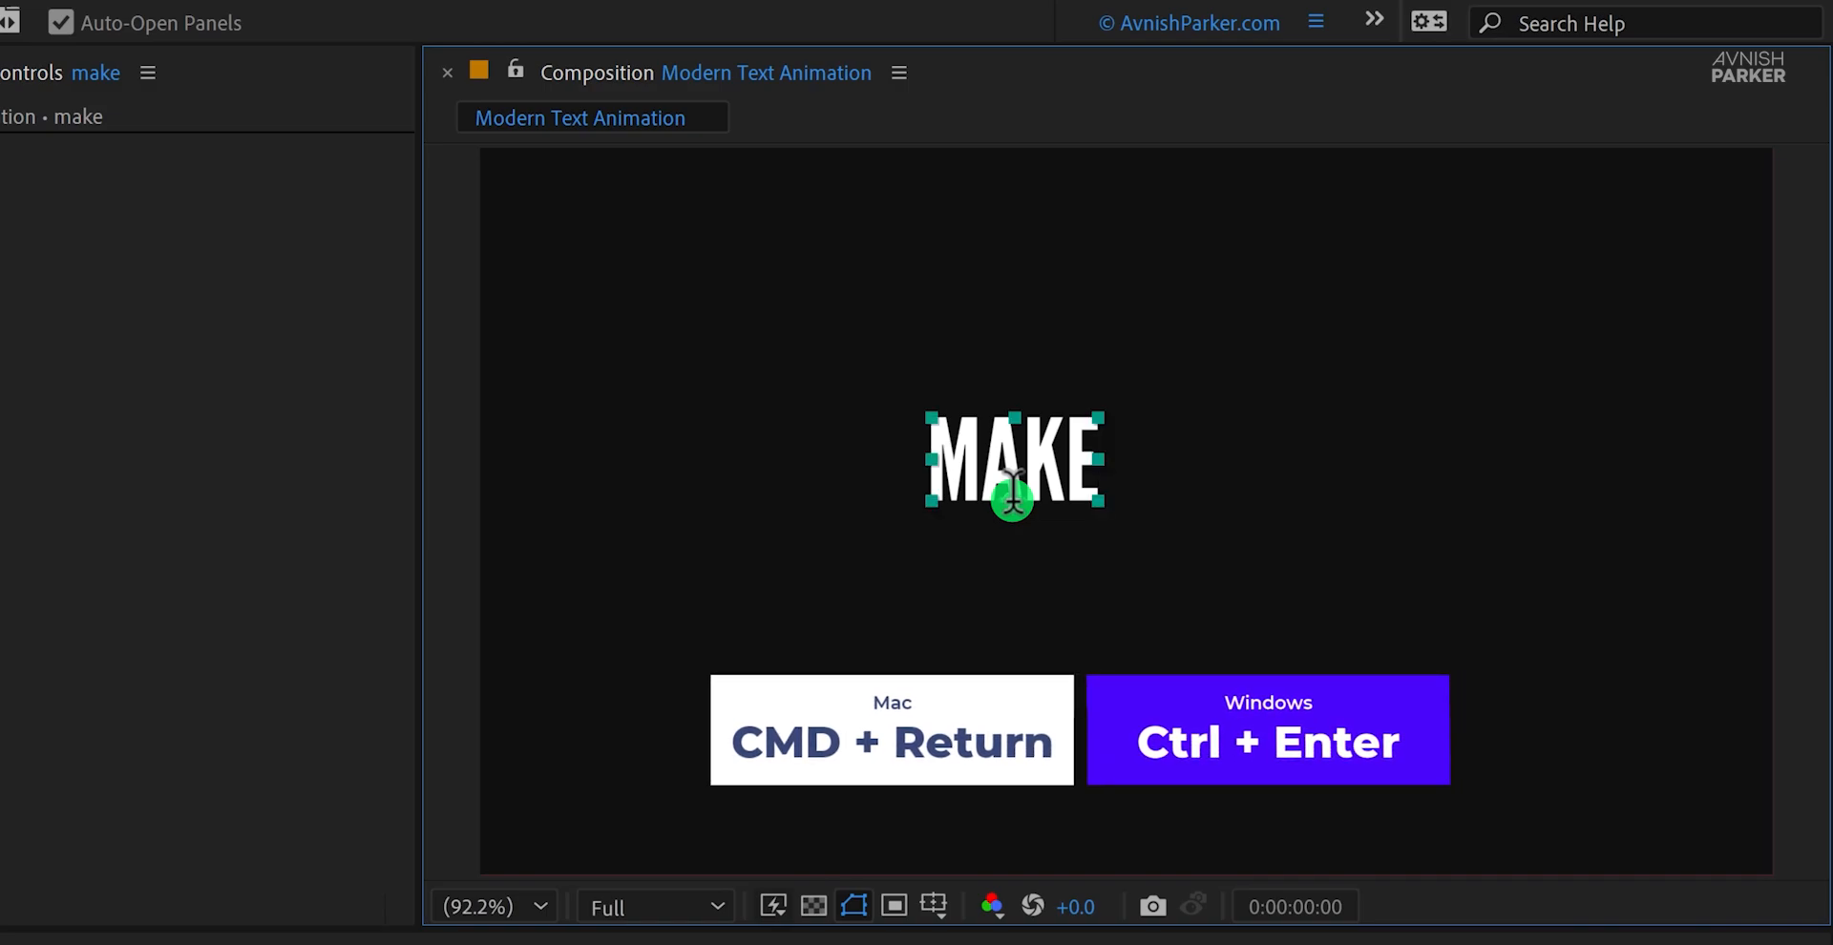
key(ctrl+enter)
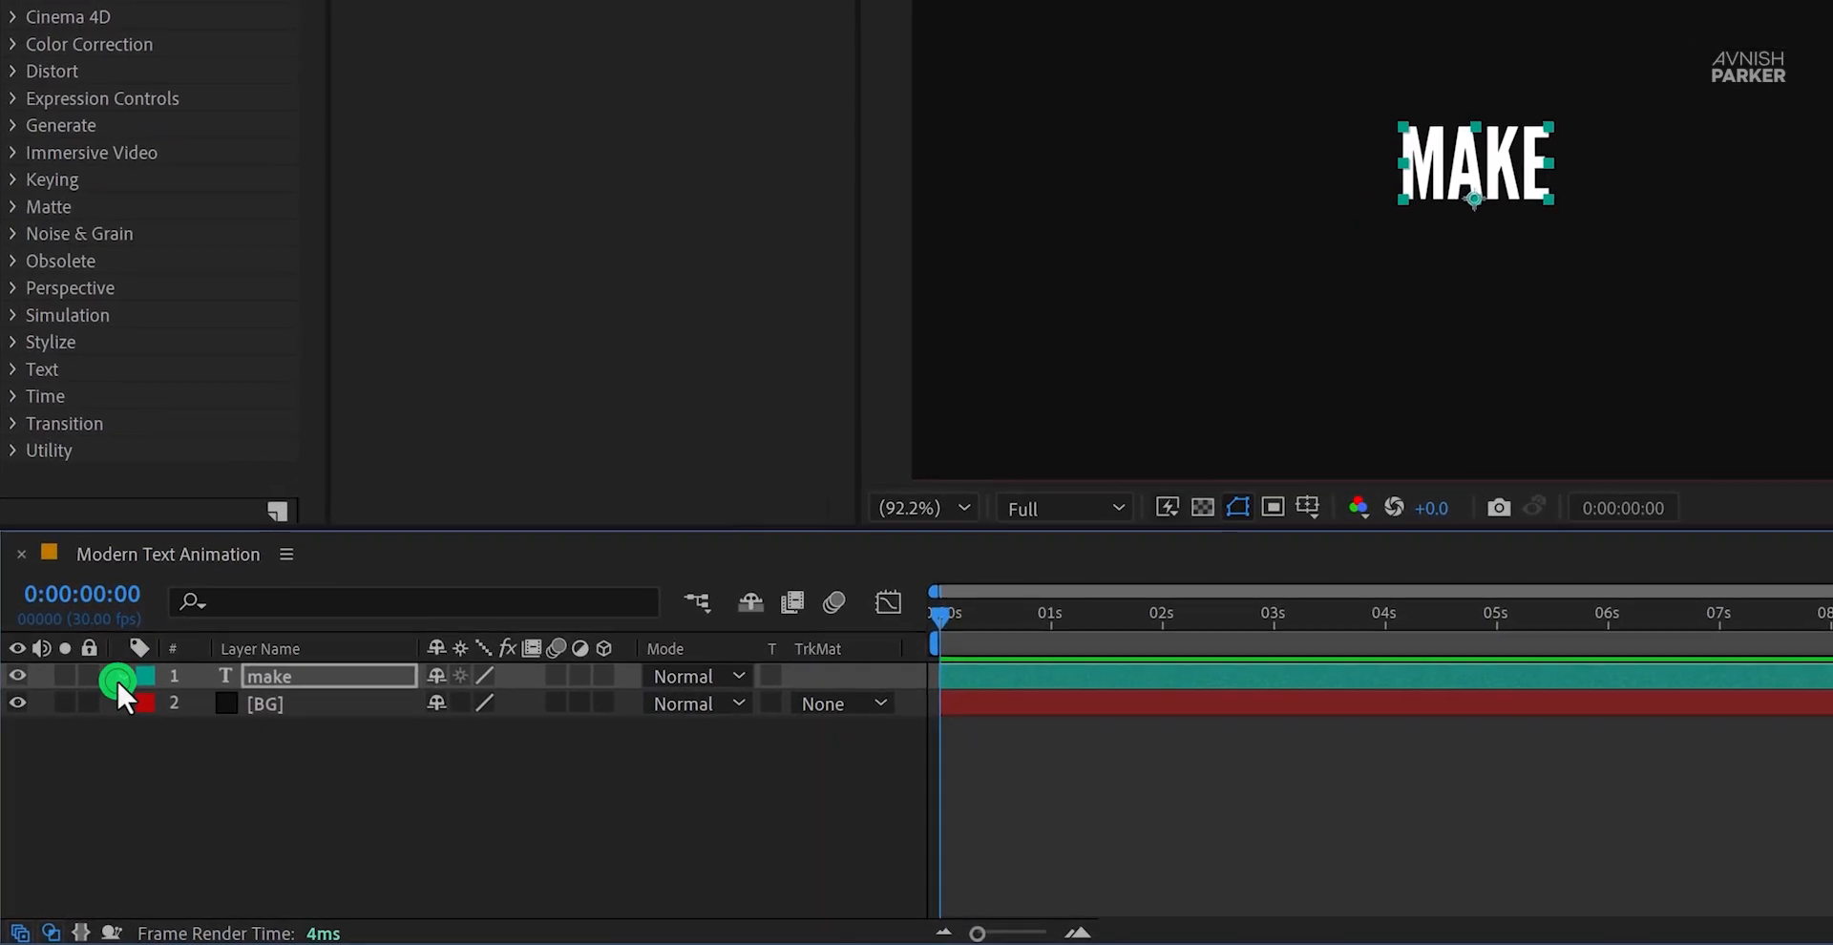
Step: Enable per-character 3D on MAKE and add an All Transform Properties animator
click(605, 703)
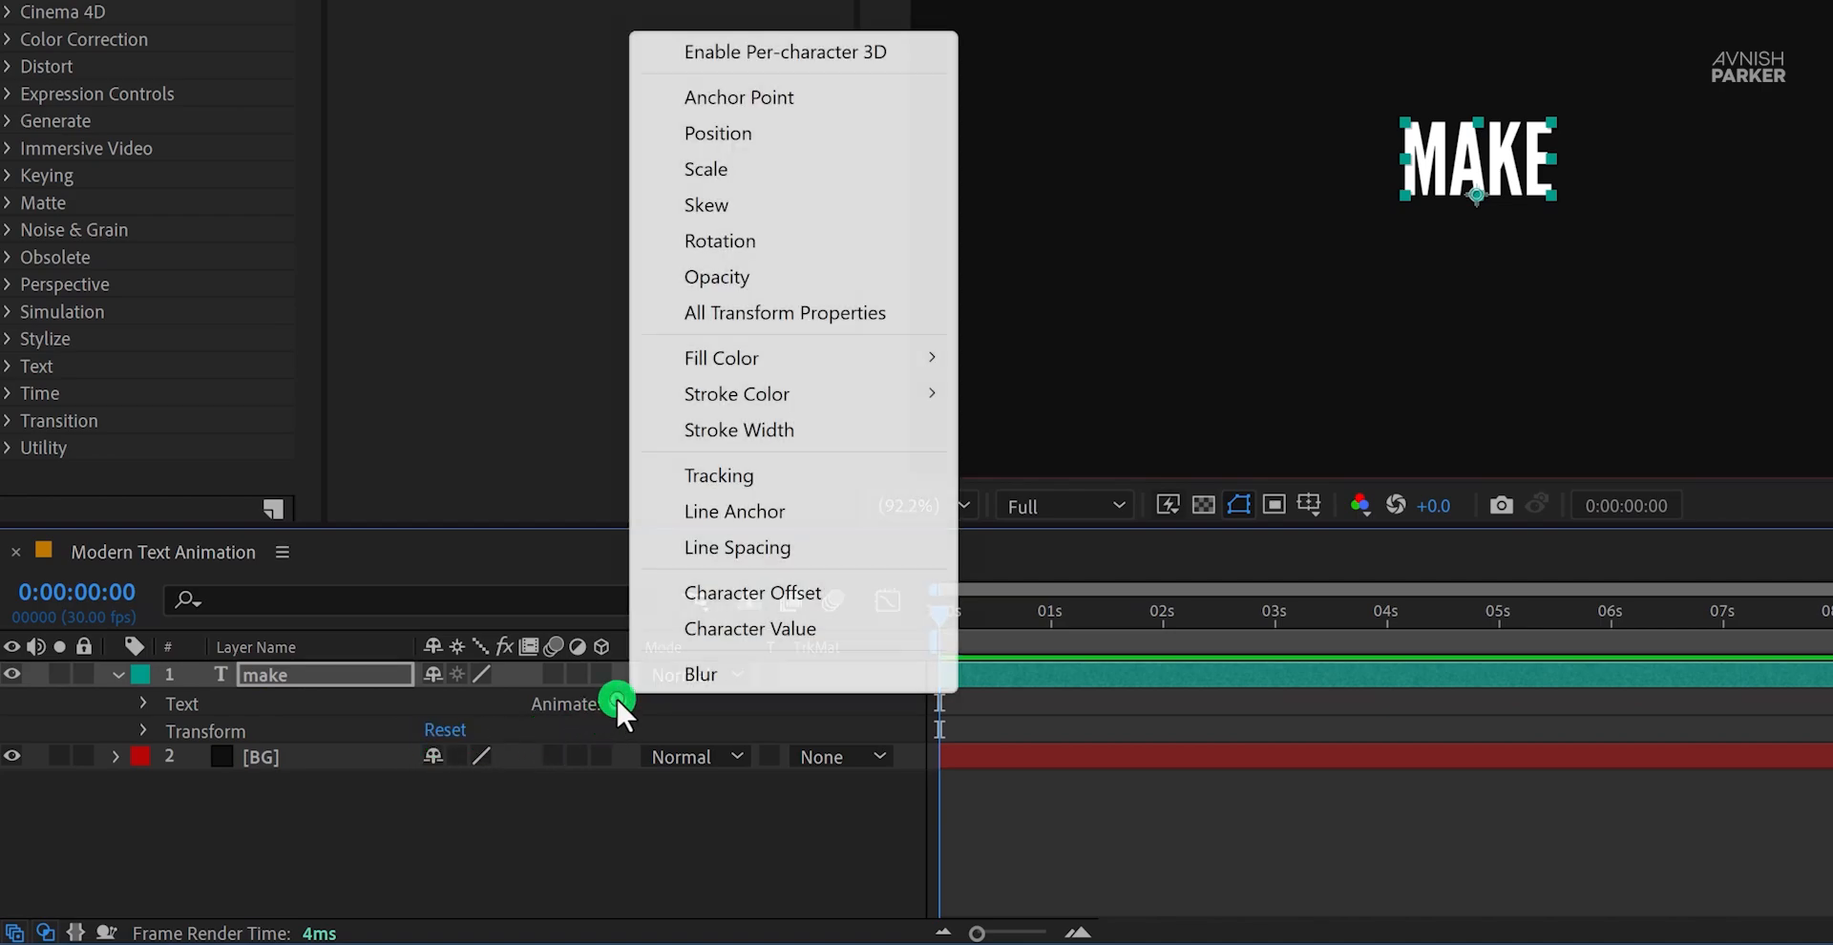
mouse_move(783, 51)
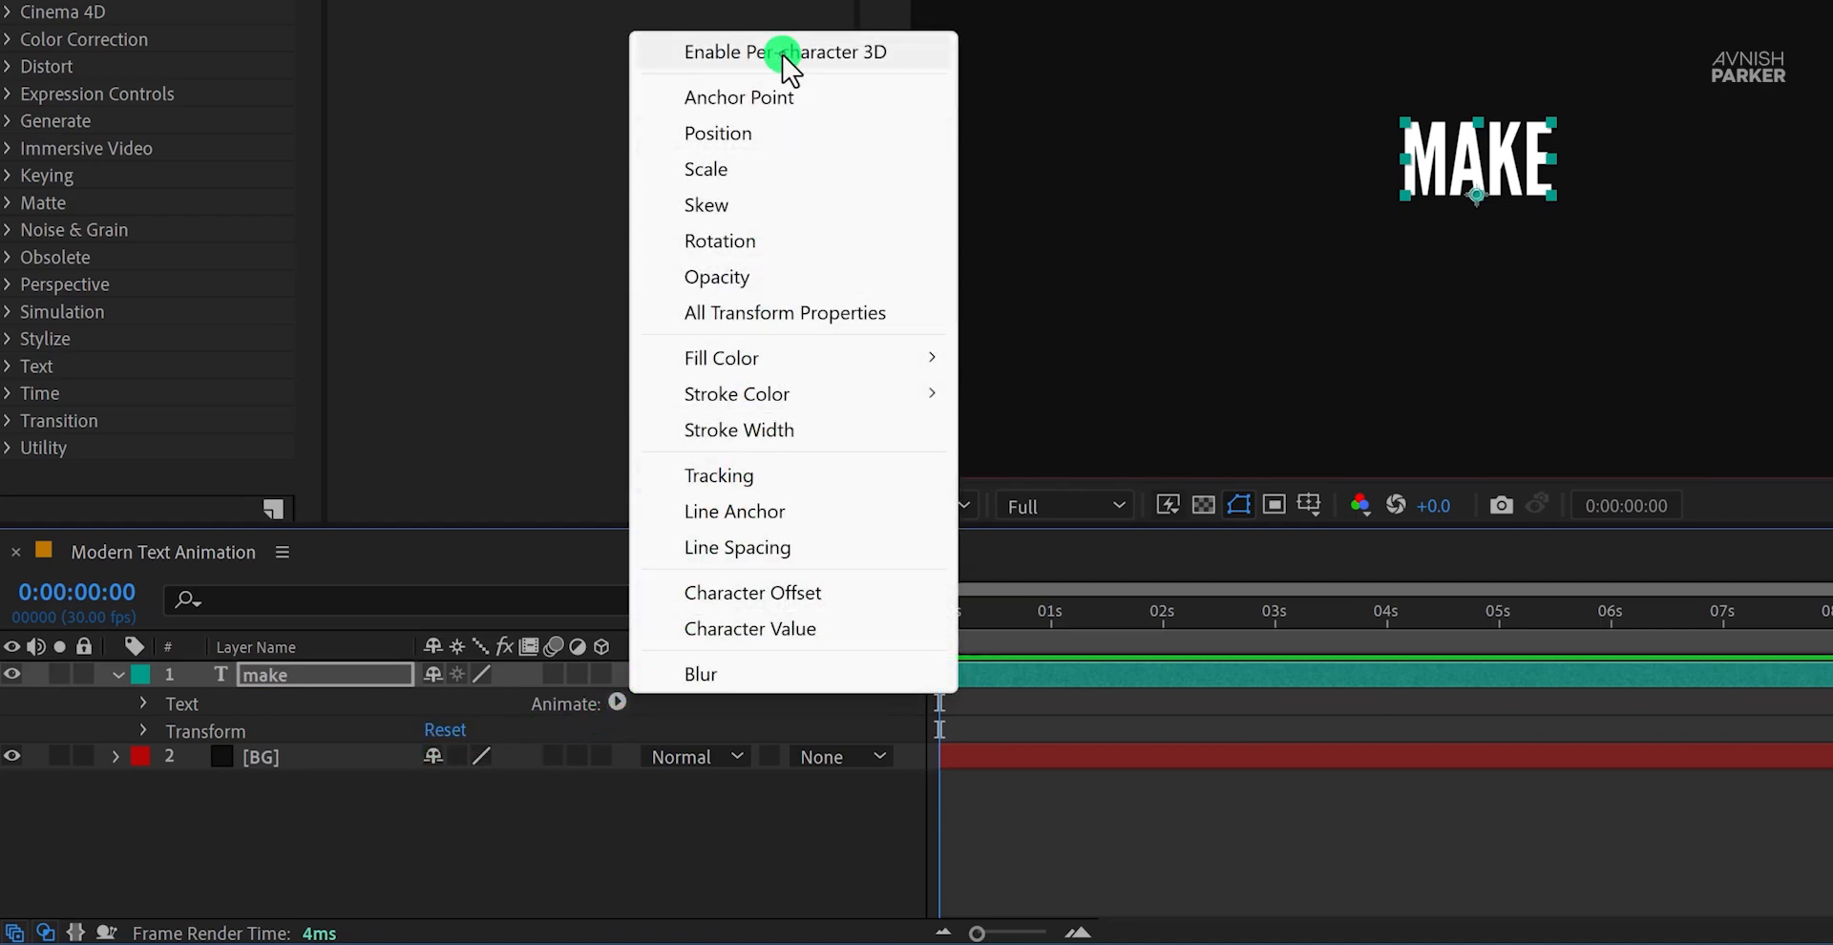
click(786, 52)
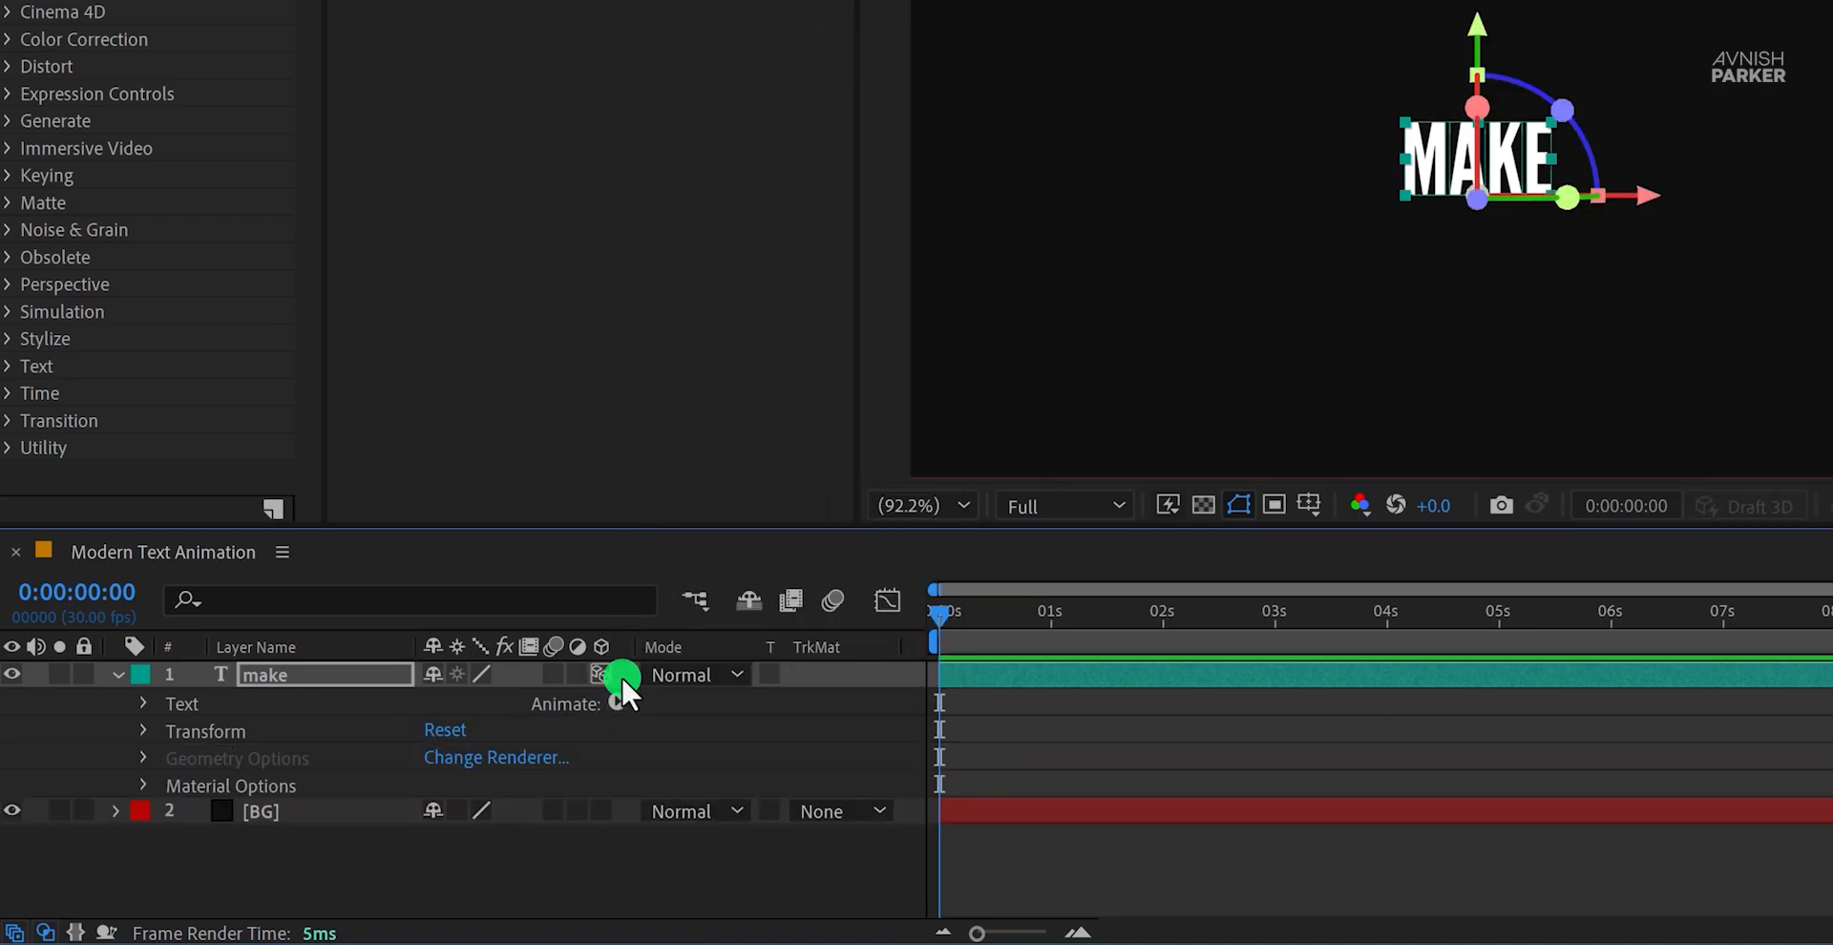
click(618, 703)
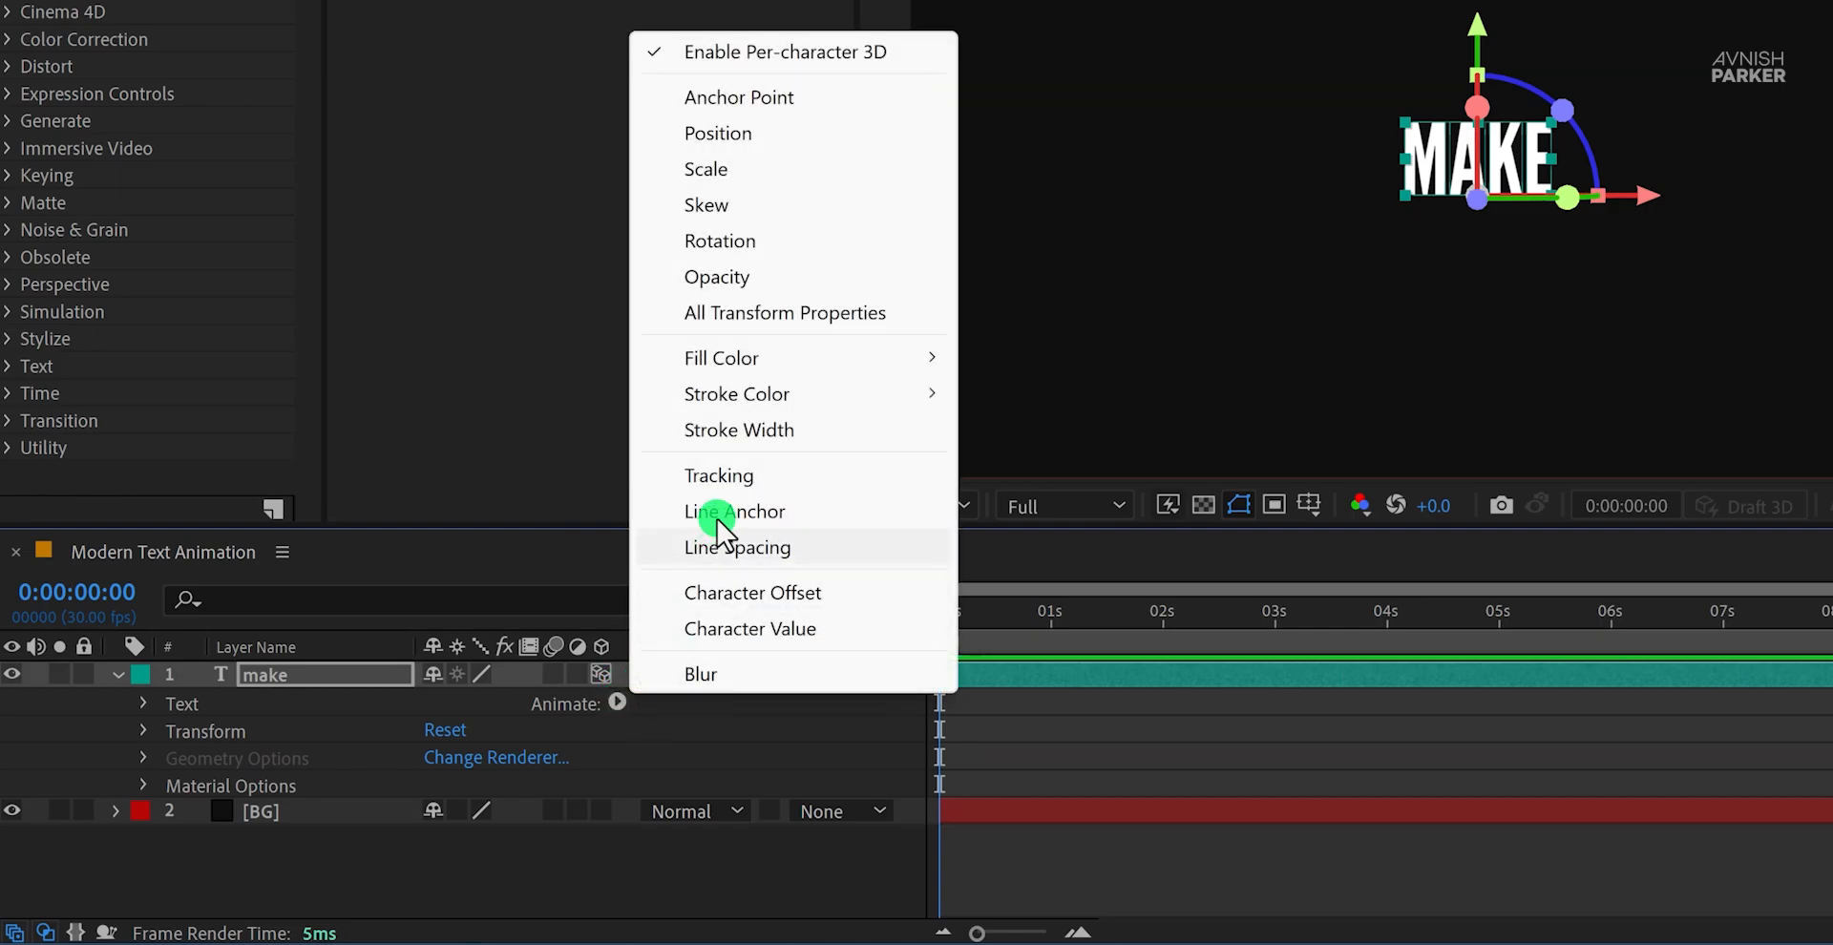
click(785, 312)
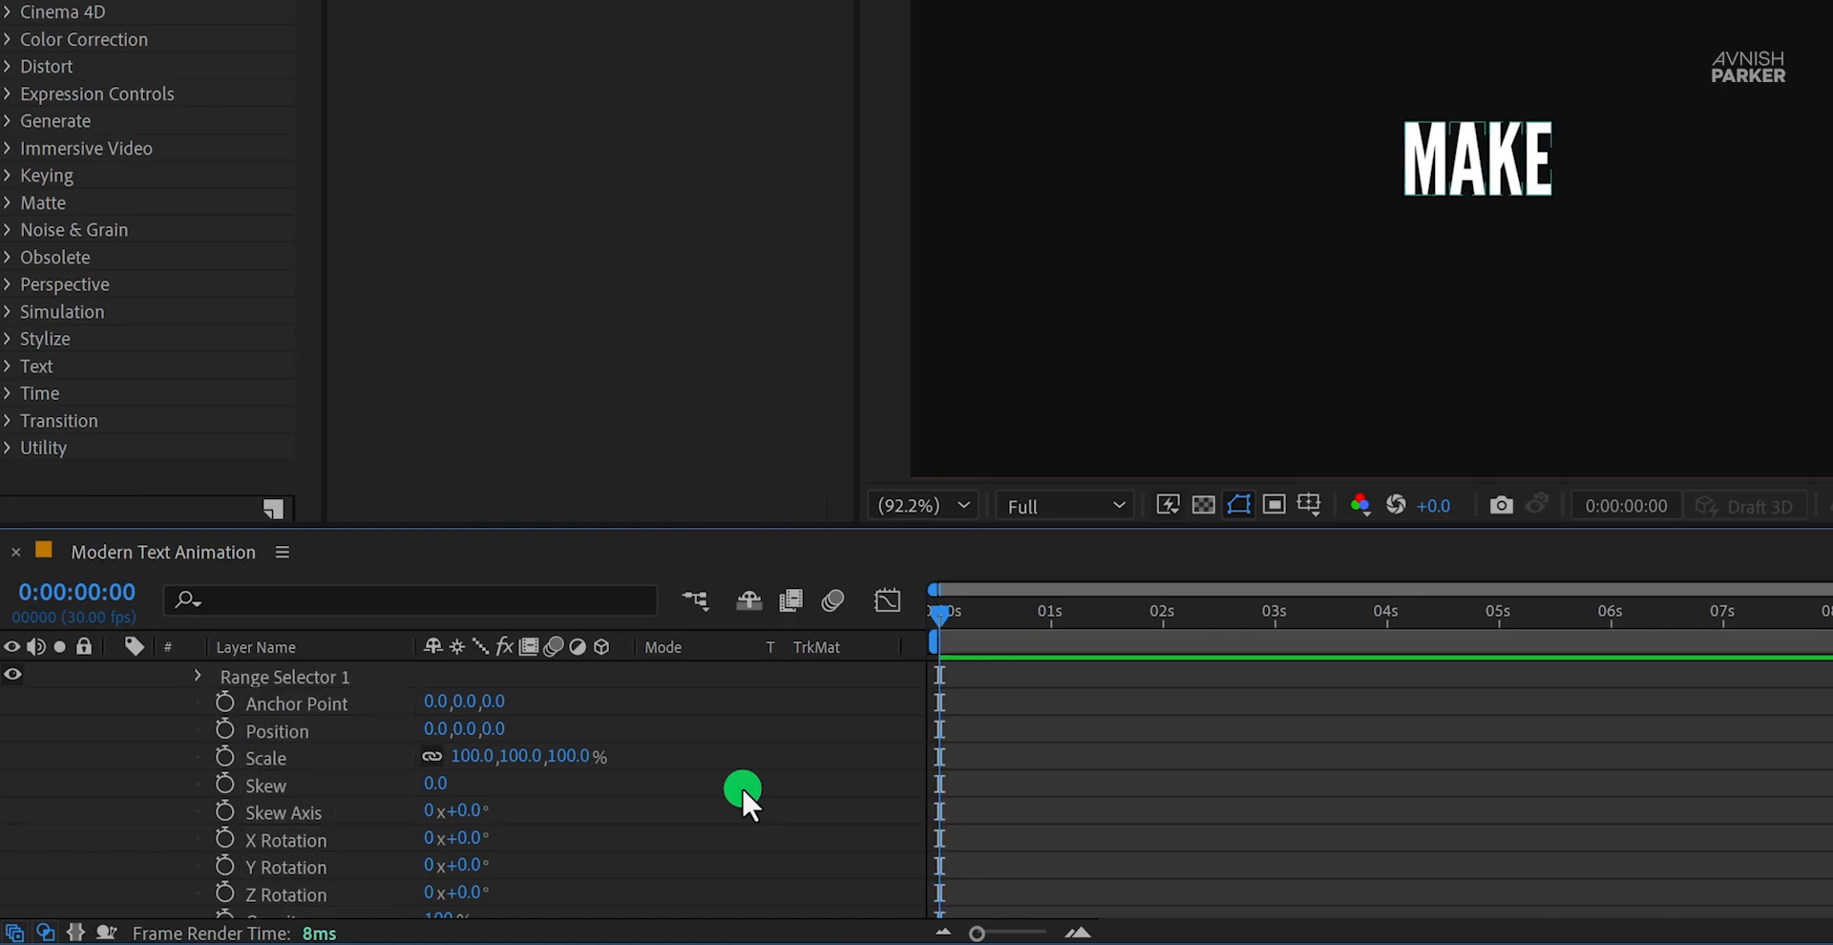
Step: Keyframe Position, Scale, X Rotation at 1 s; at 2 s set X Rotation -60 and shift Position X
click(1053, 619)
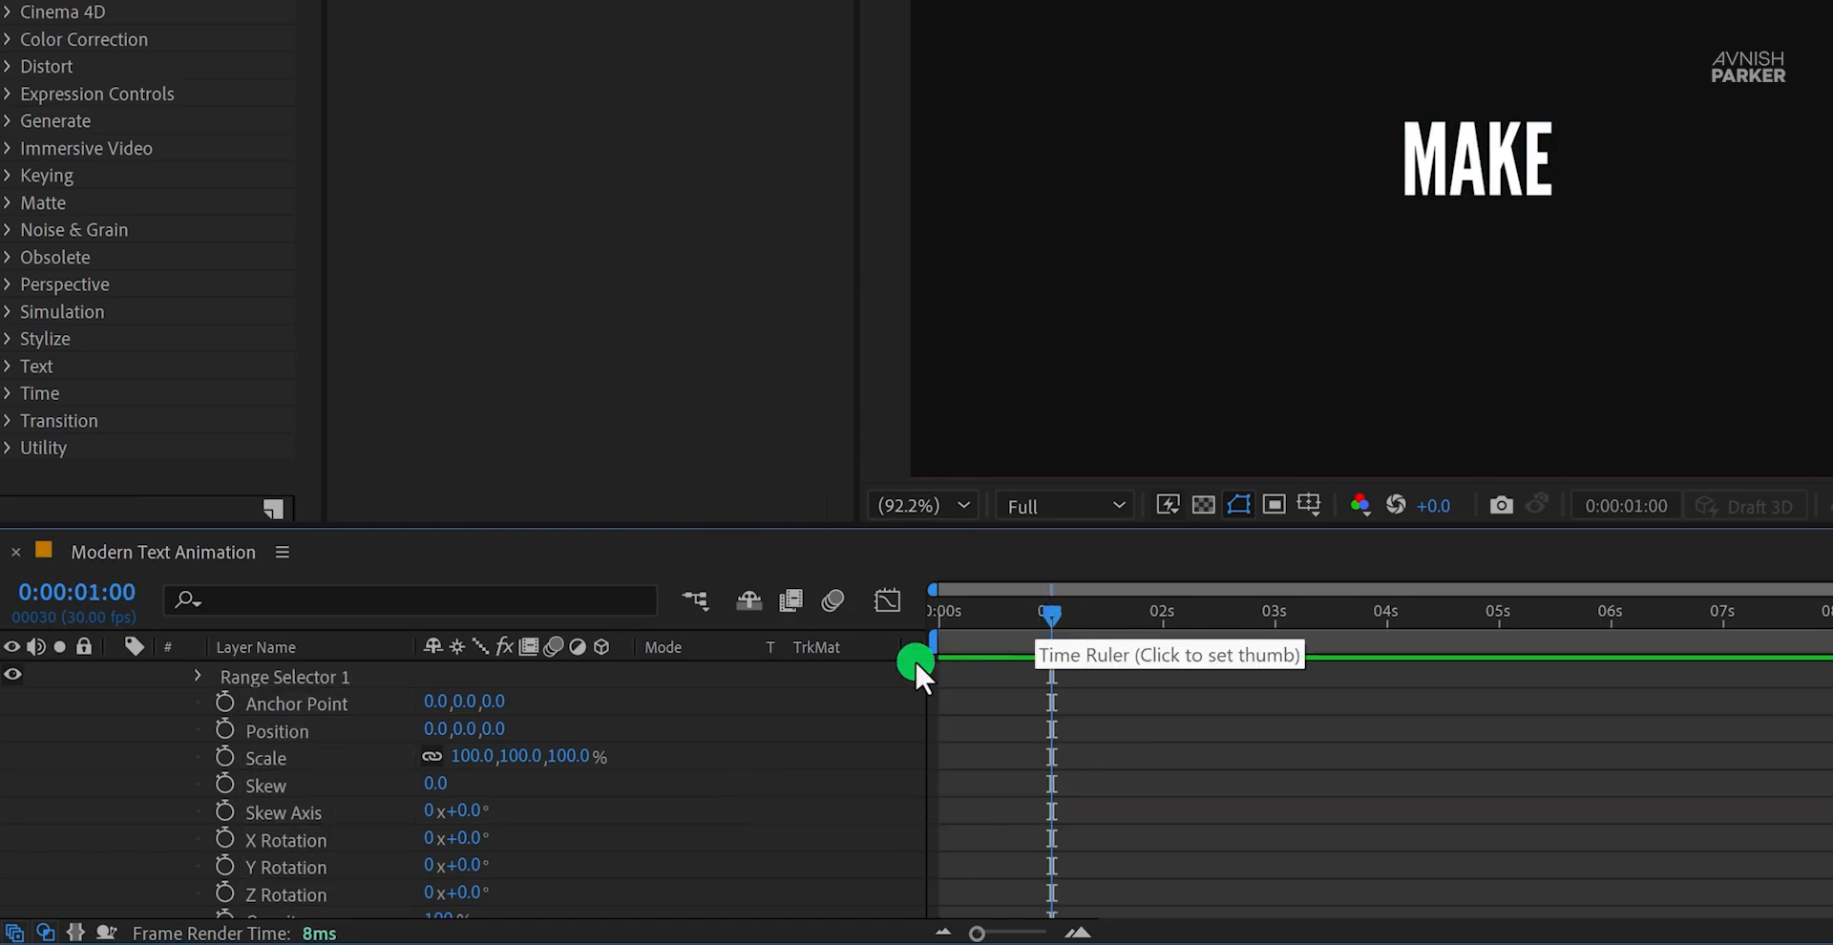
click(224, 731)
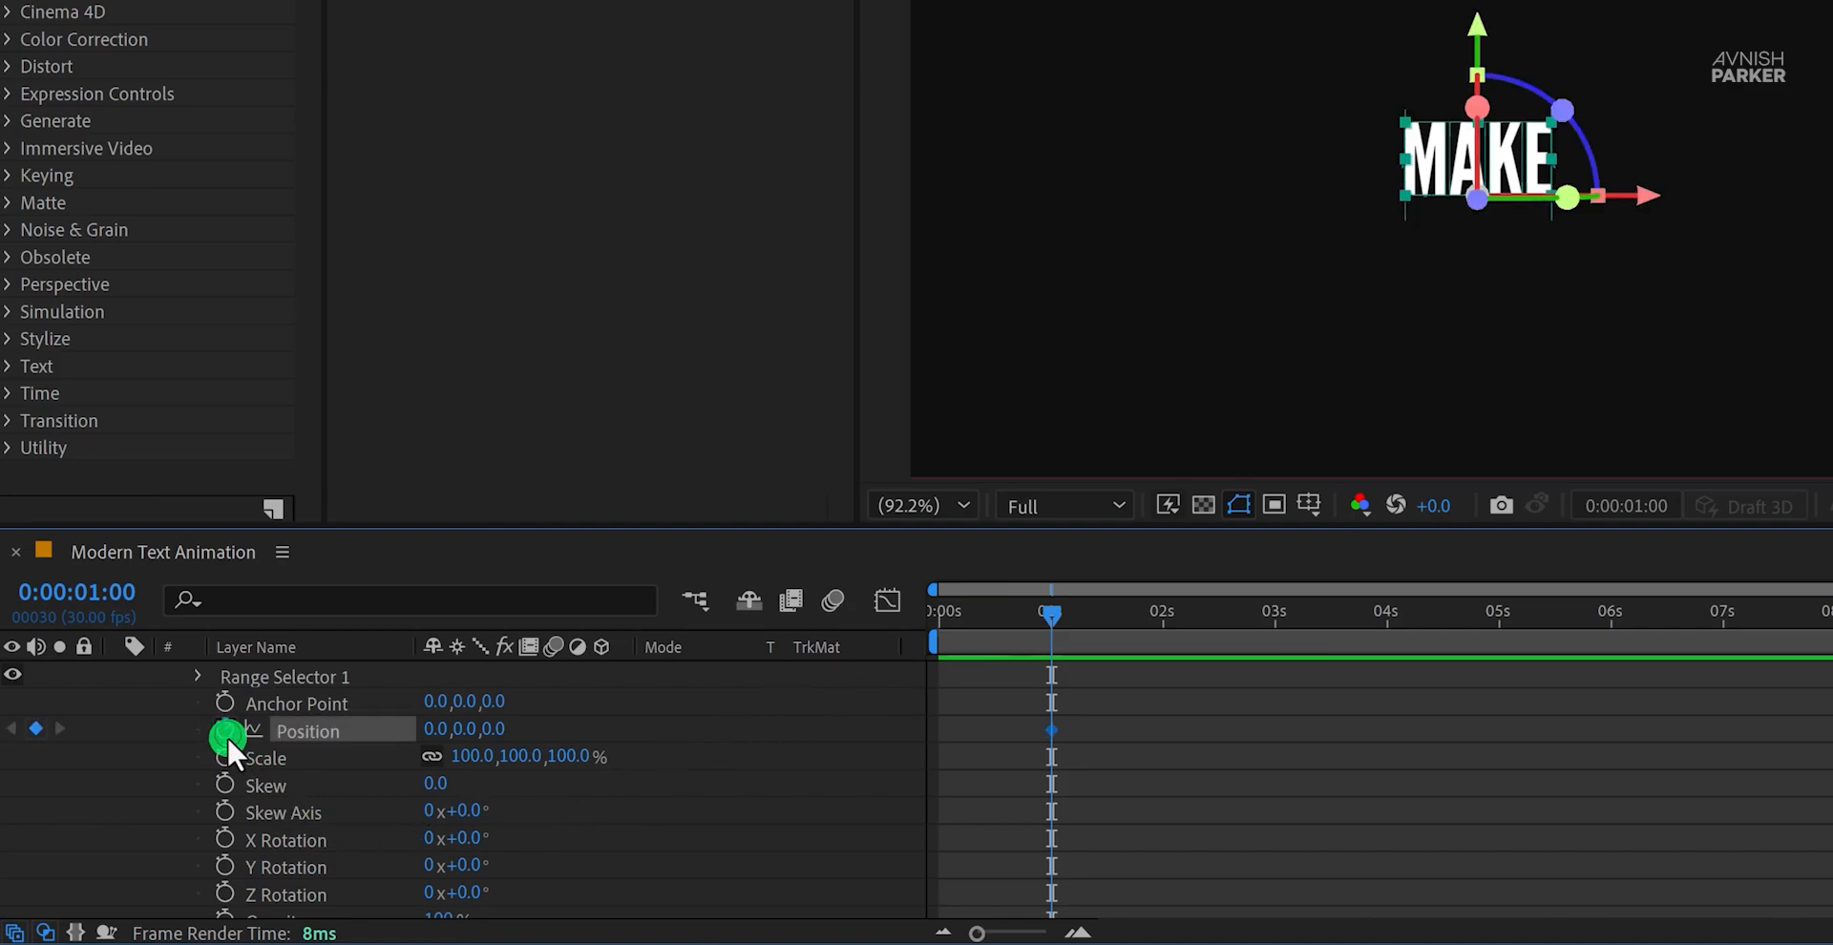
click(224, 840)
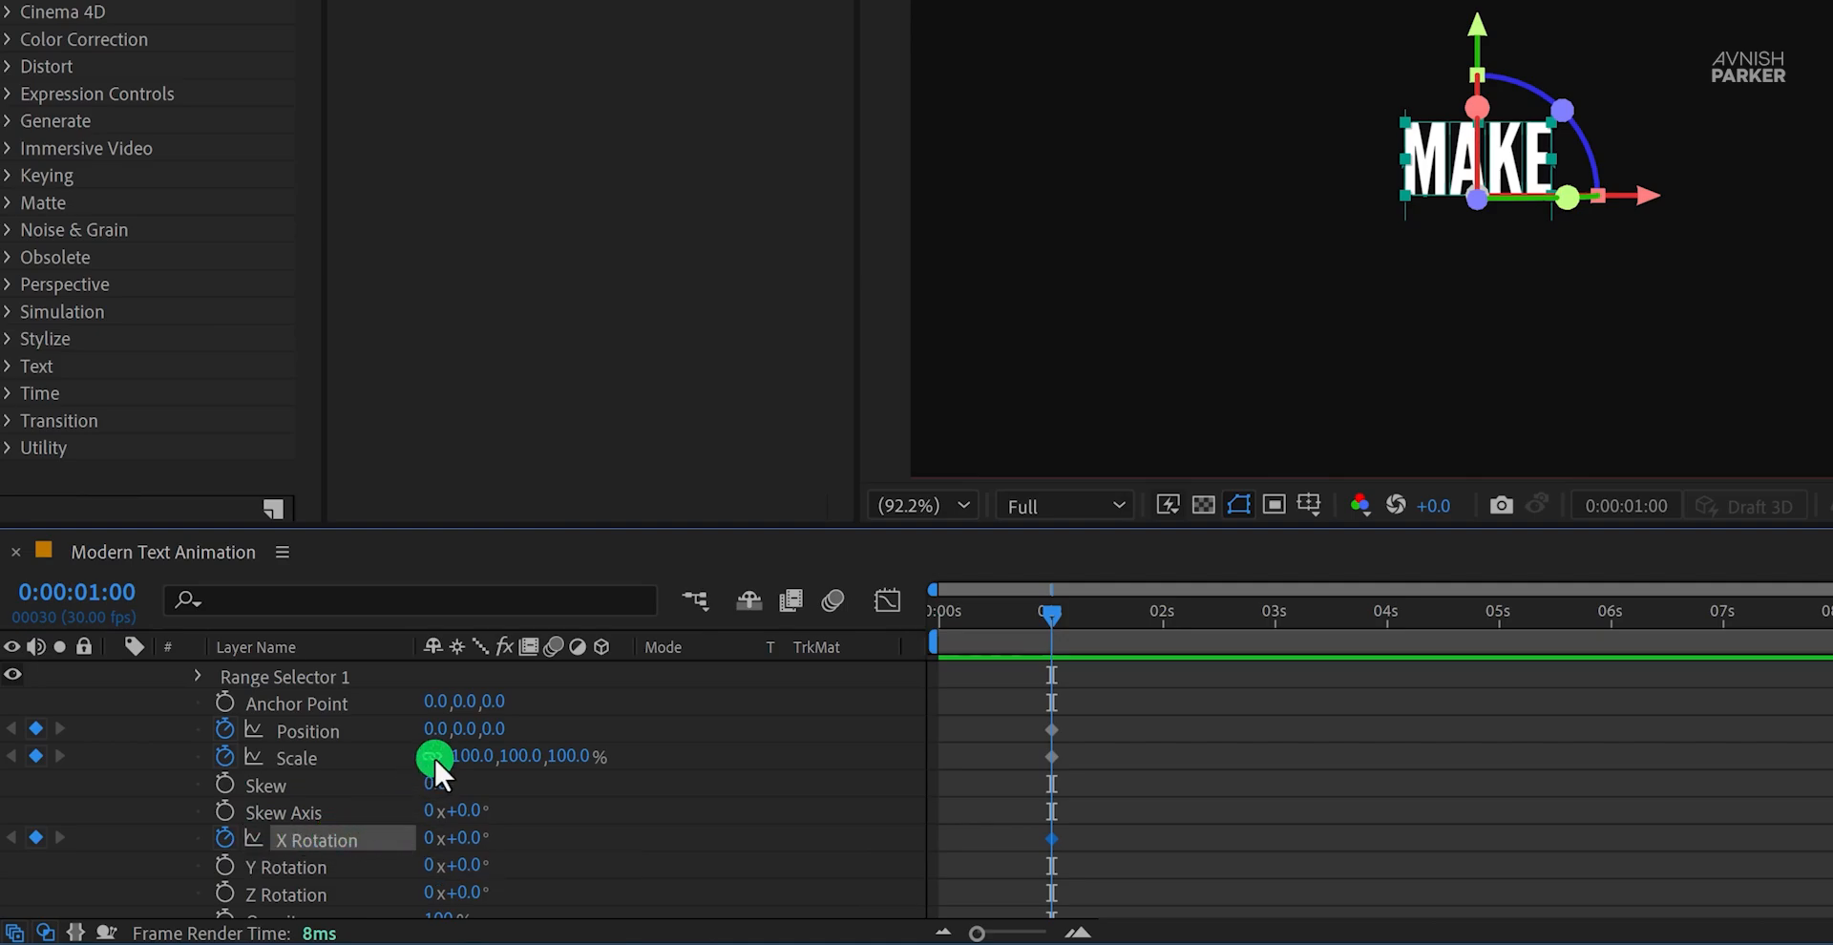
mouse_move(433, 758)
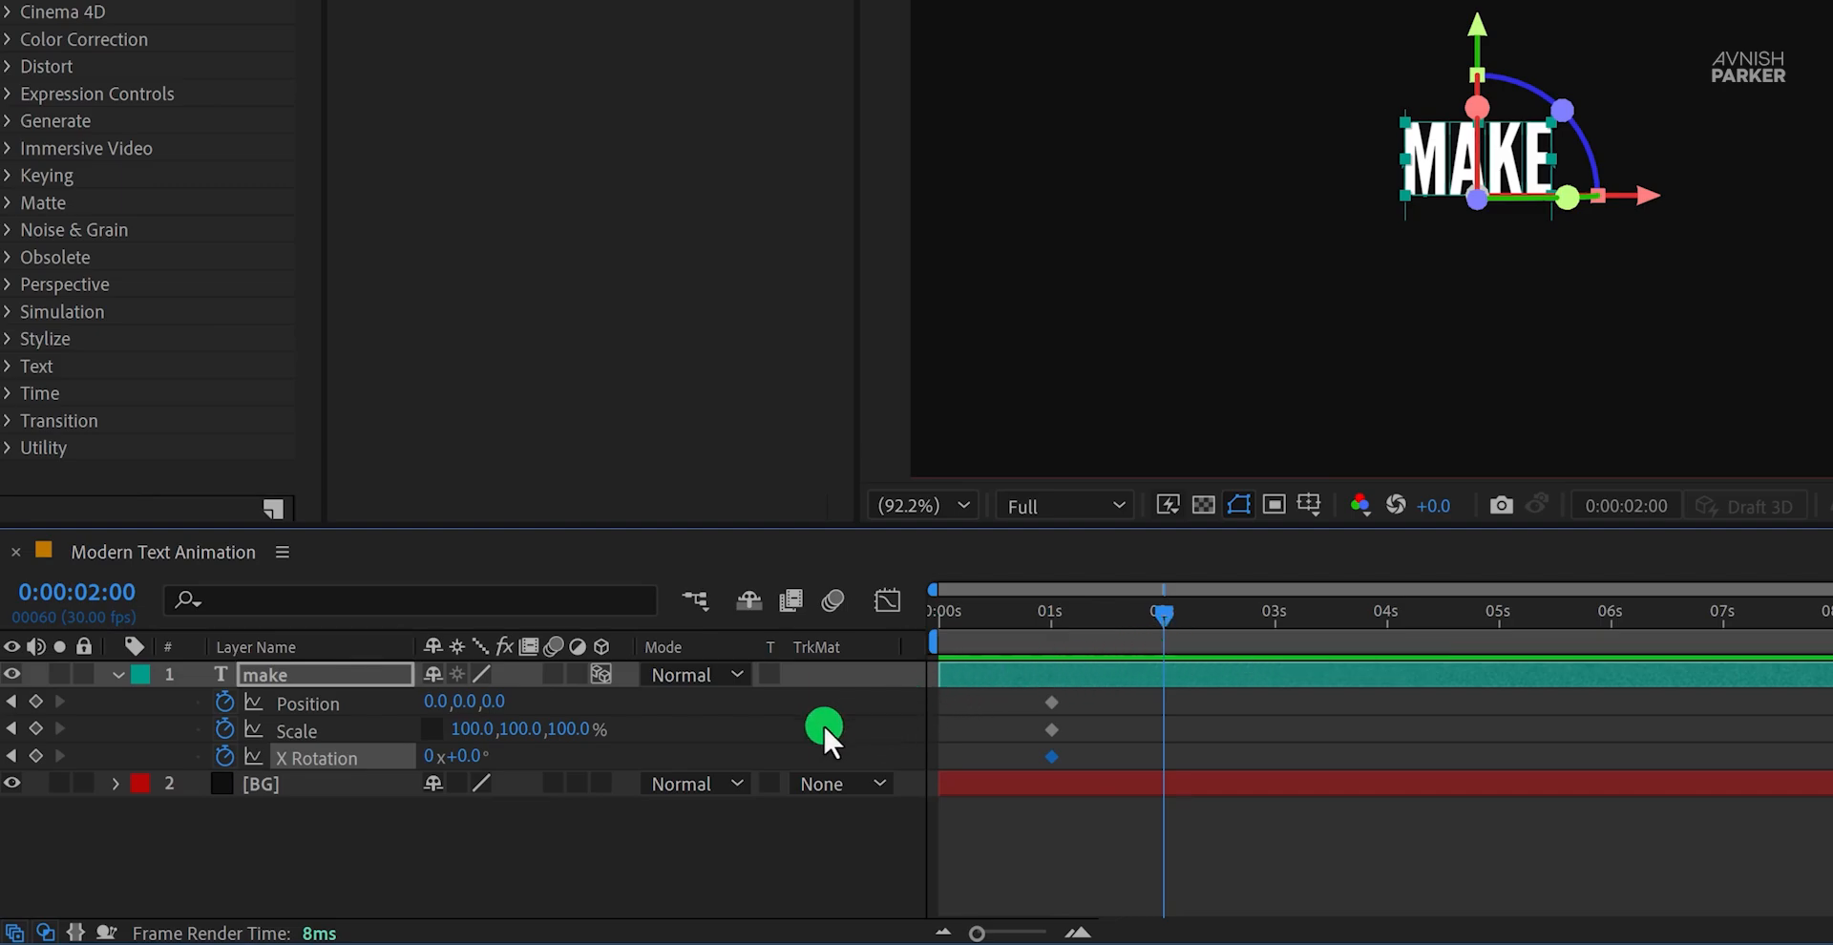
click(458, 756)
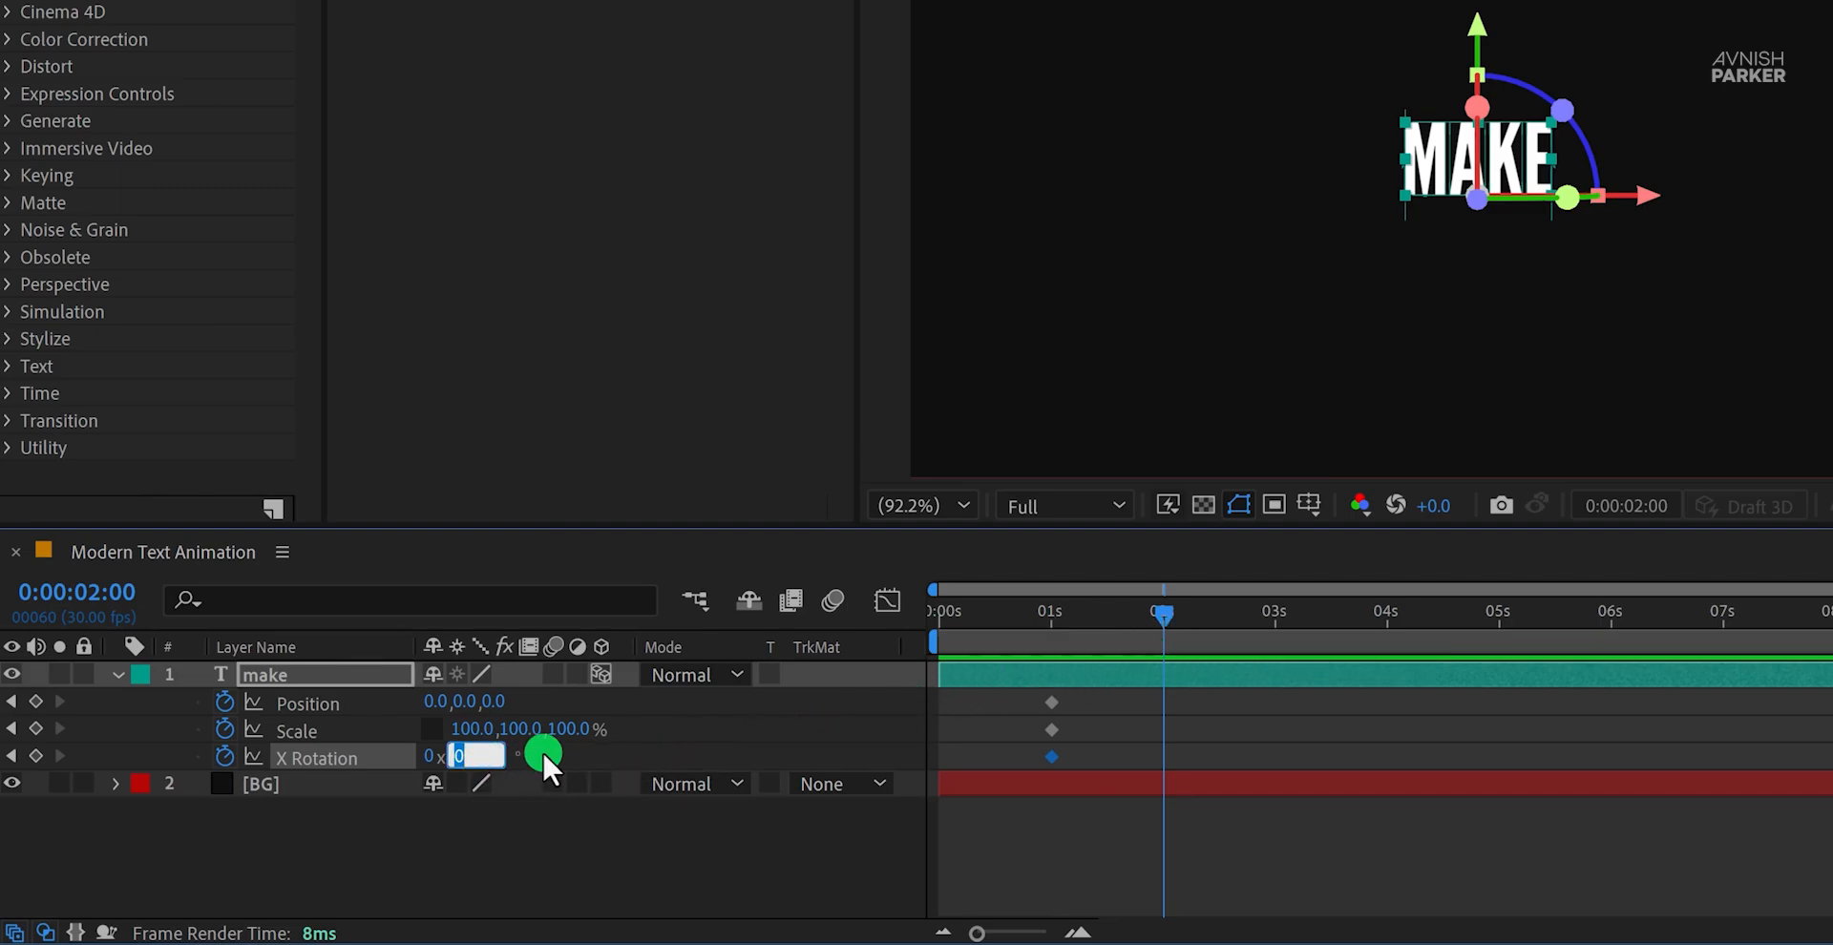
text(-60.0)
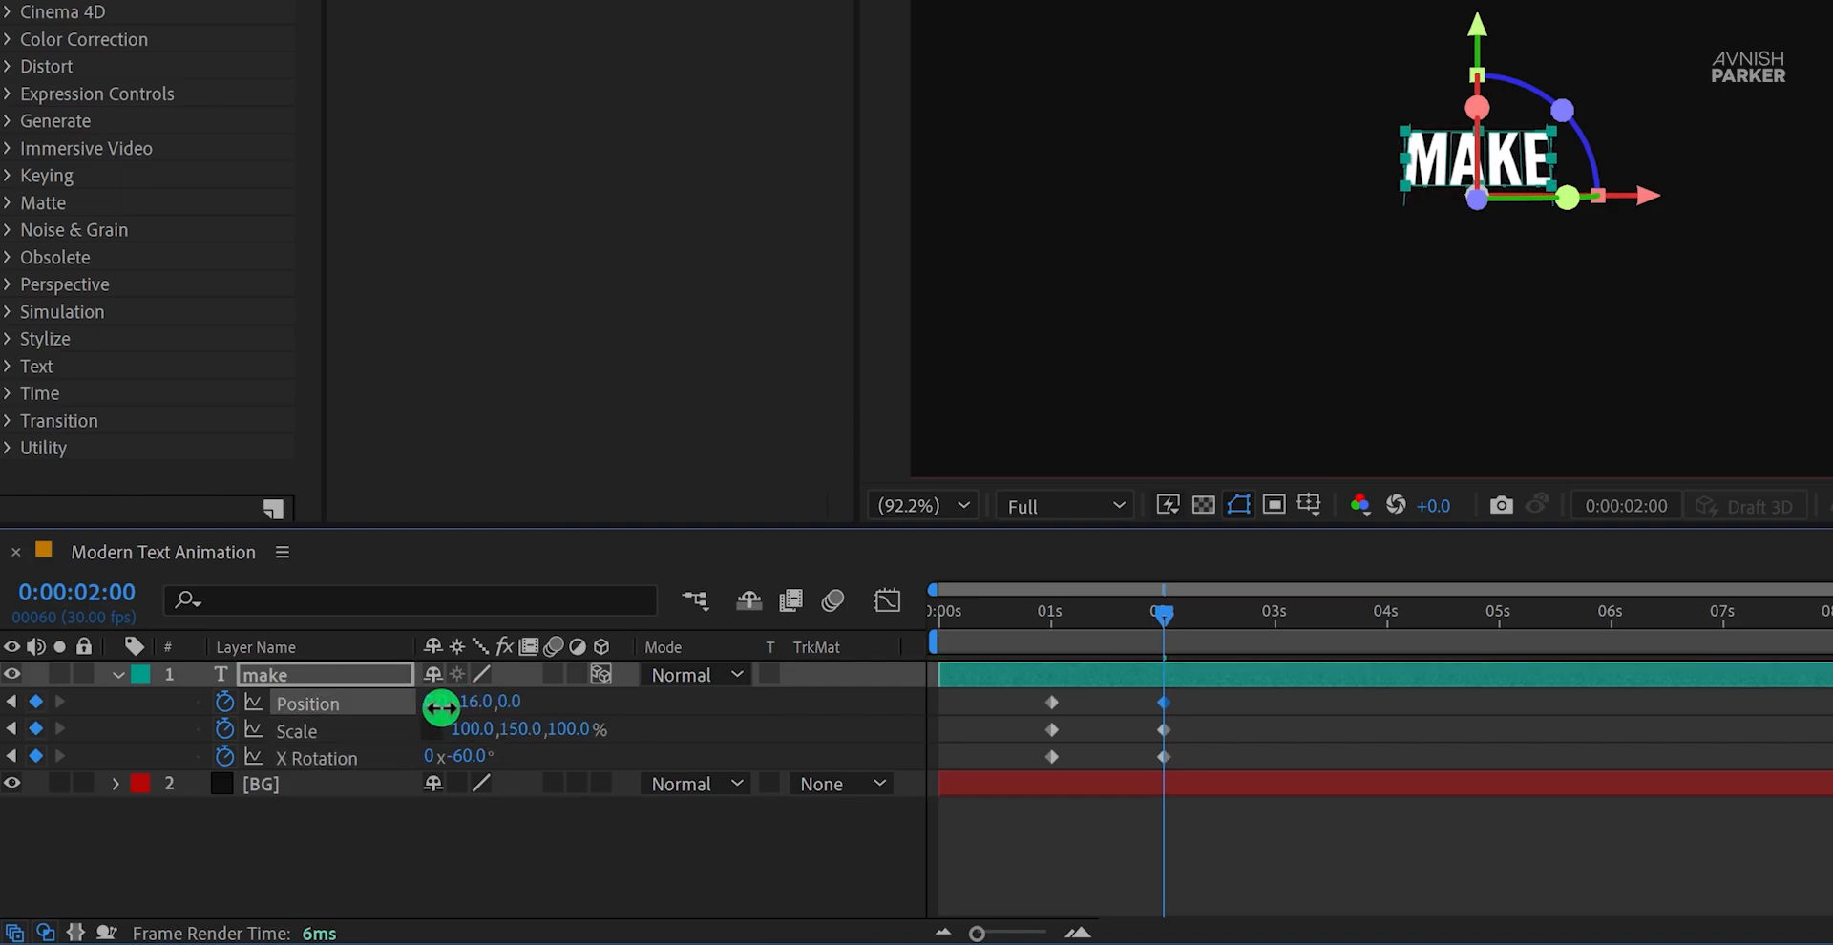
drag(473, 700, 491, 701)
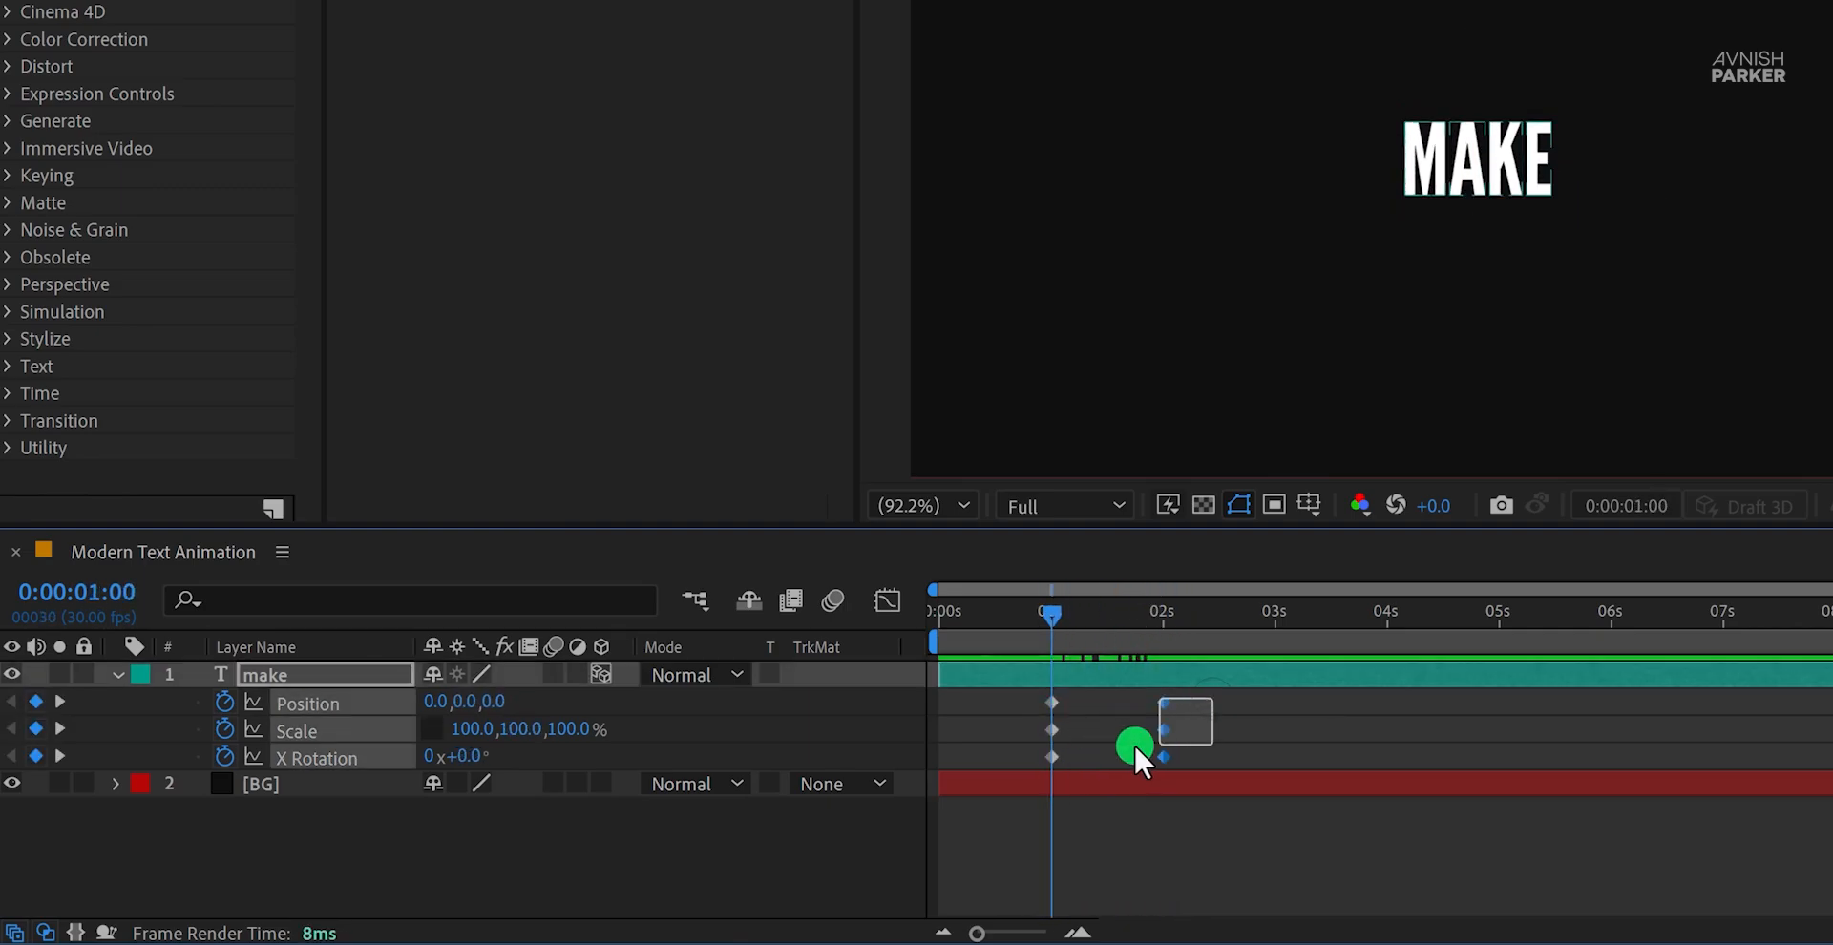
Step: Time-reverse the MAKE animator keyframes and deselect them
right_click(1054, 748)
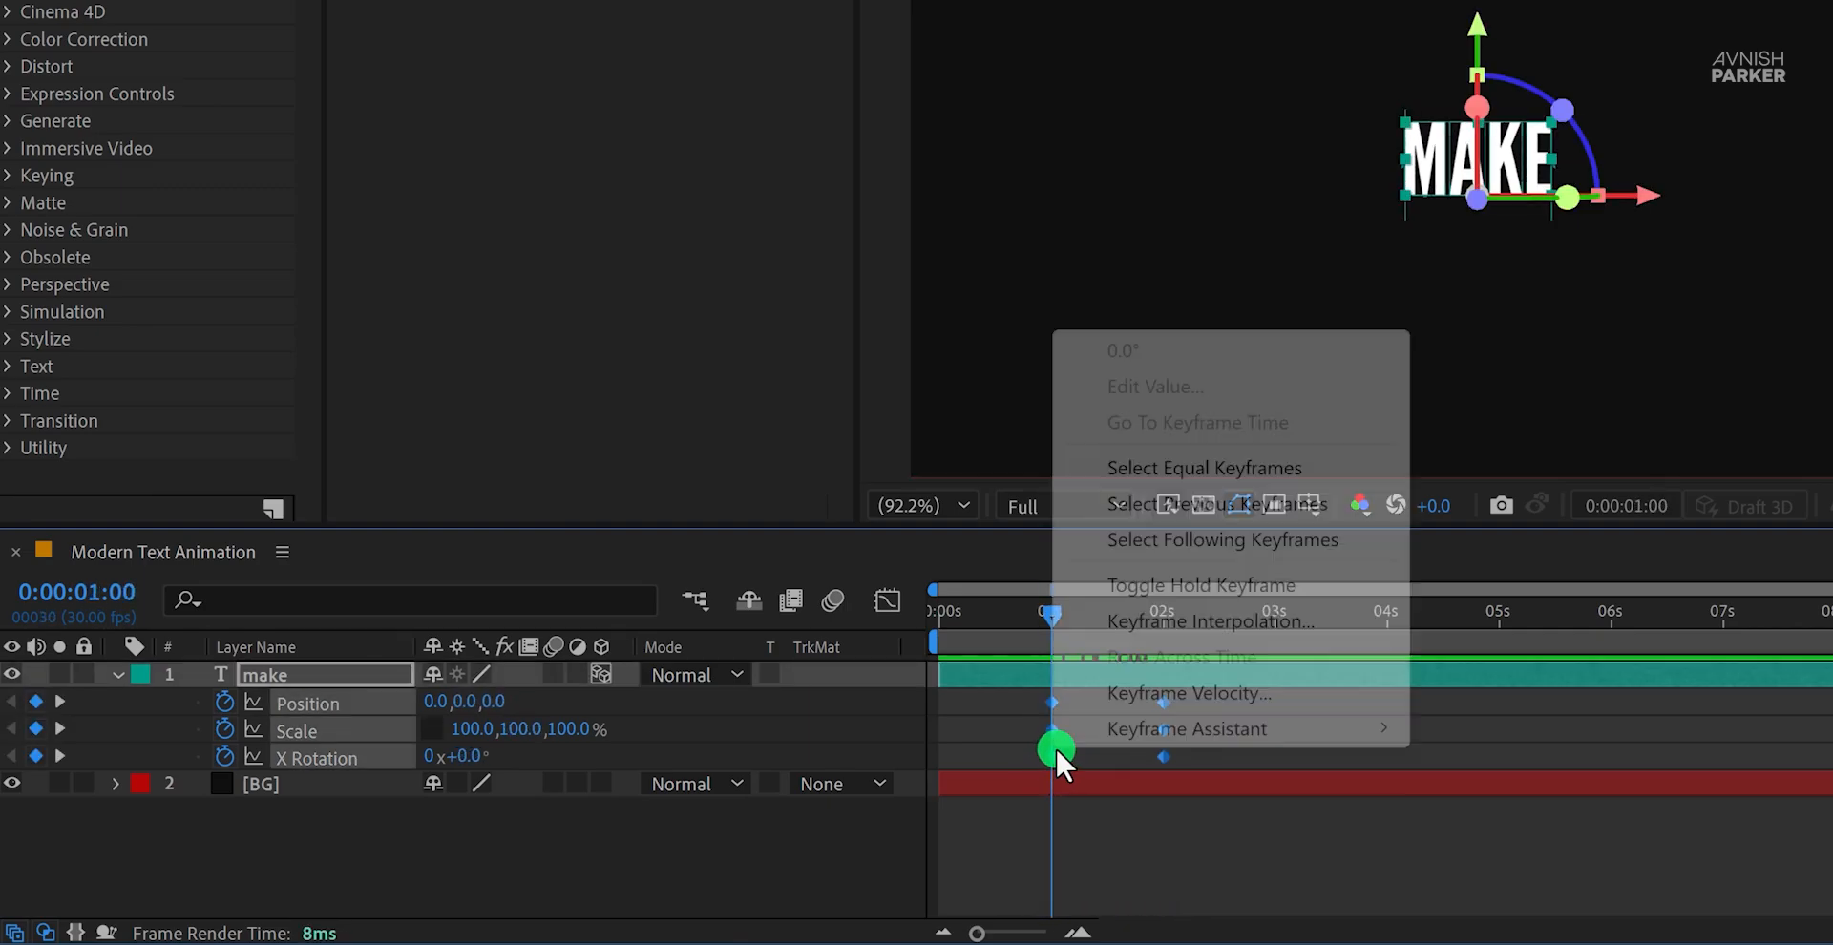
mouse_move(1187, 728)
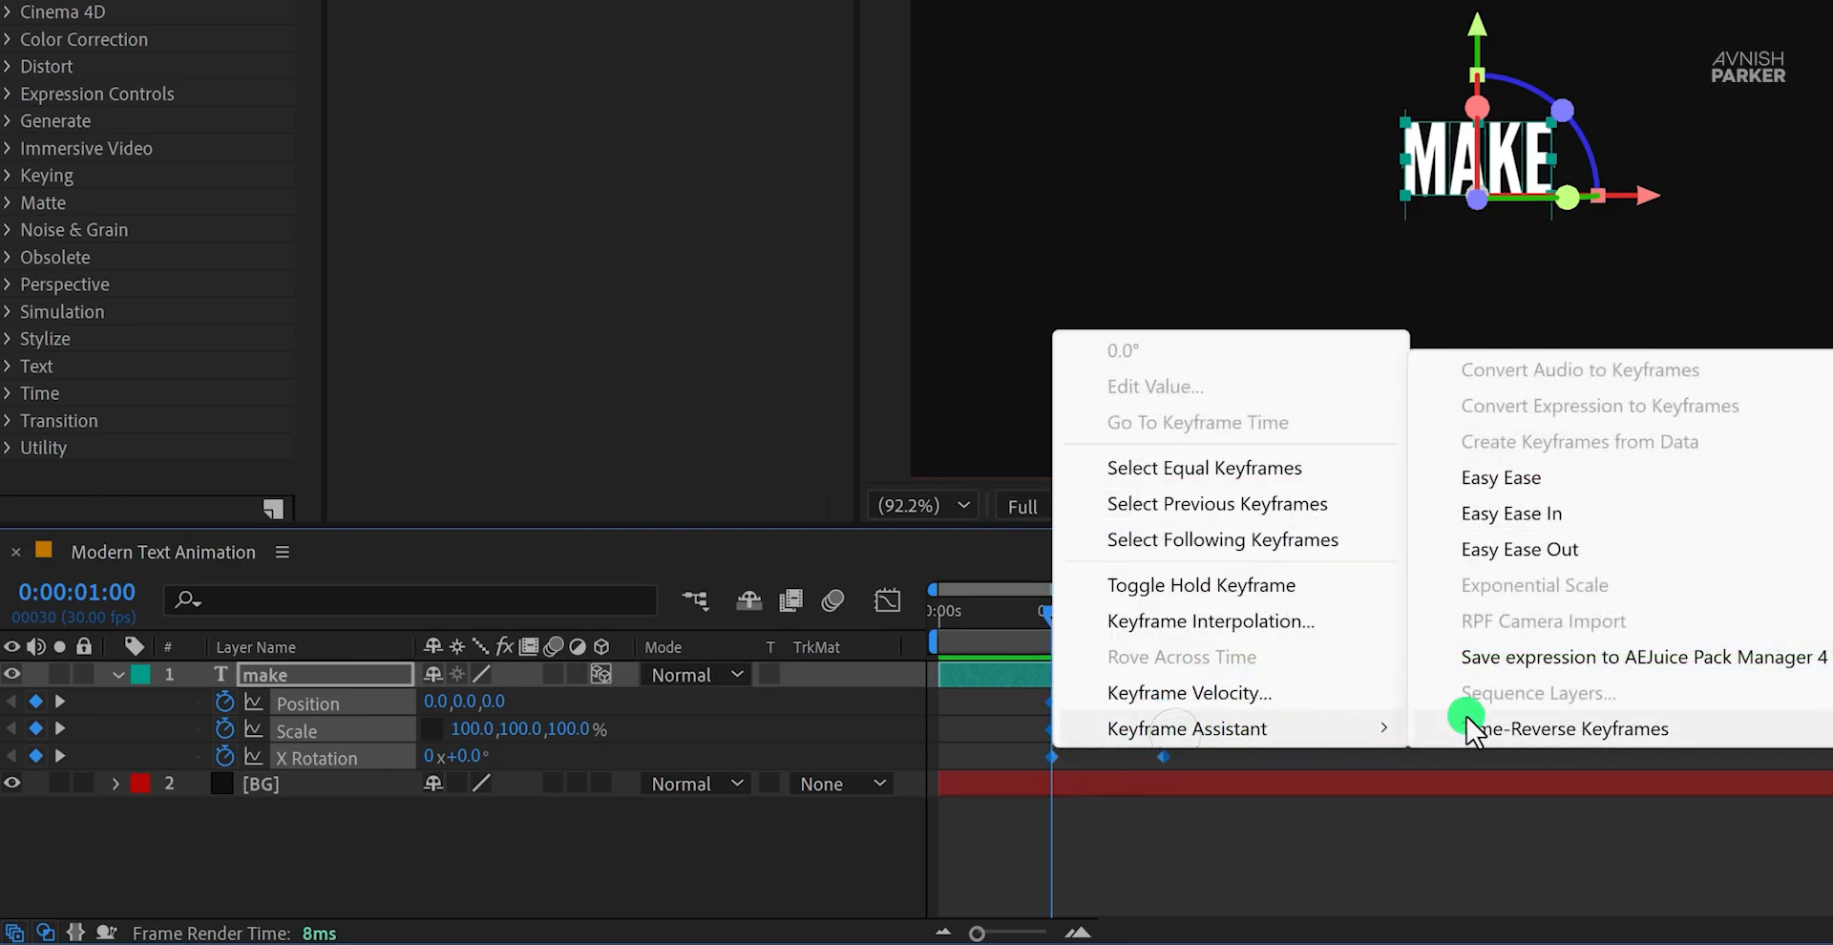
click(1567, 728)
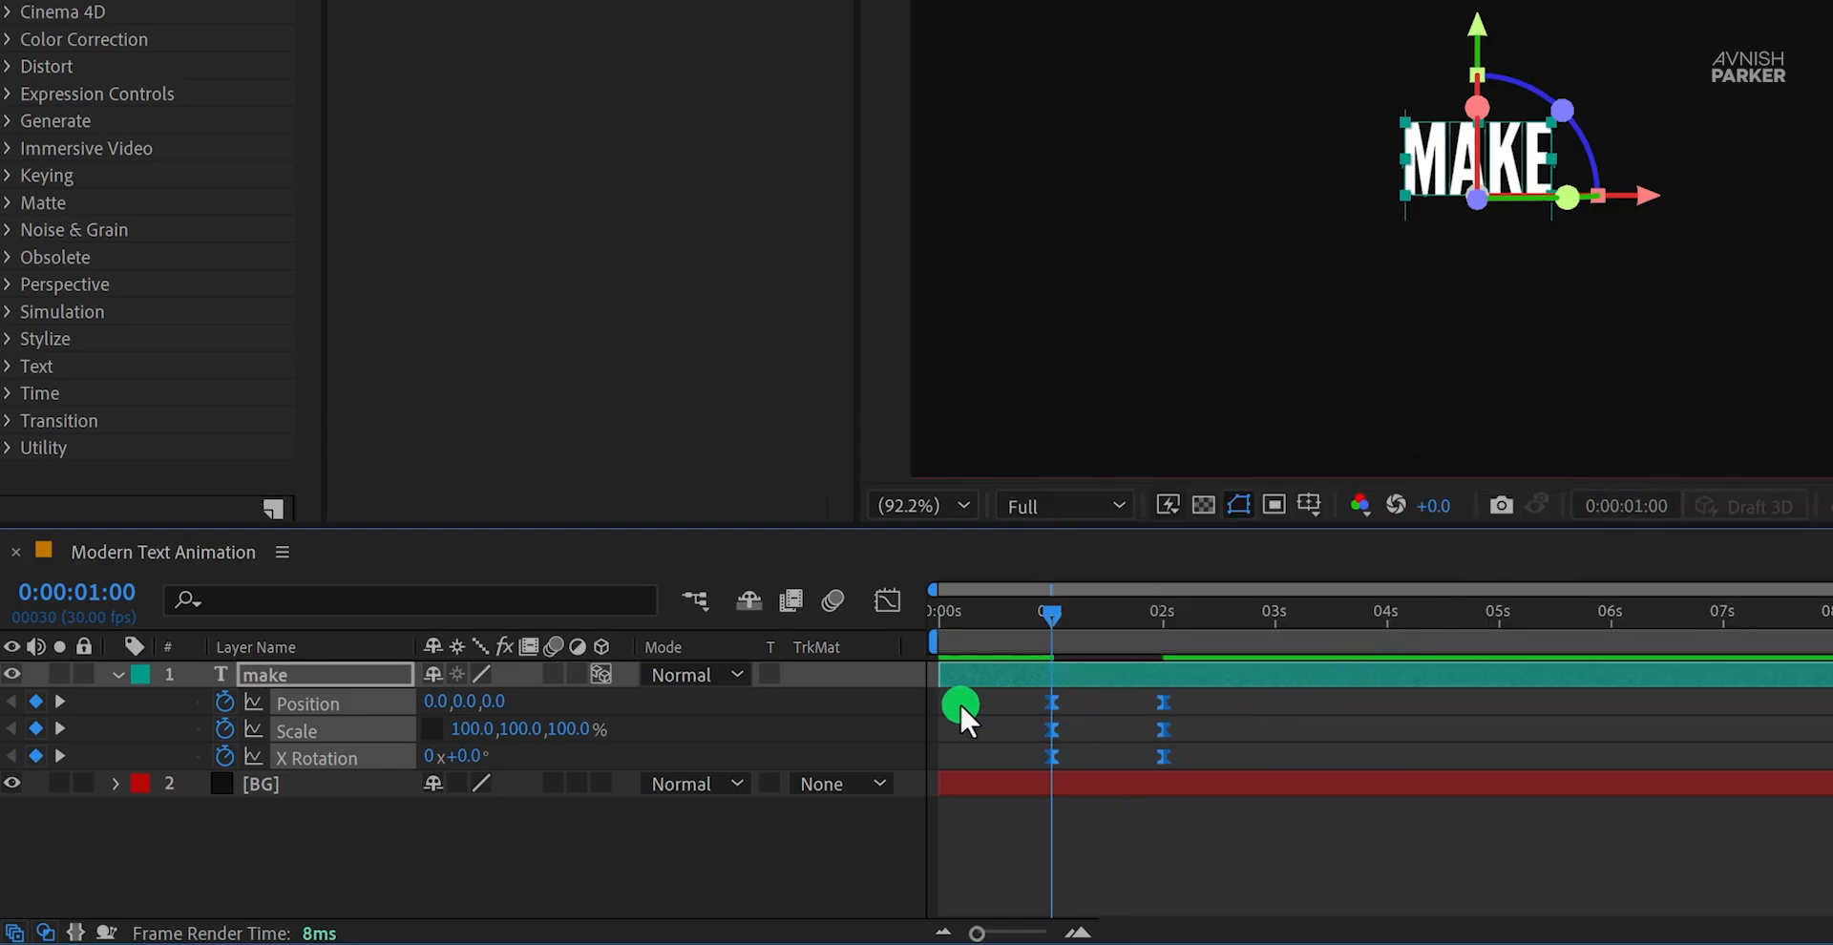
click(886, 600)
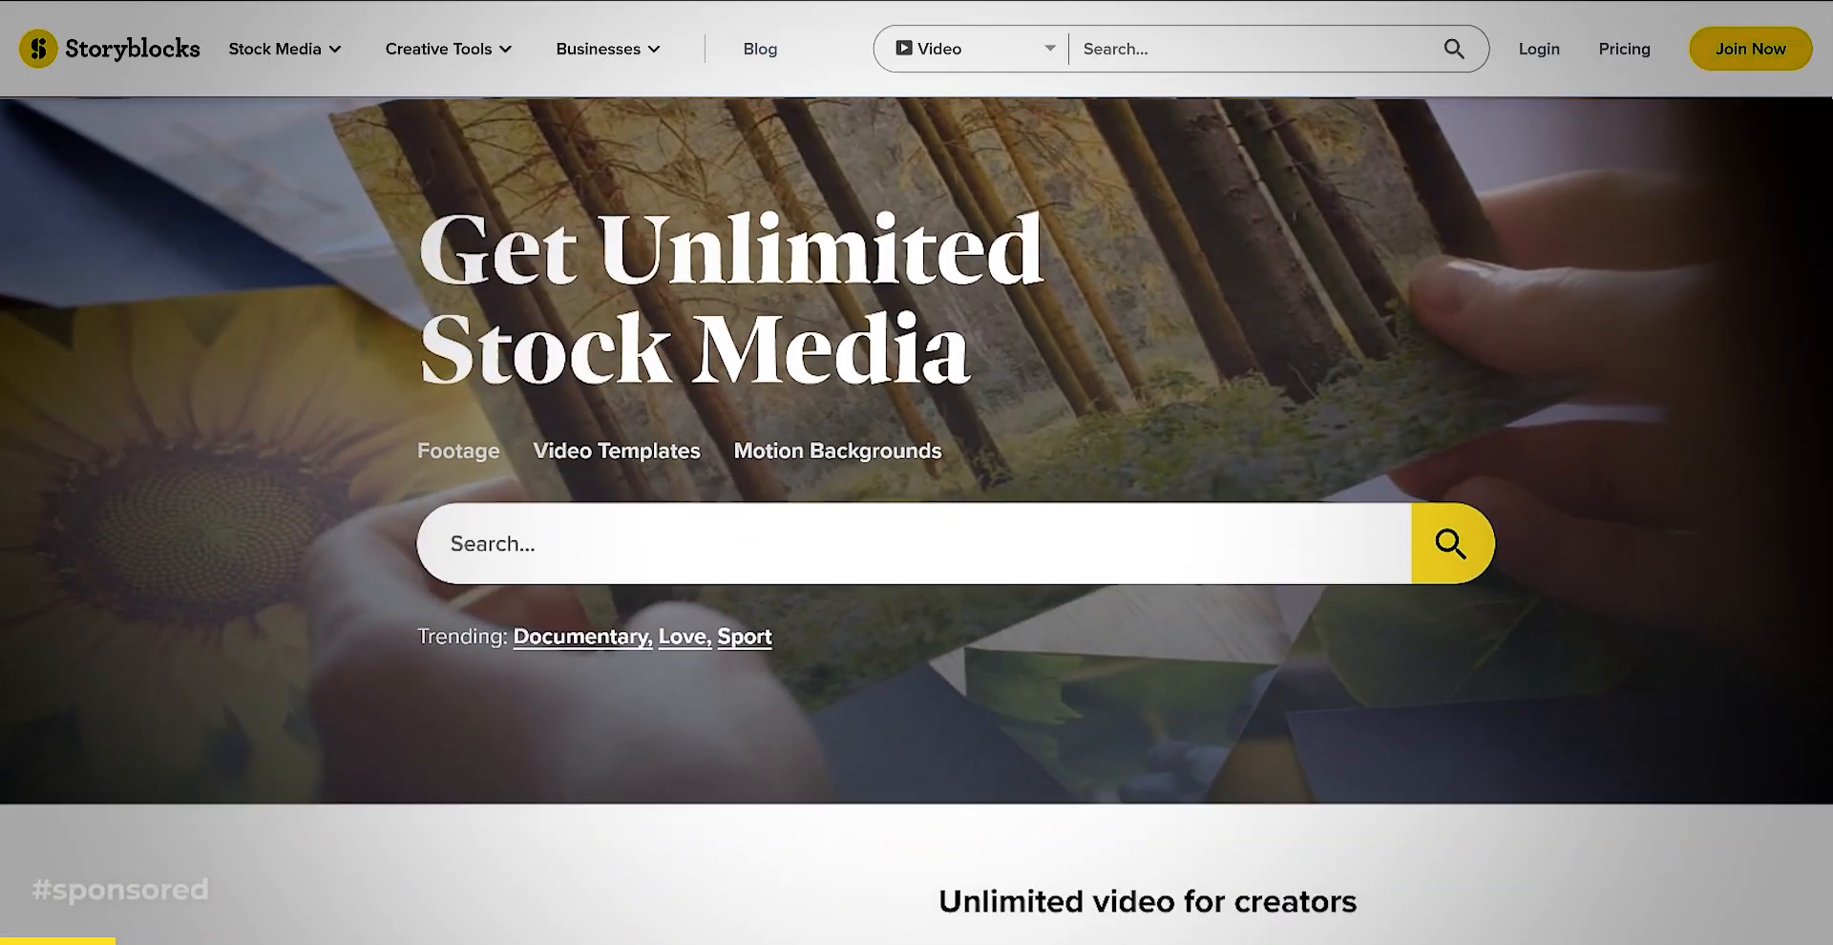
Step: Browse Storyblocks aerial footage, search 'particles', and view After Effects templates
scroll(down, 3)
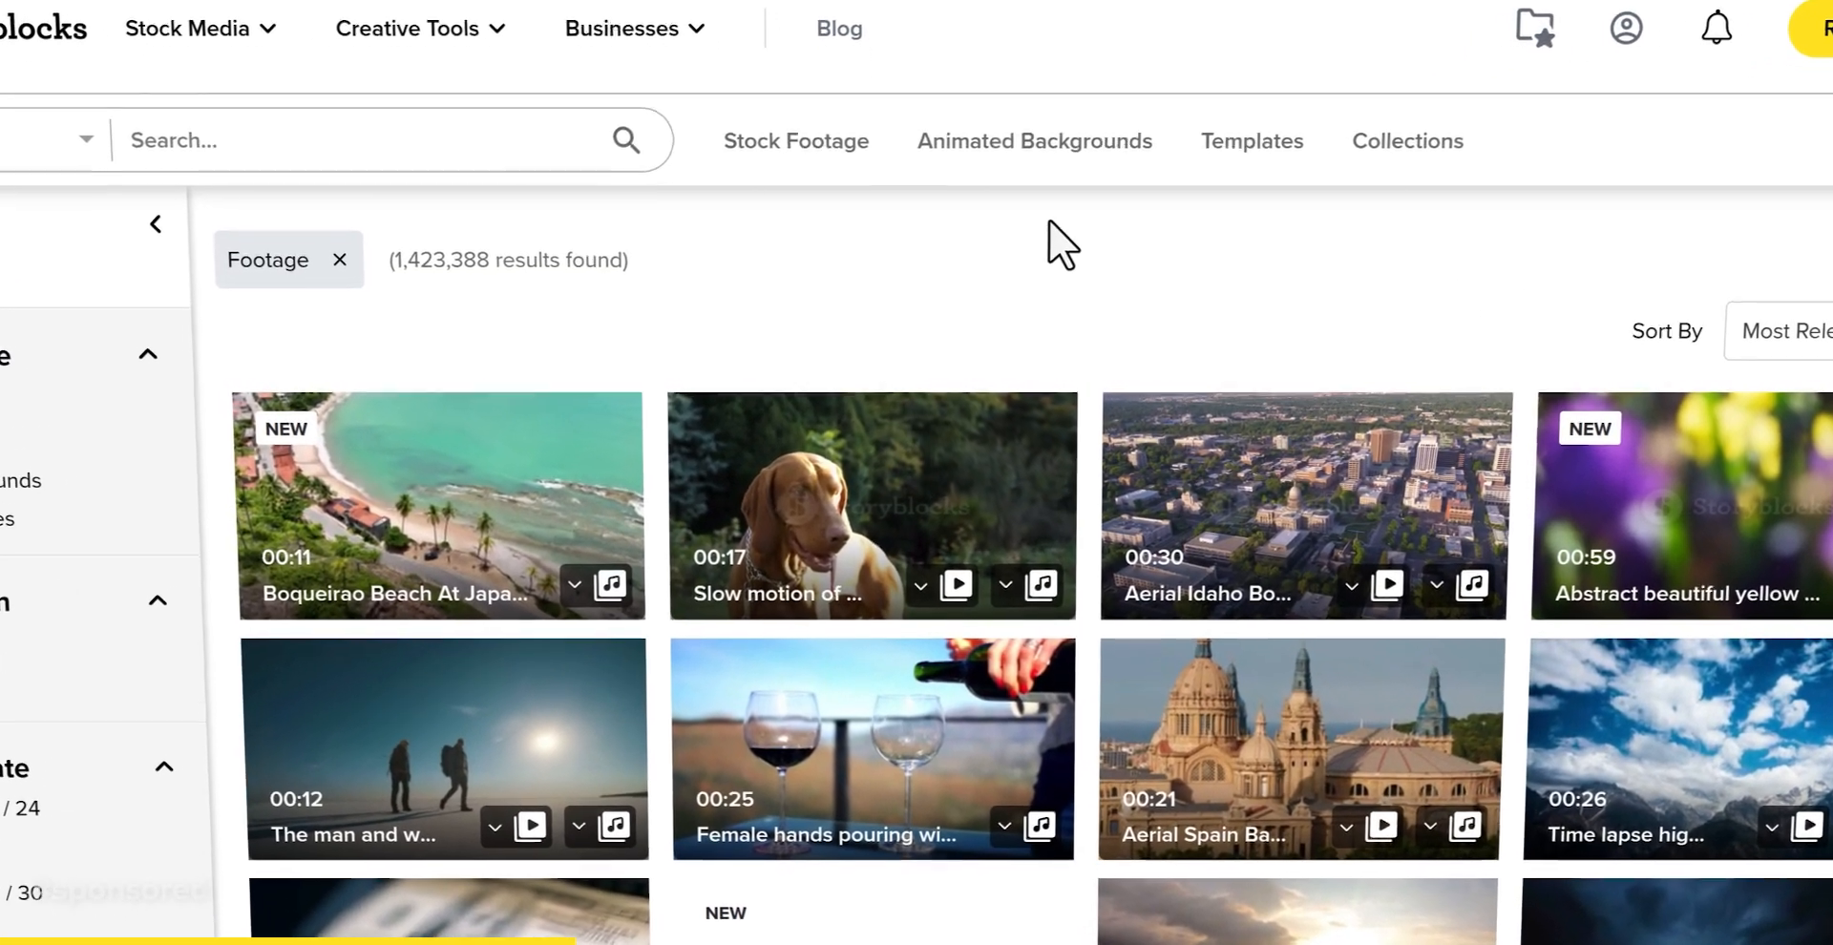
click(795, 140)
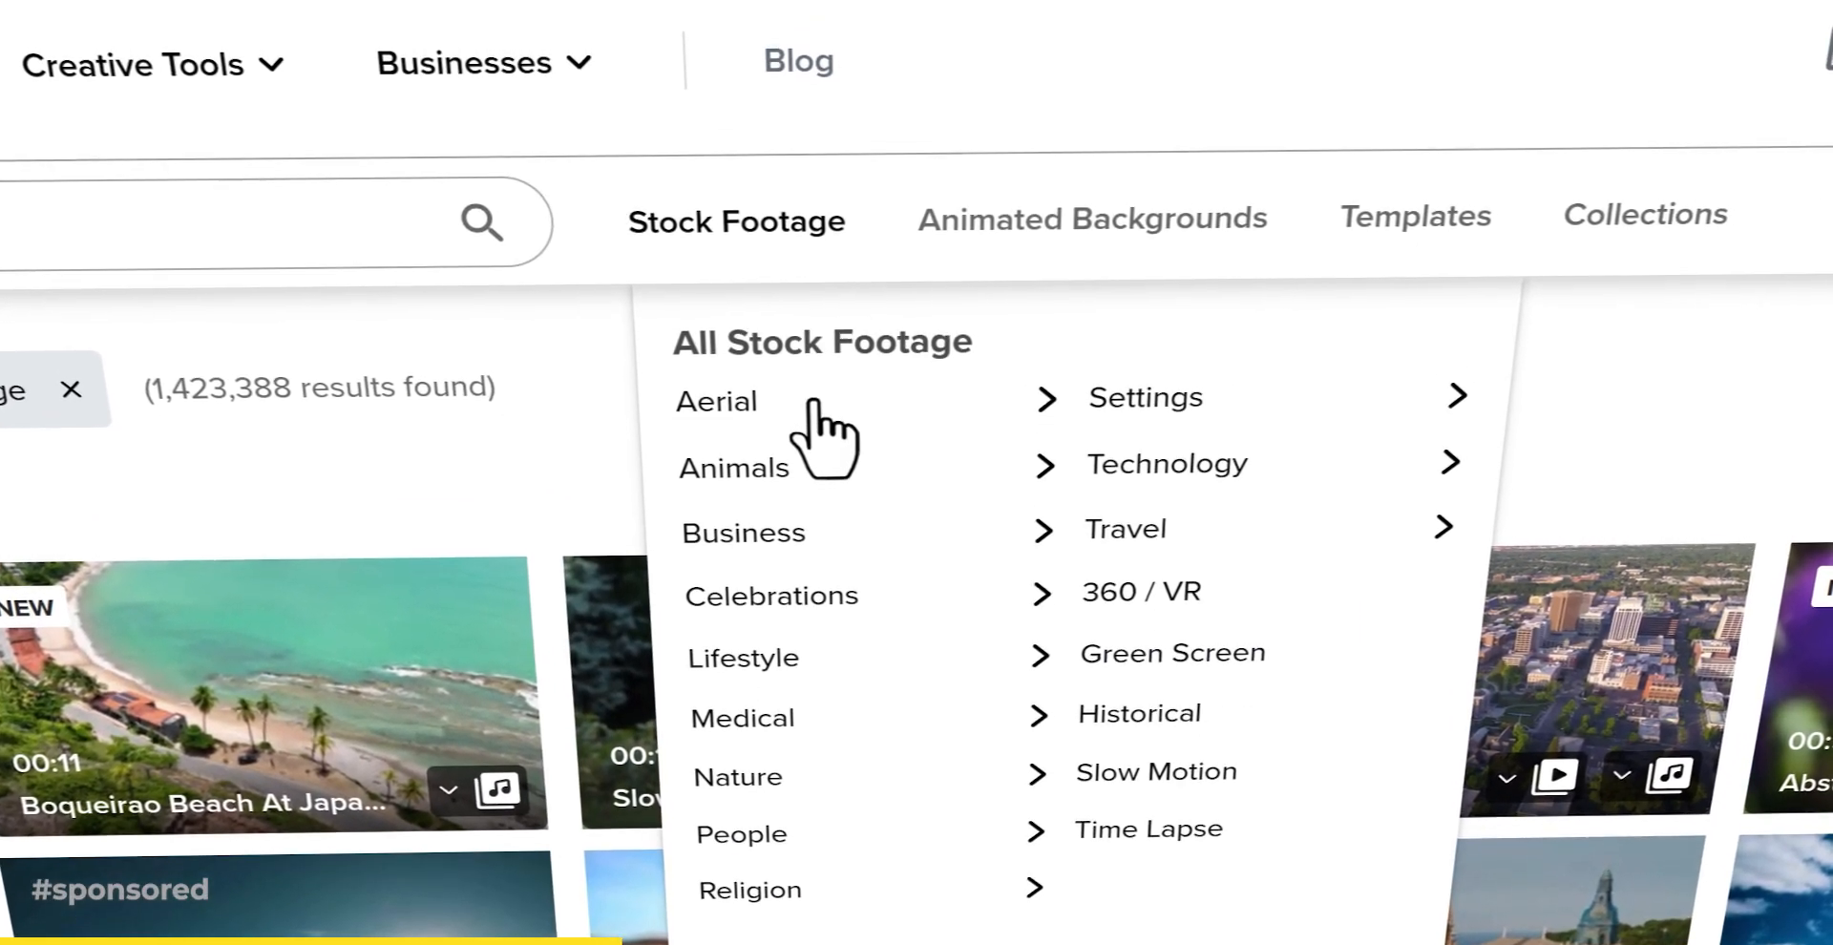
click(714, 401)
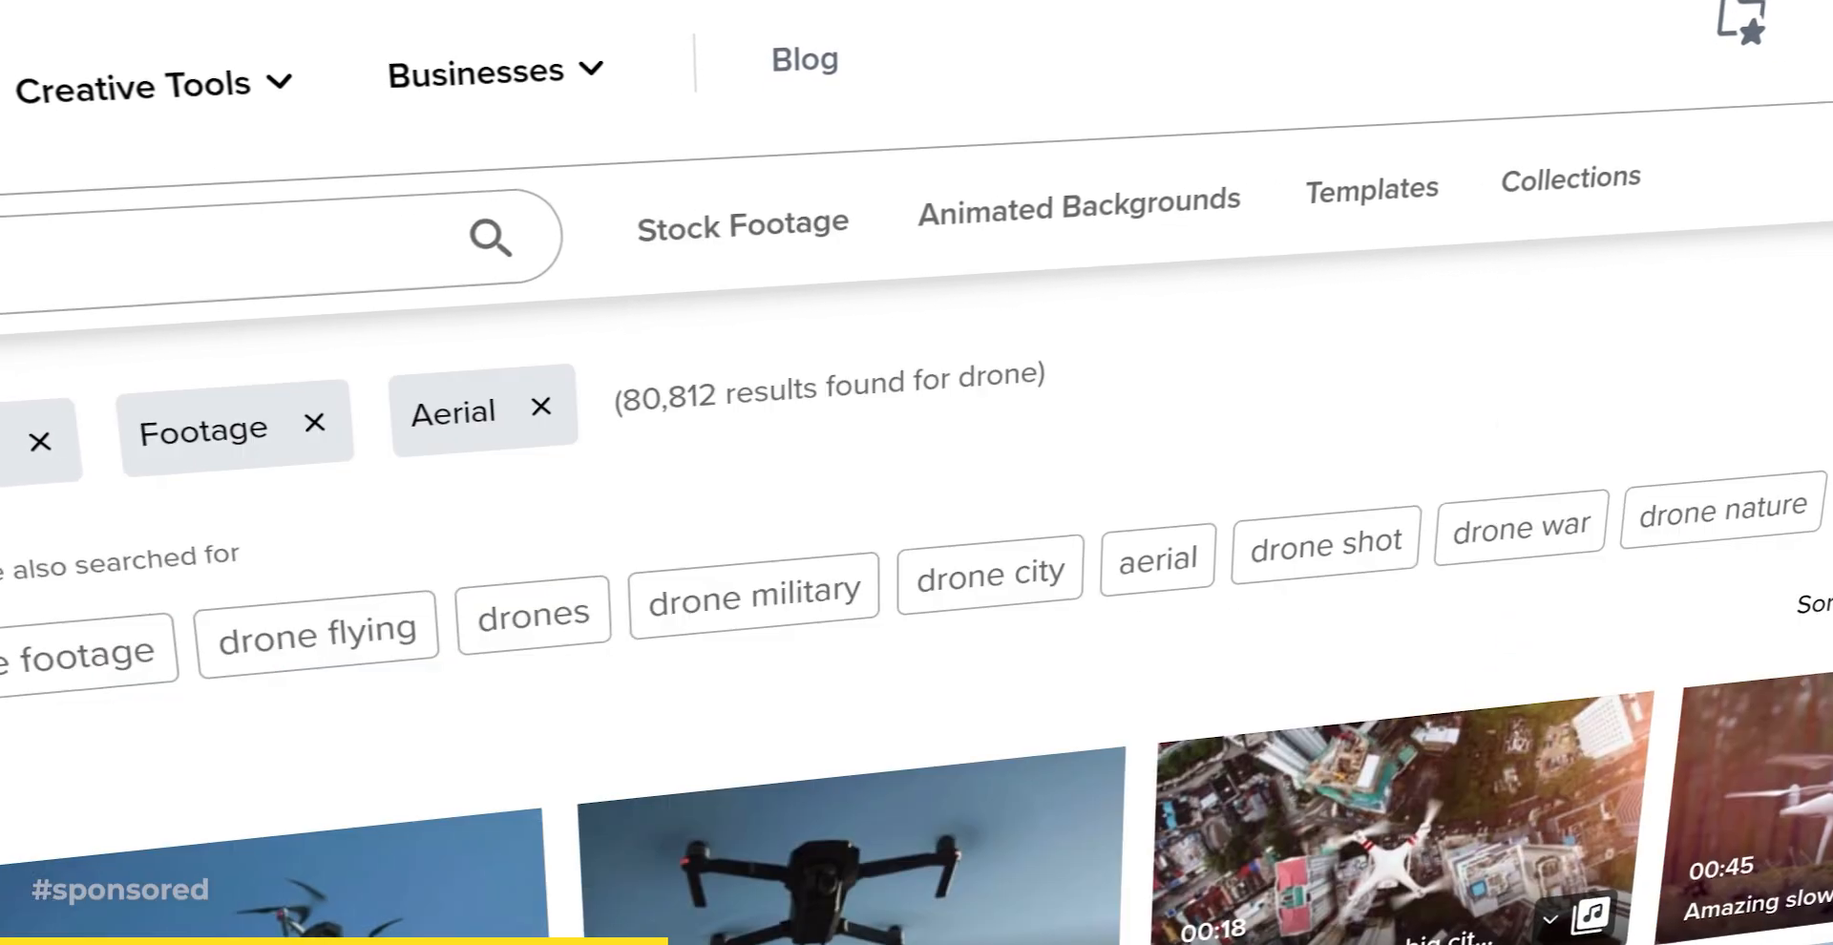
text(particles)
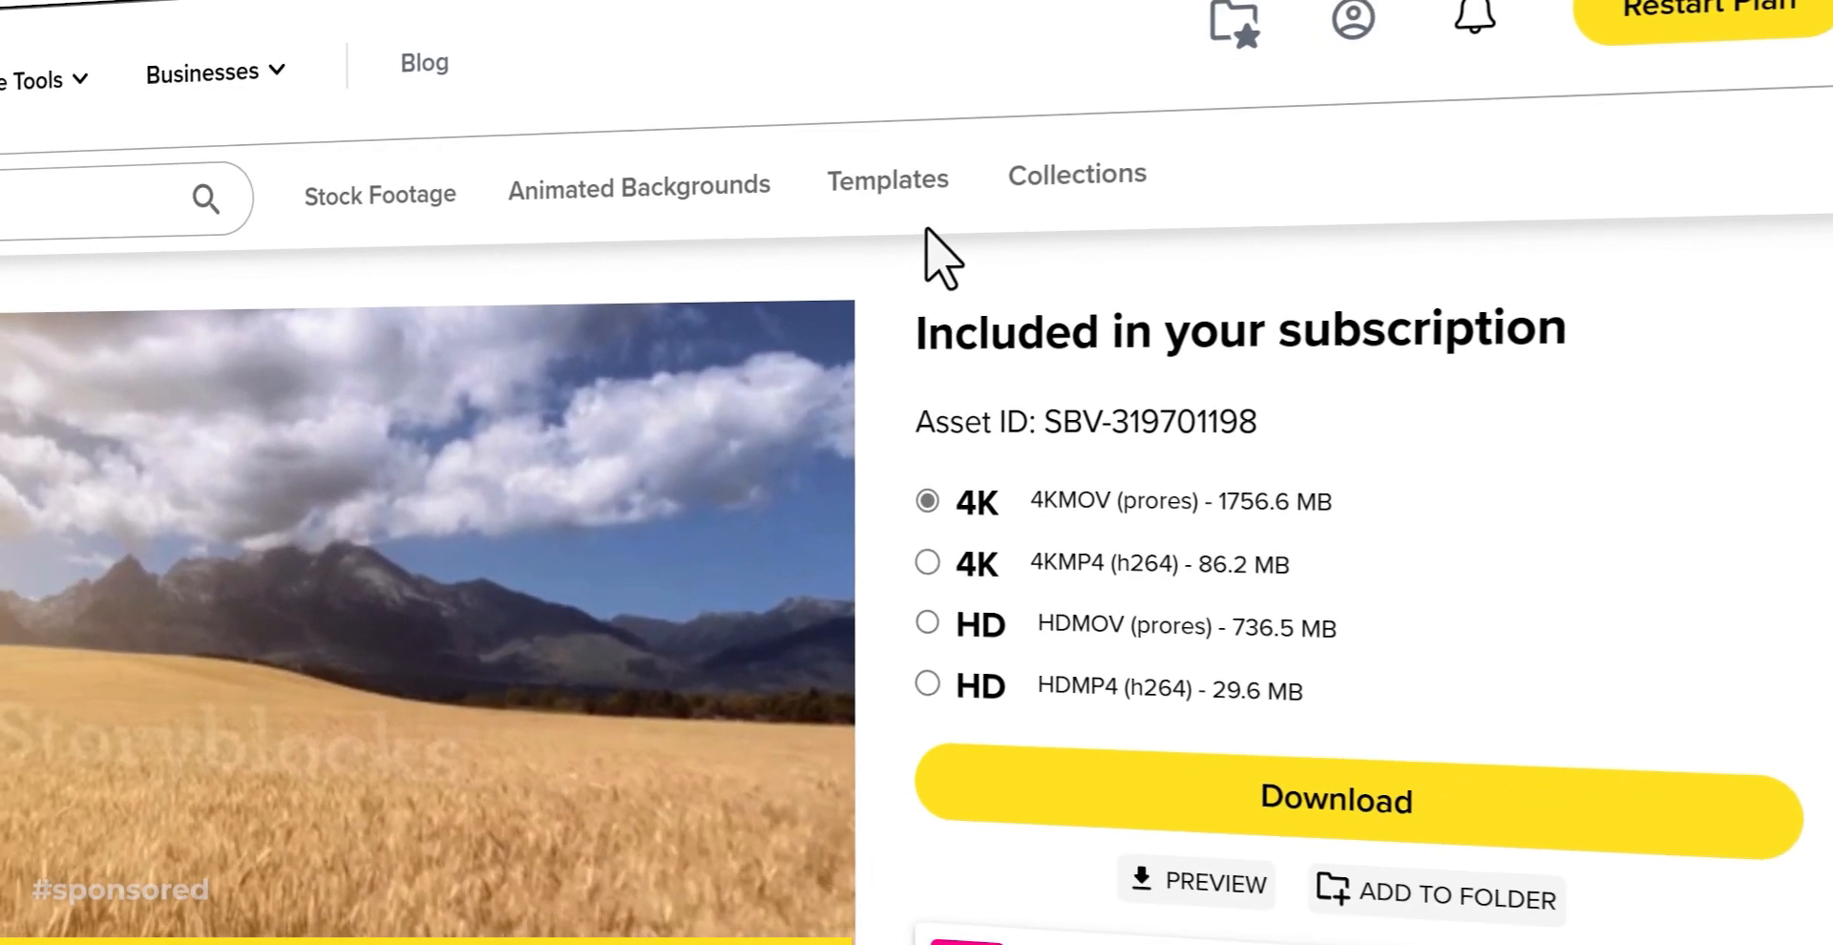
click(886, 178)
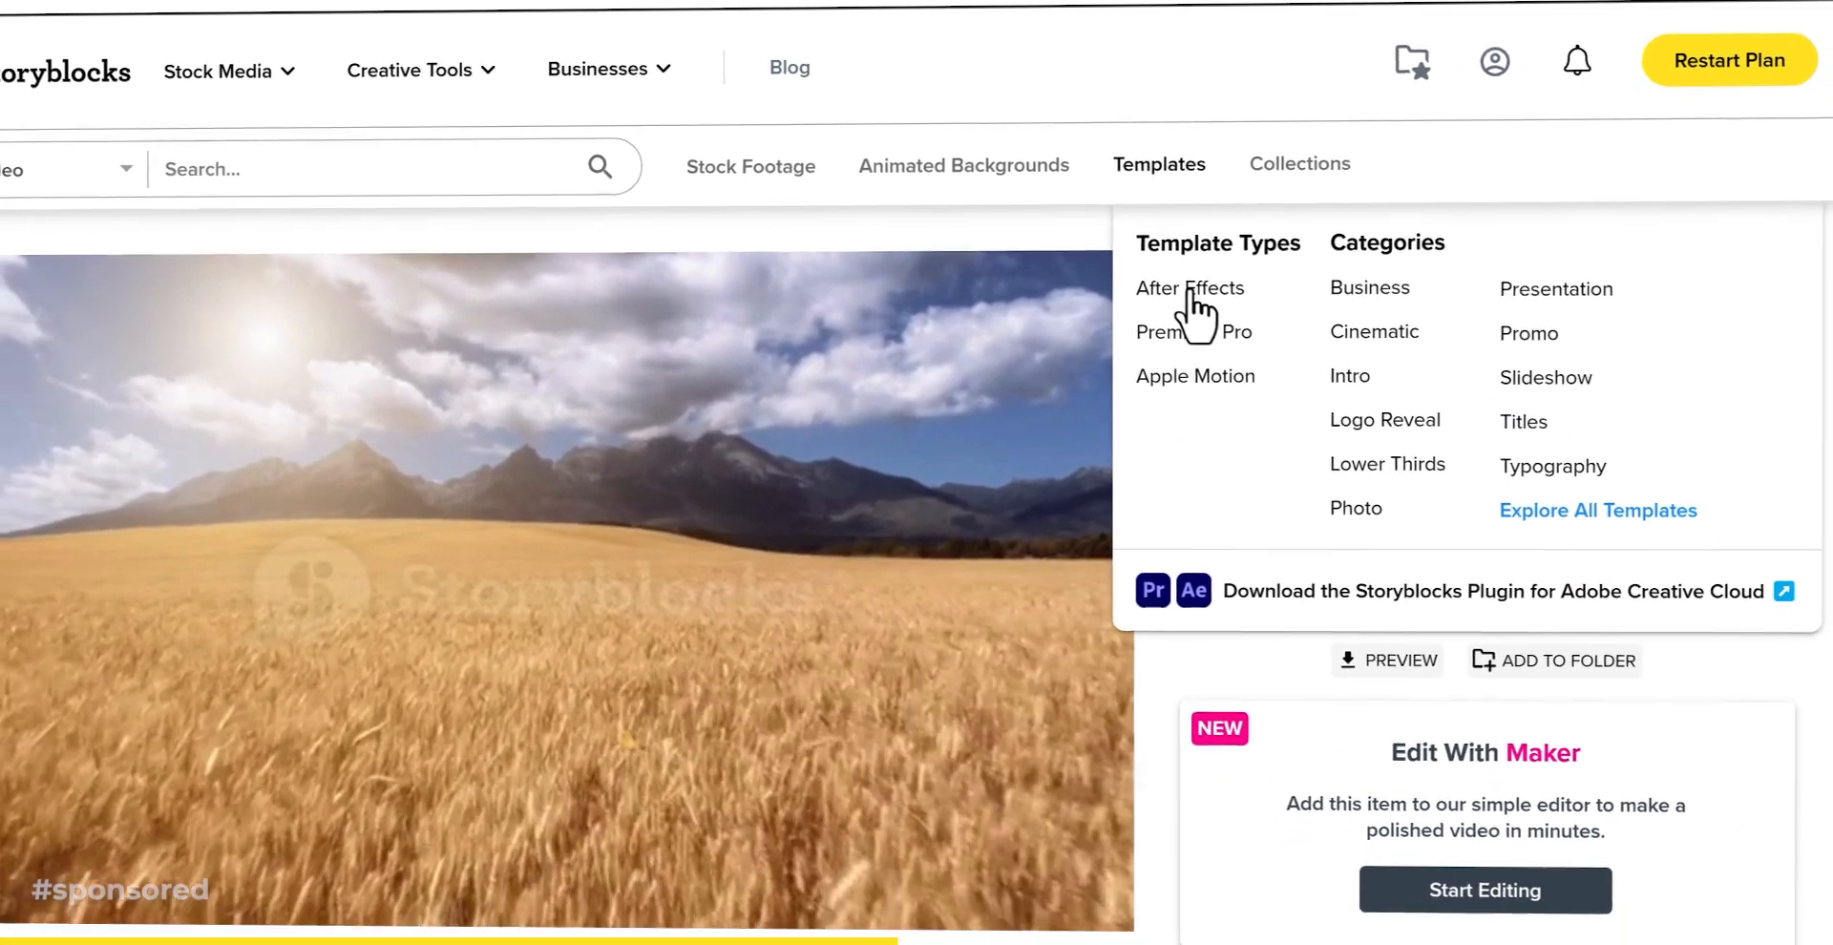
click(1188, 287)
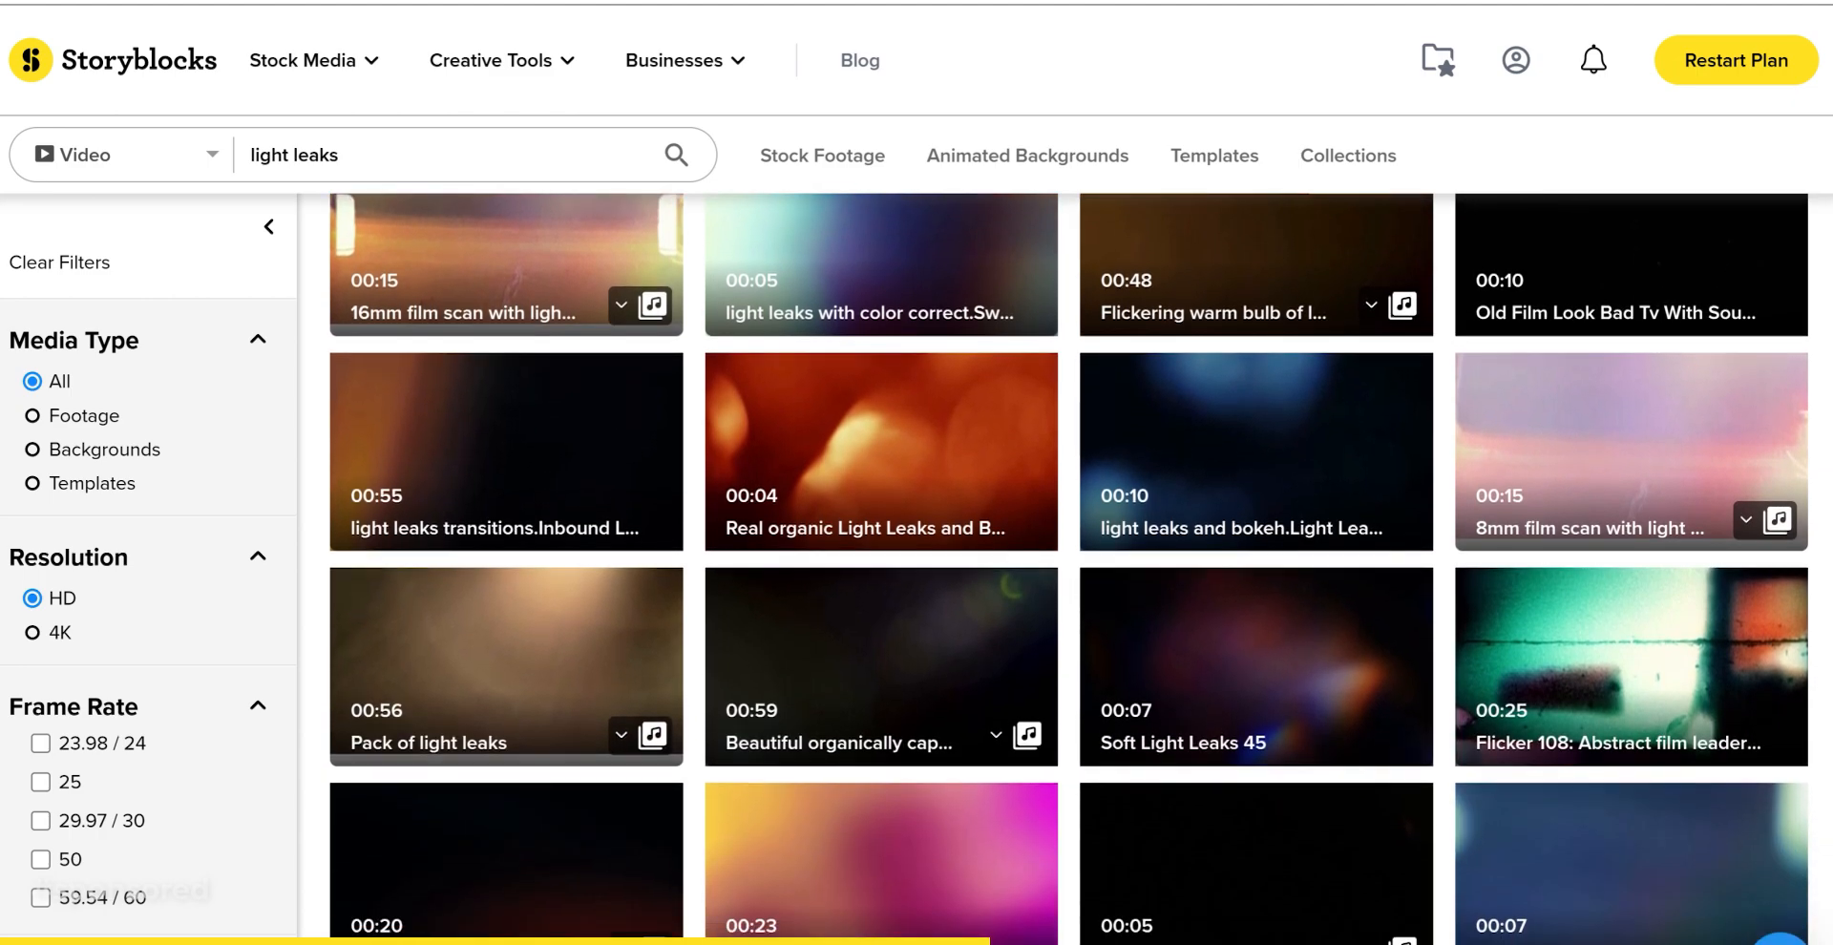
mouse_move(880, 492)
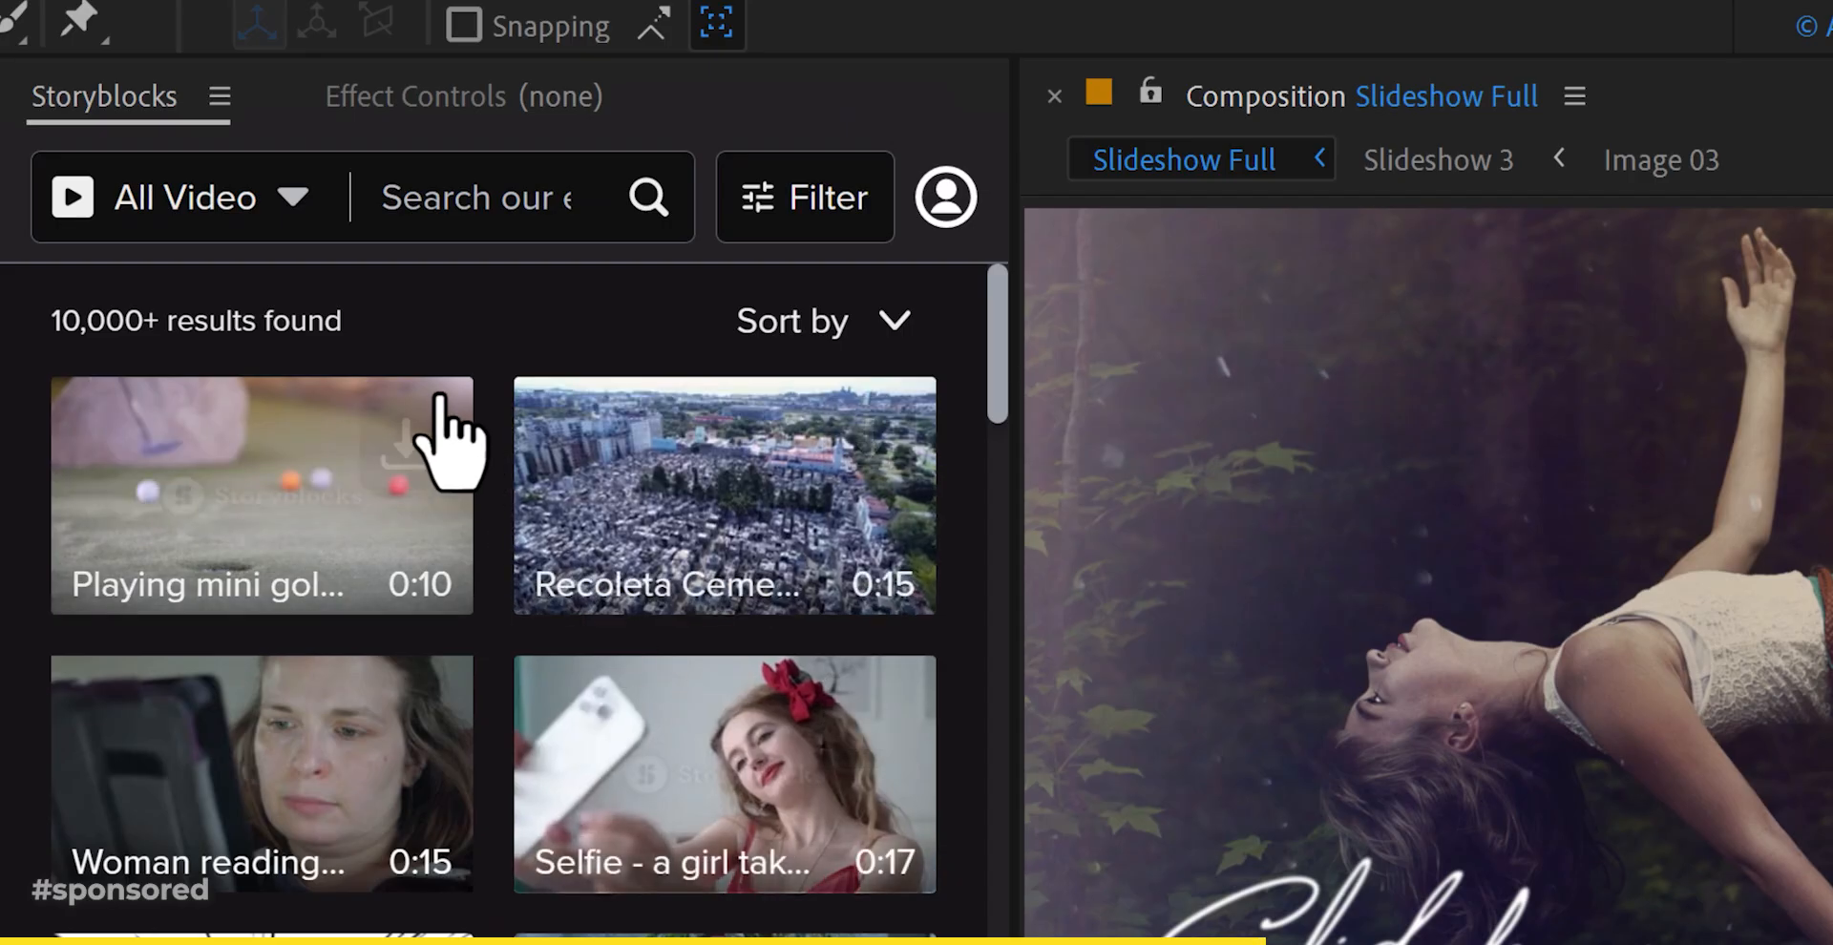
Step: Search the Storyblocks panel for 'light leaks', download the first clip, restore the layer bars view
text(light leaks tr)
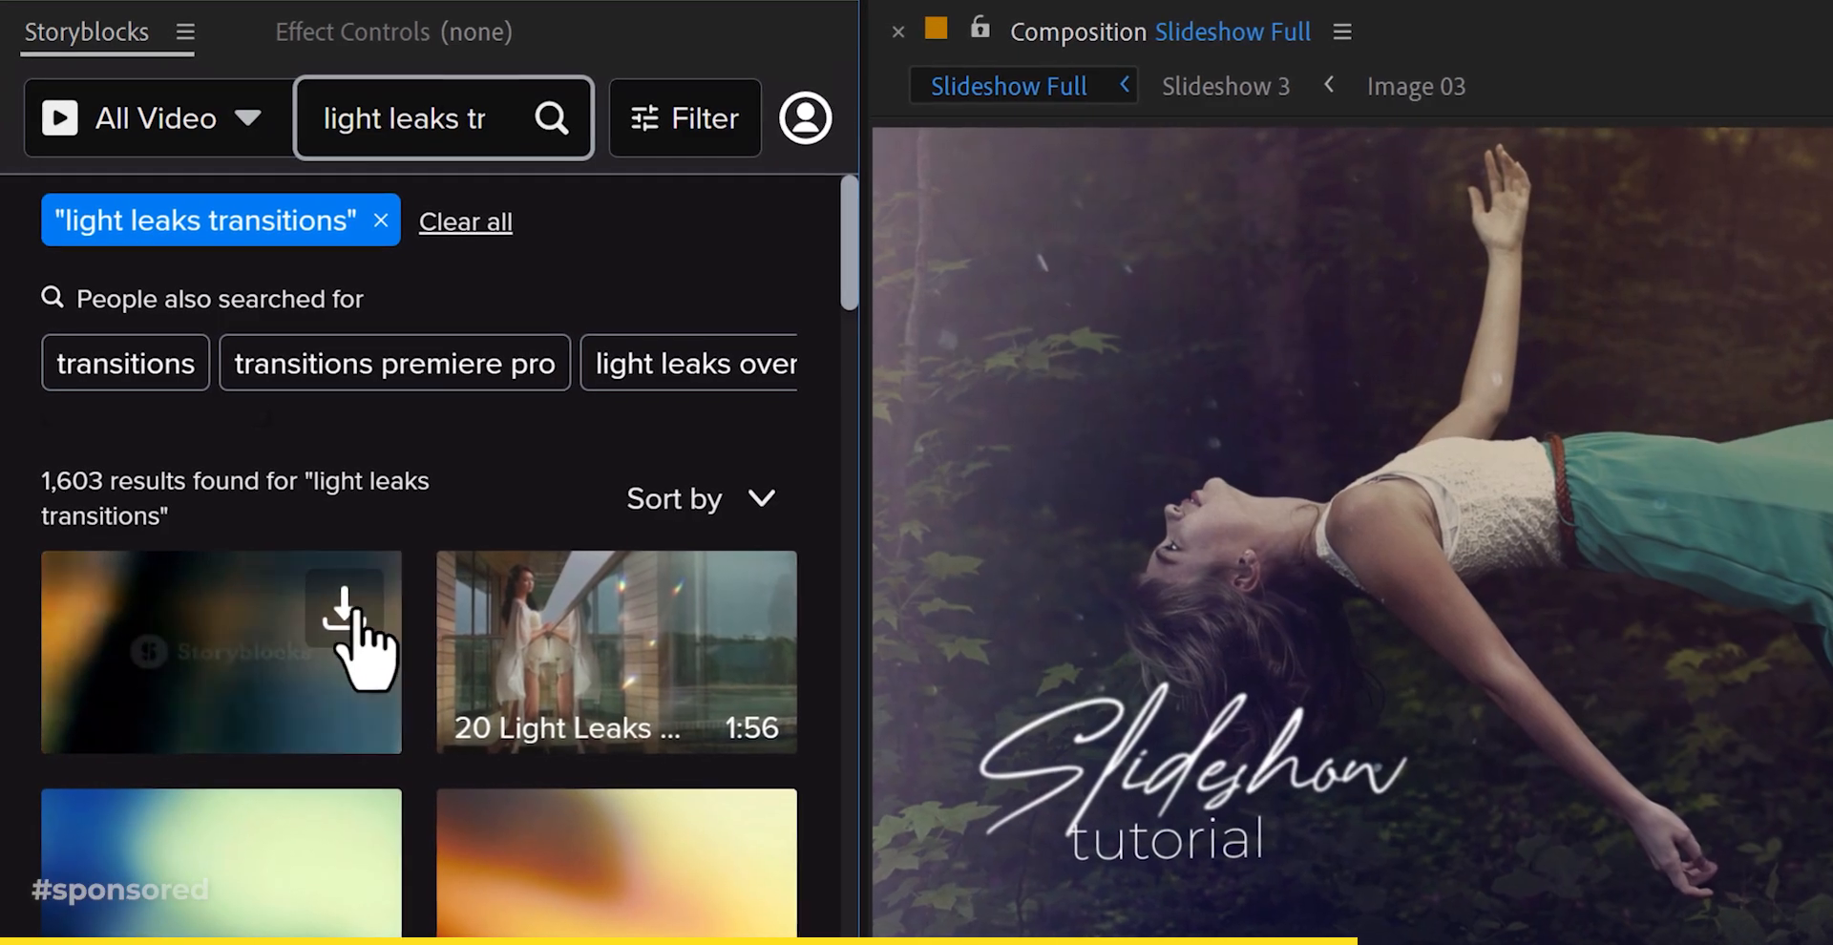
click(353, 620)
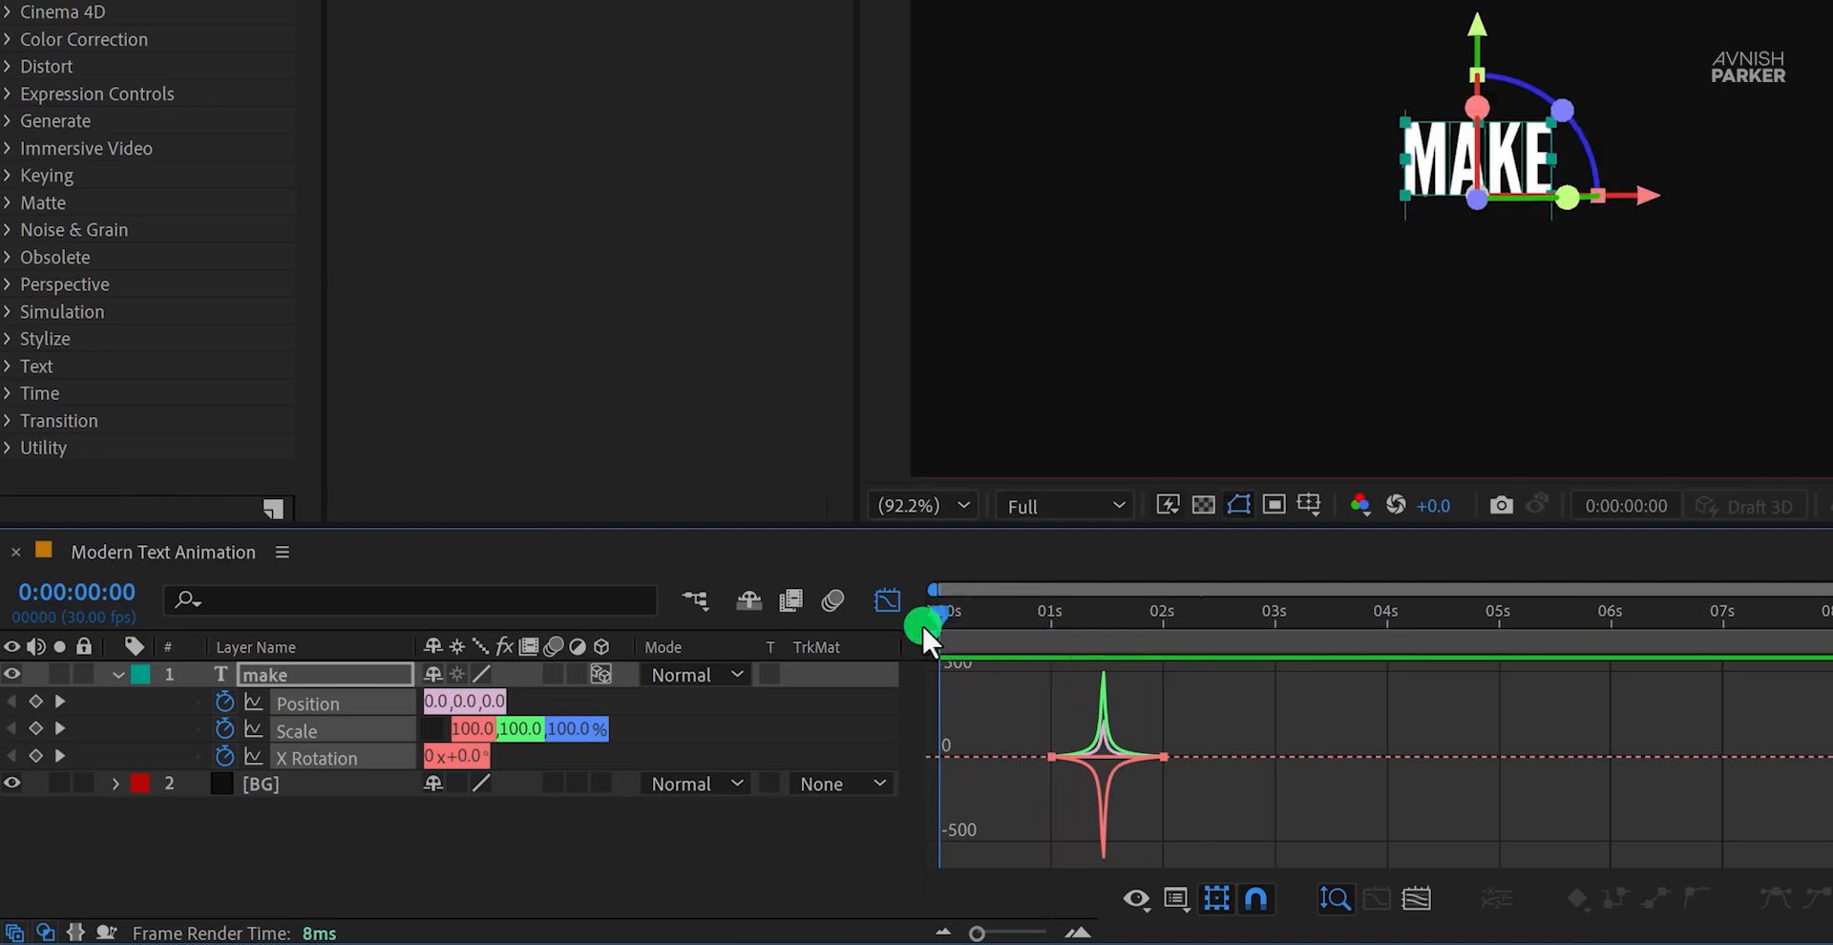
click(886, 602)
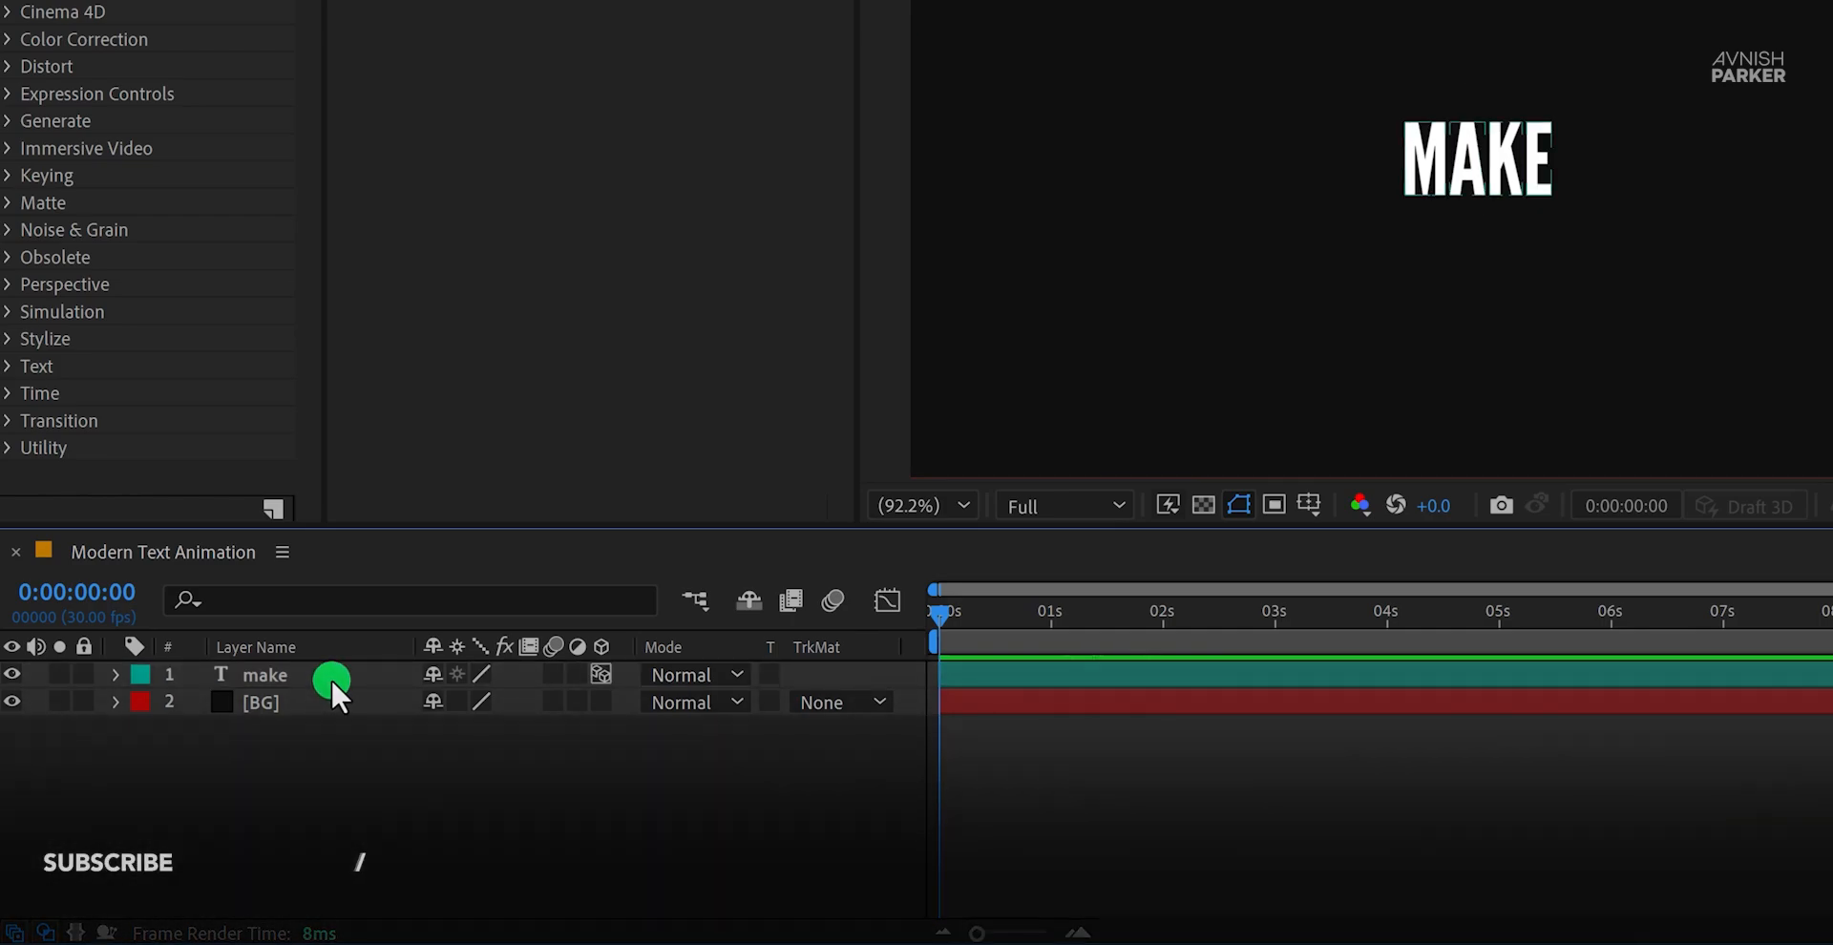
Step: Duplicate MAKE, retype it as 'amazing', nudge it below MAKE, and scrub to preview
key(ctrl+d)
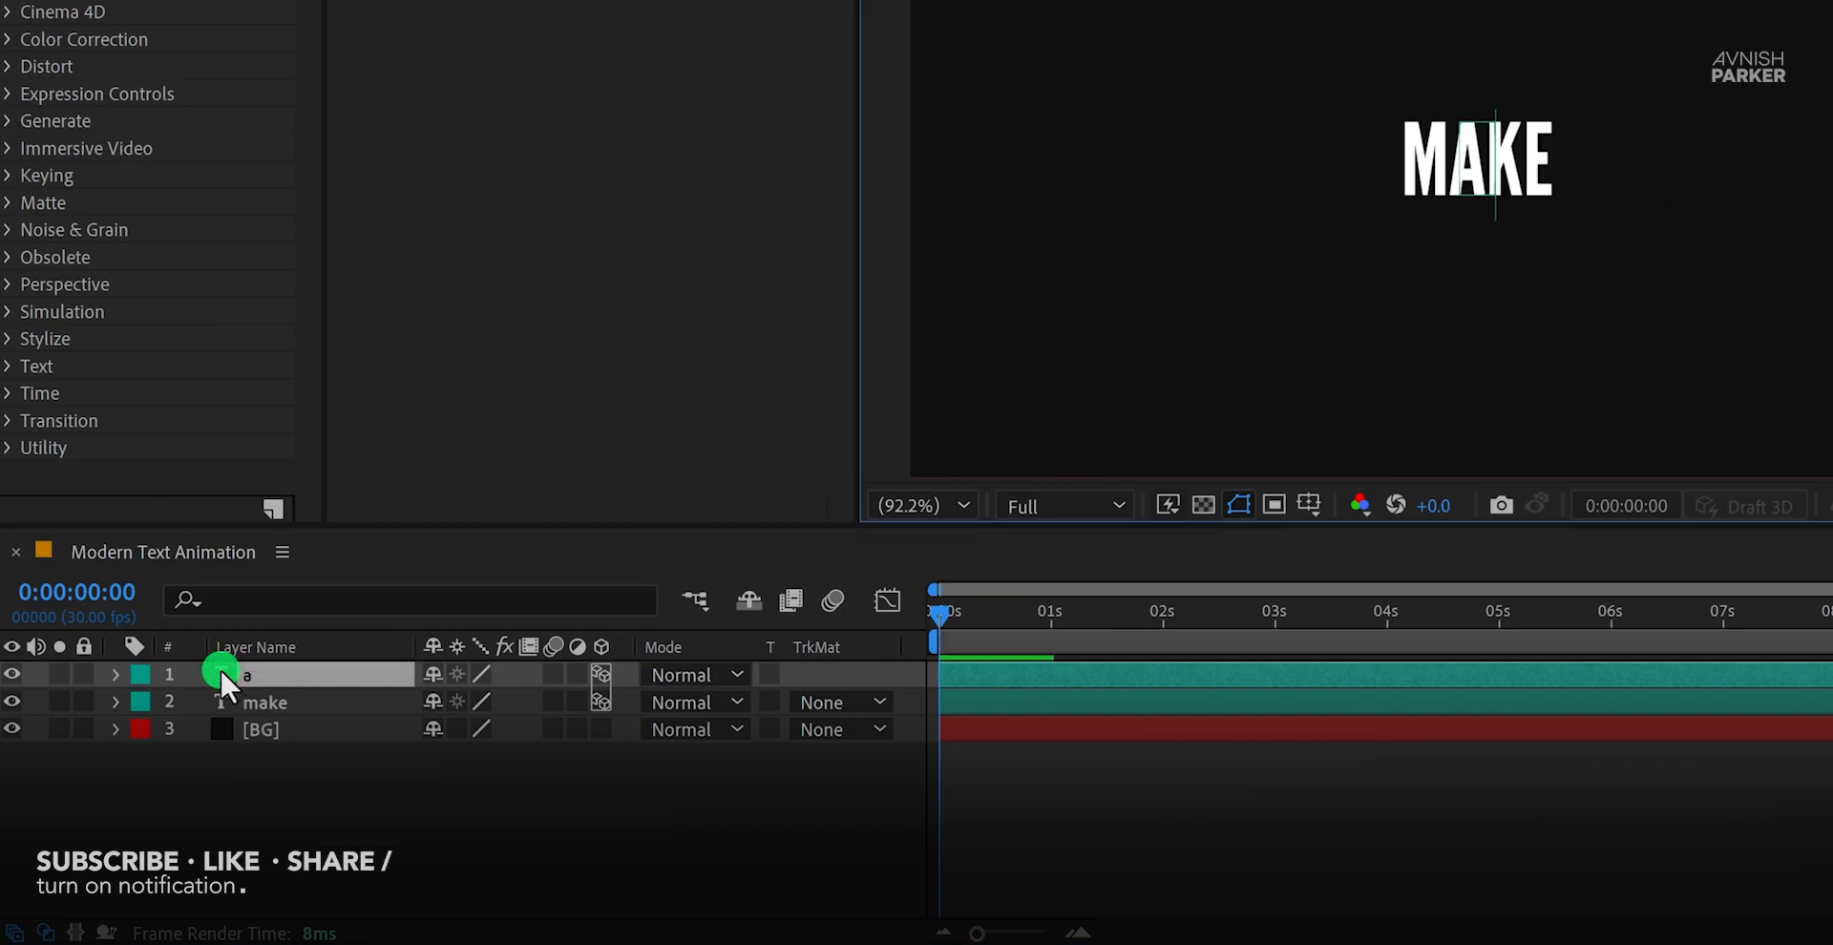
text(amazing)
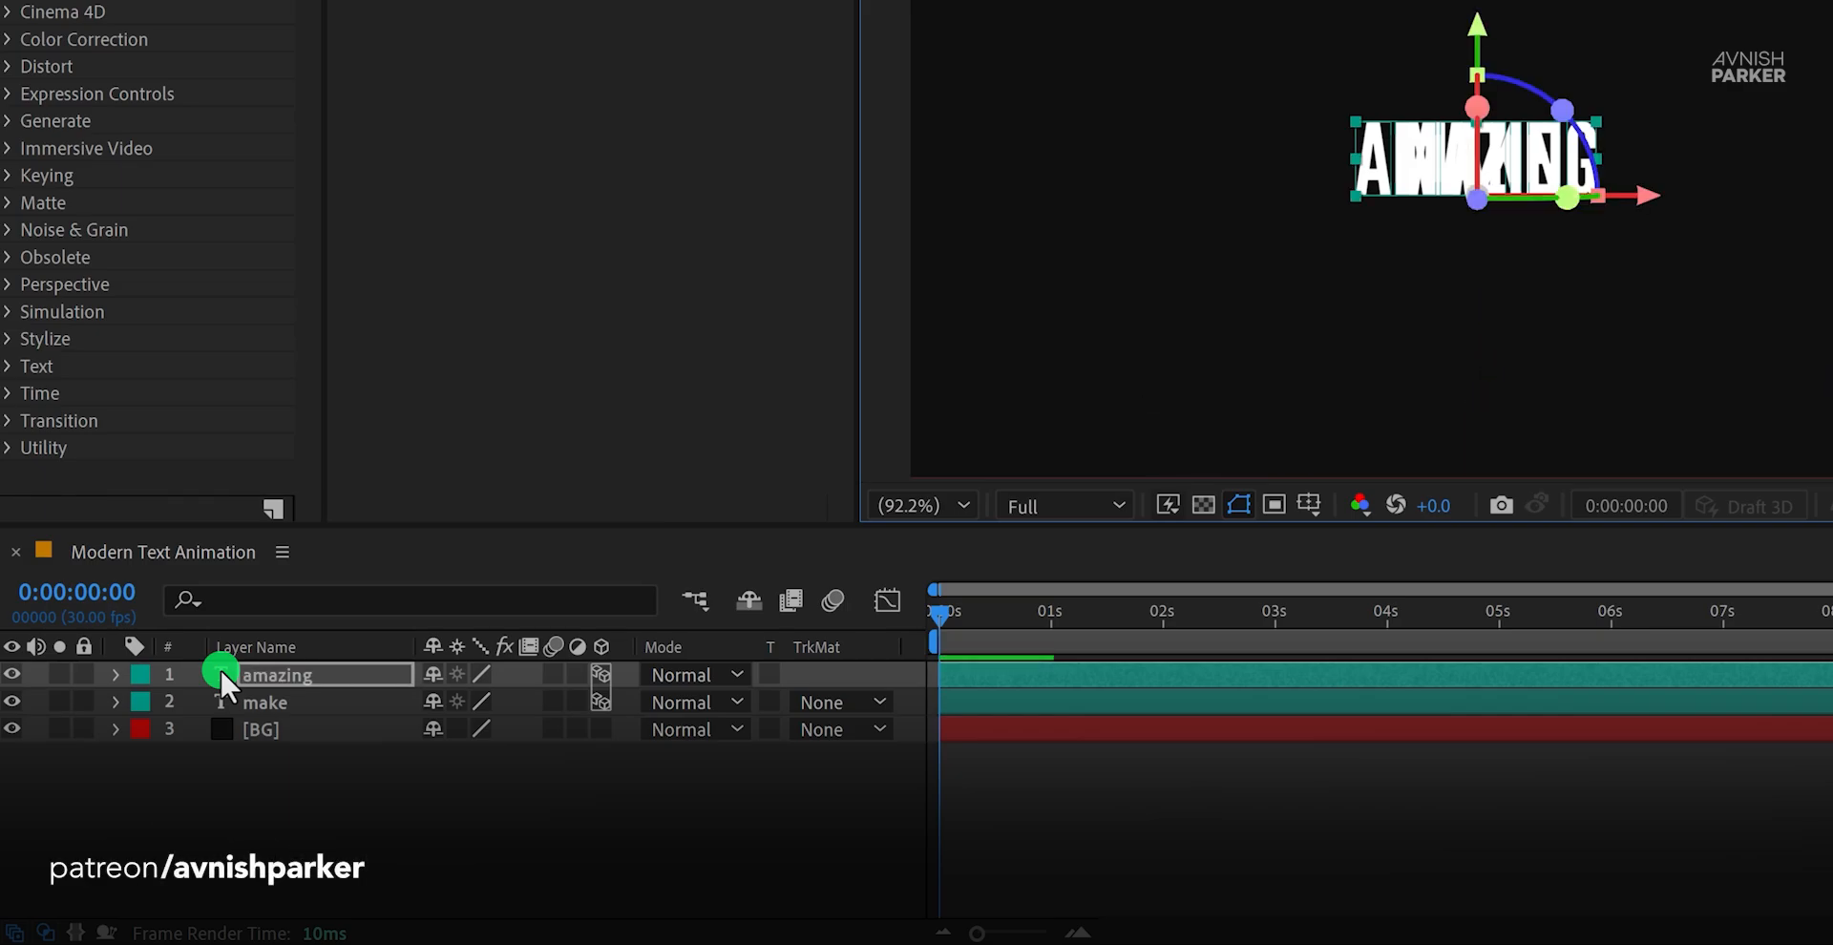
key(shift+Down)
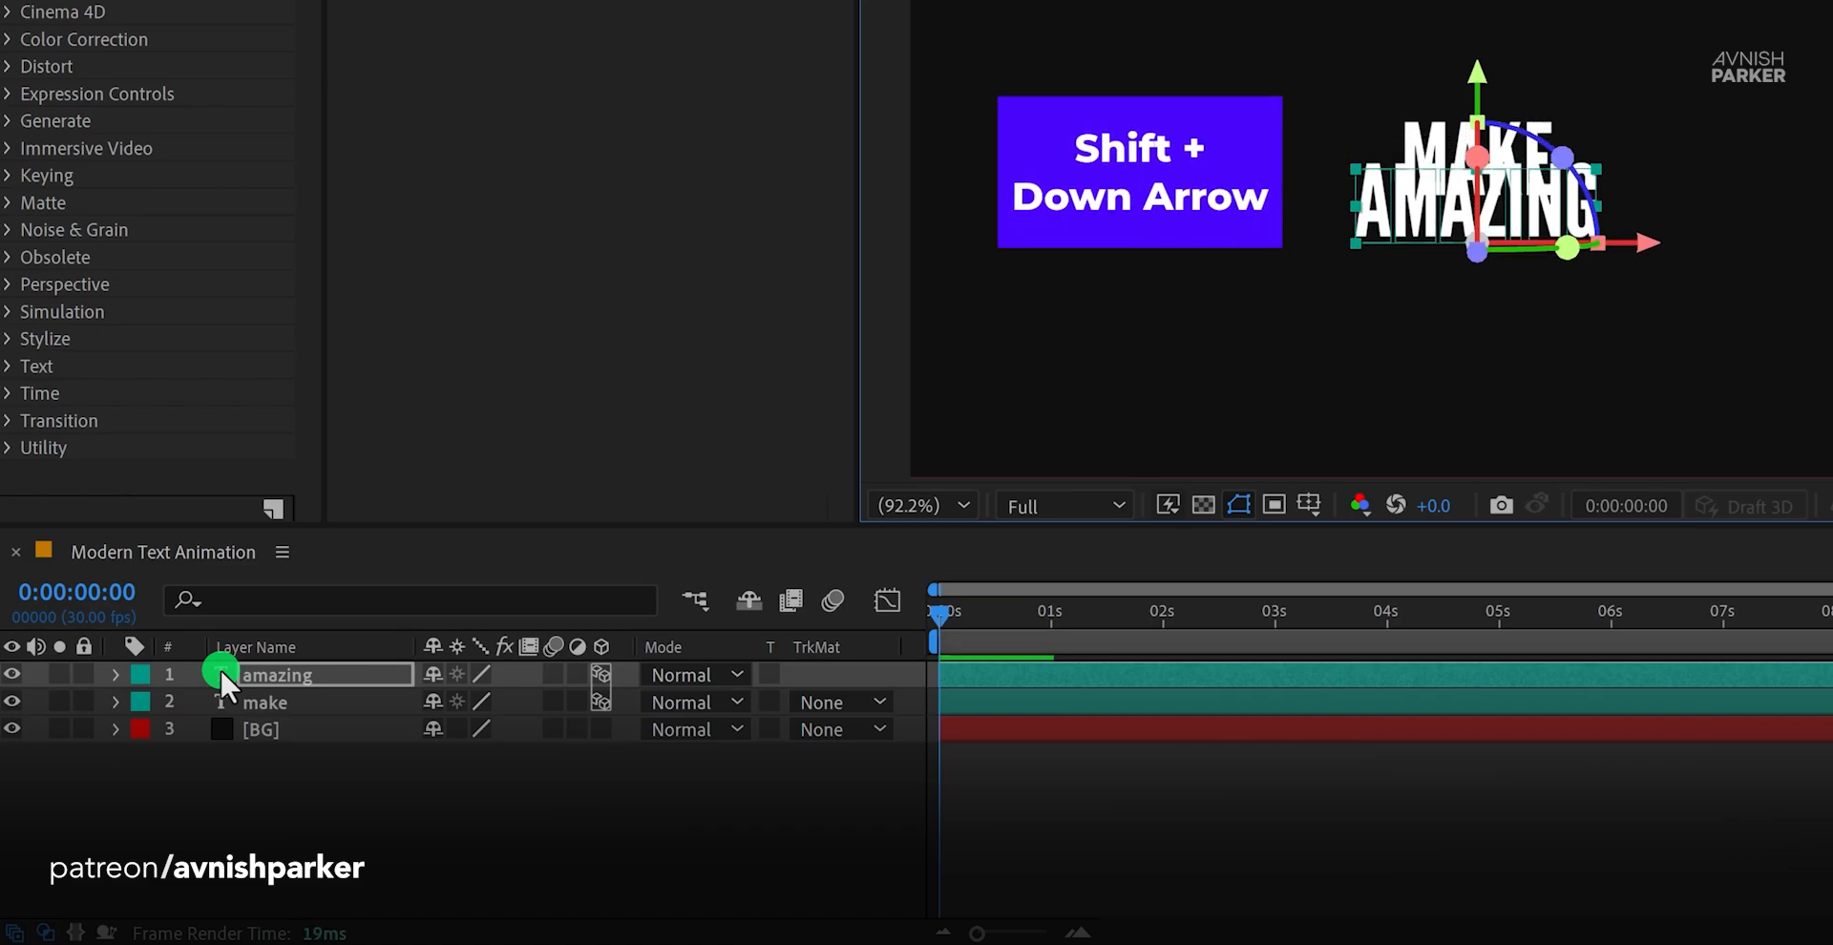
key(shift+down)
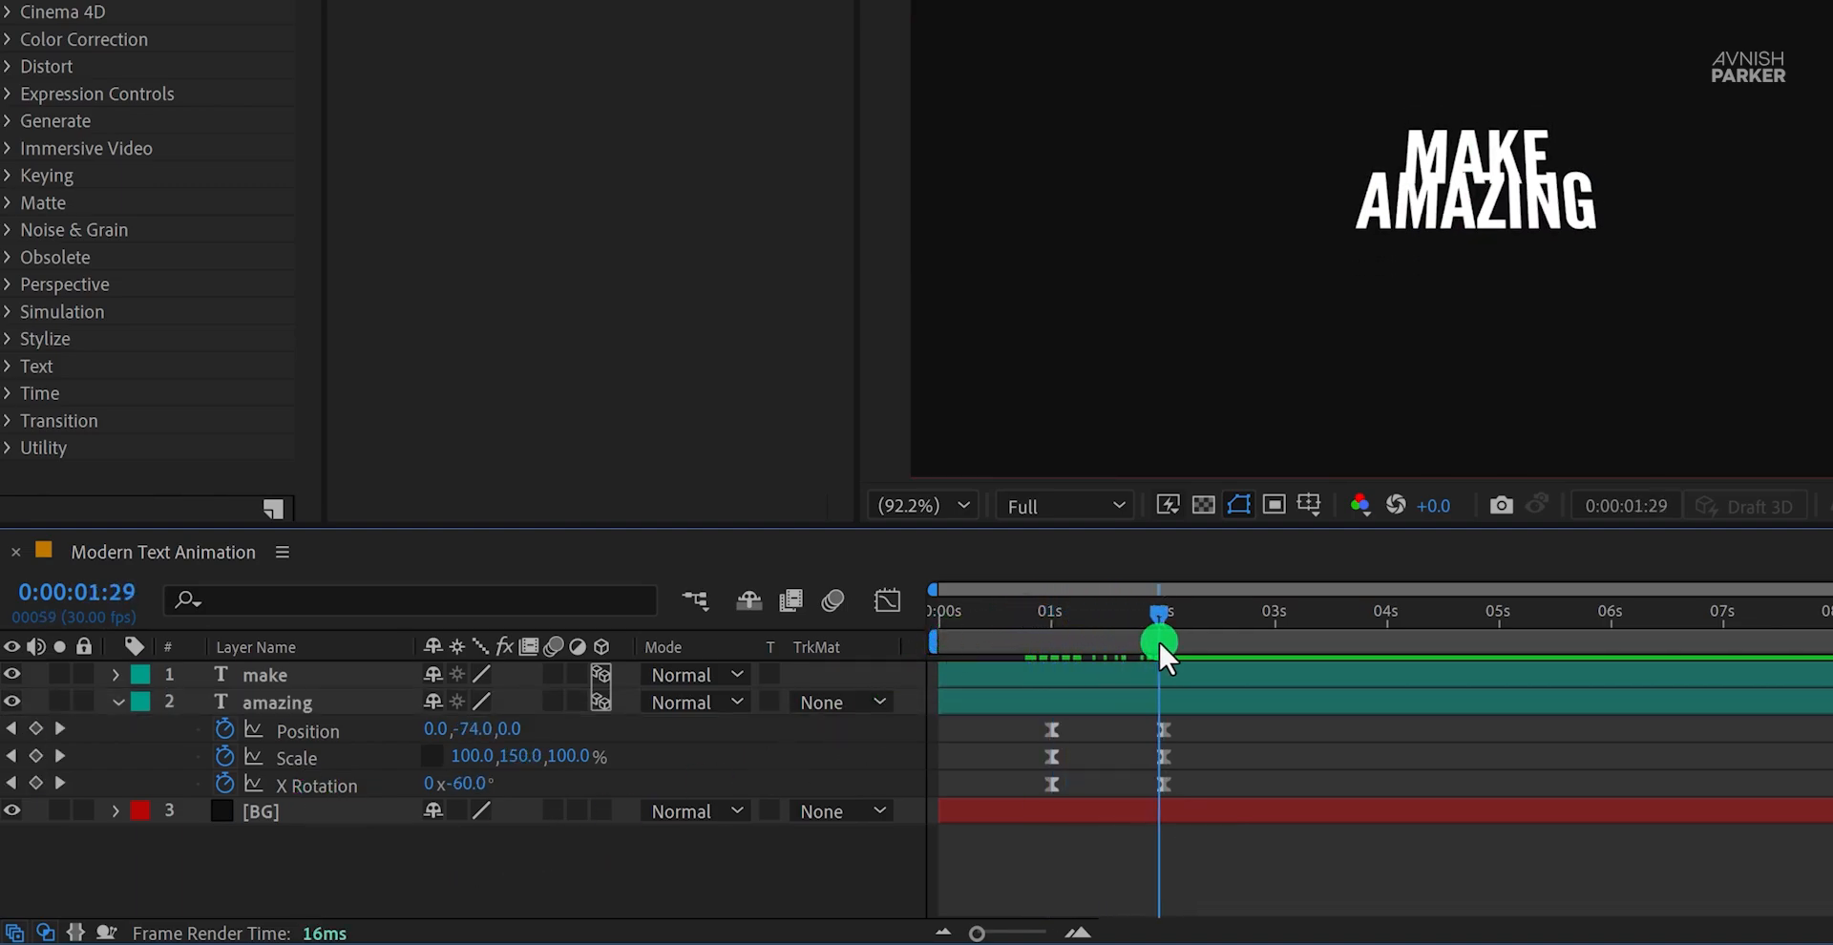
drag(1161, 638, 1144, 667)
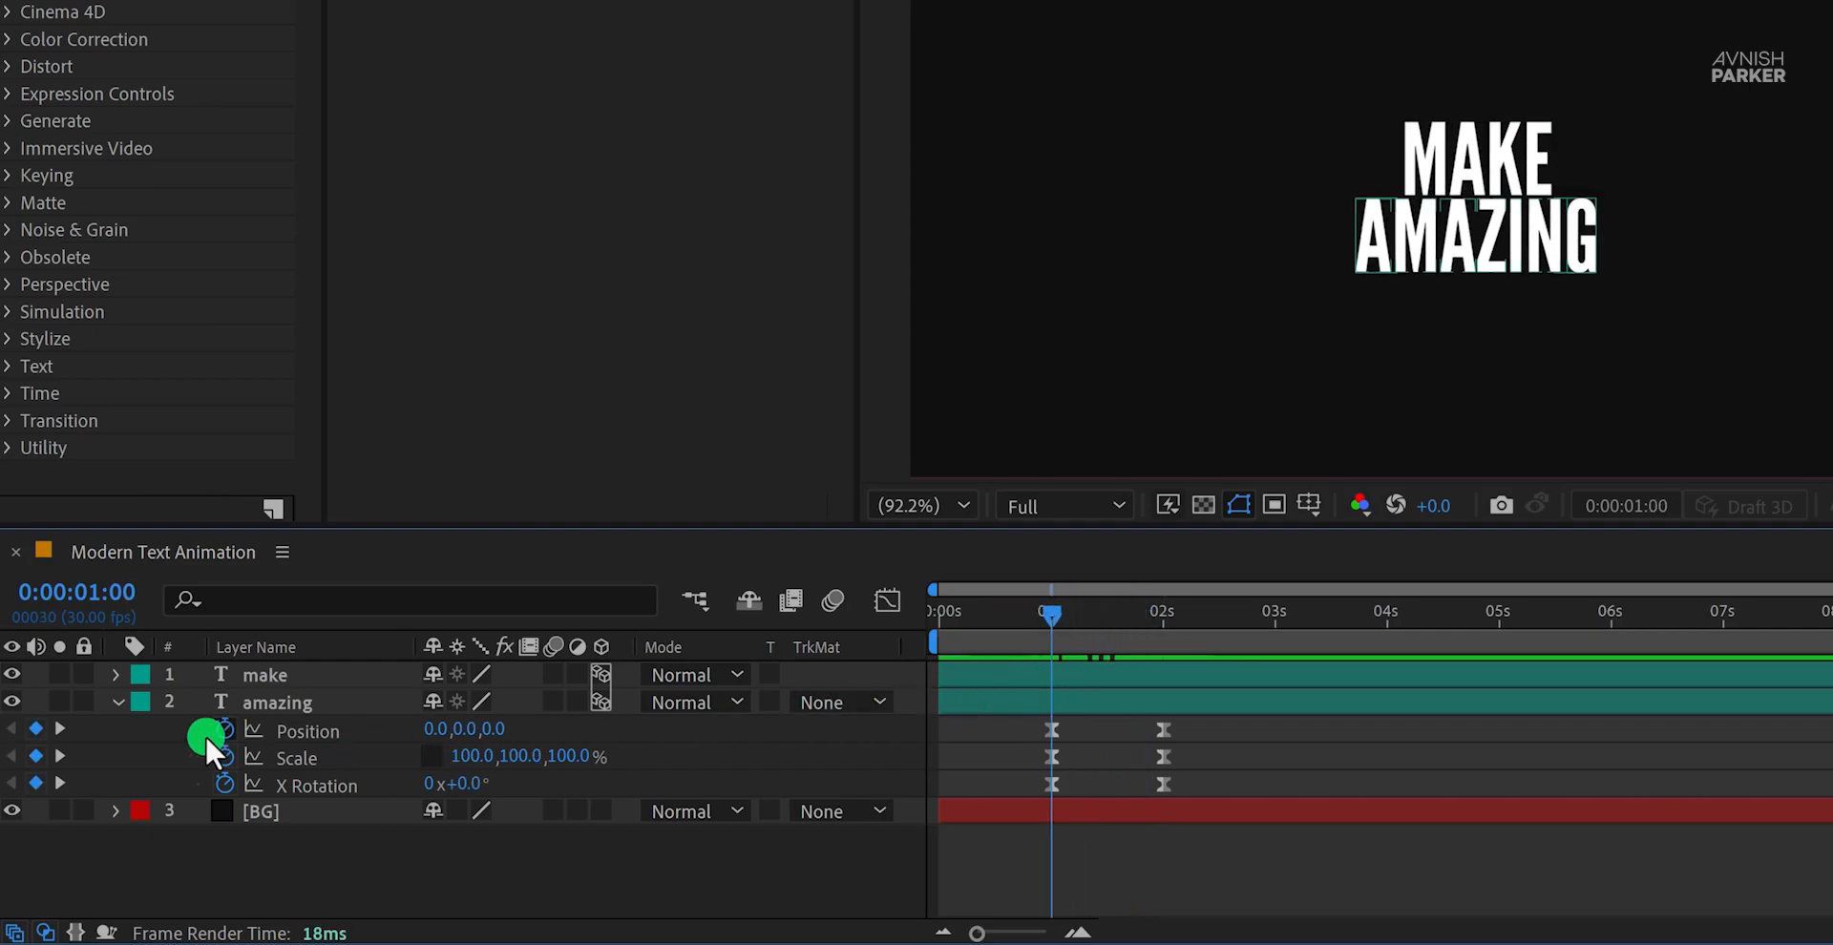
Step: Duplicate AMAZING, retype it as ANIMATIONS, and nudge it down beneath AMAZING
click(116, 701)
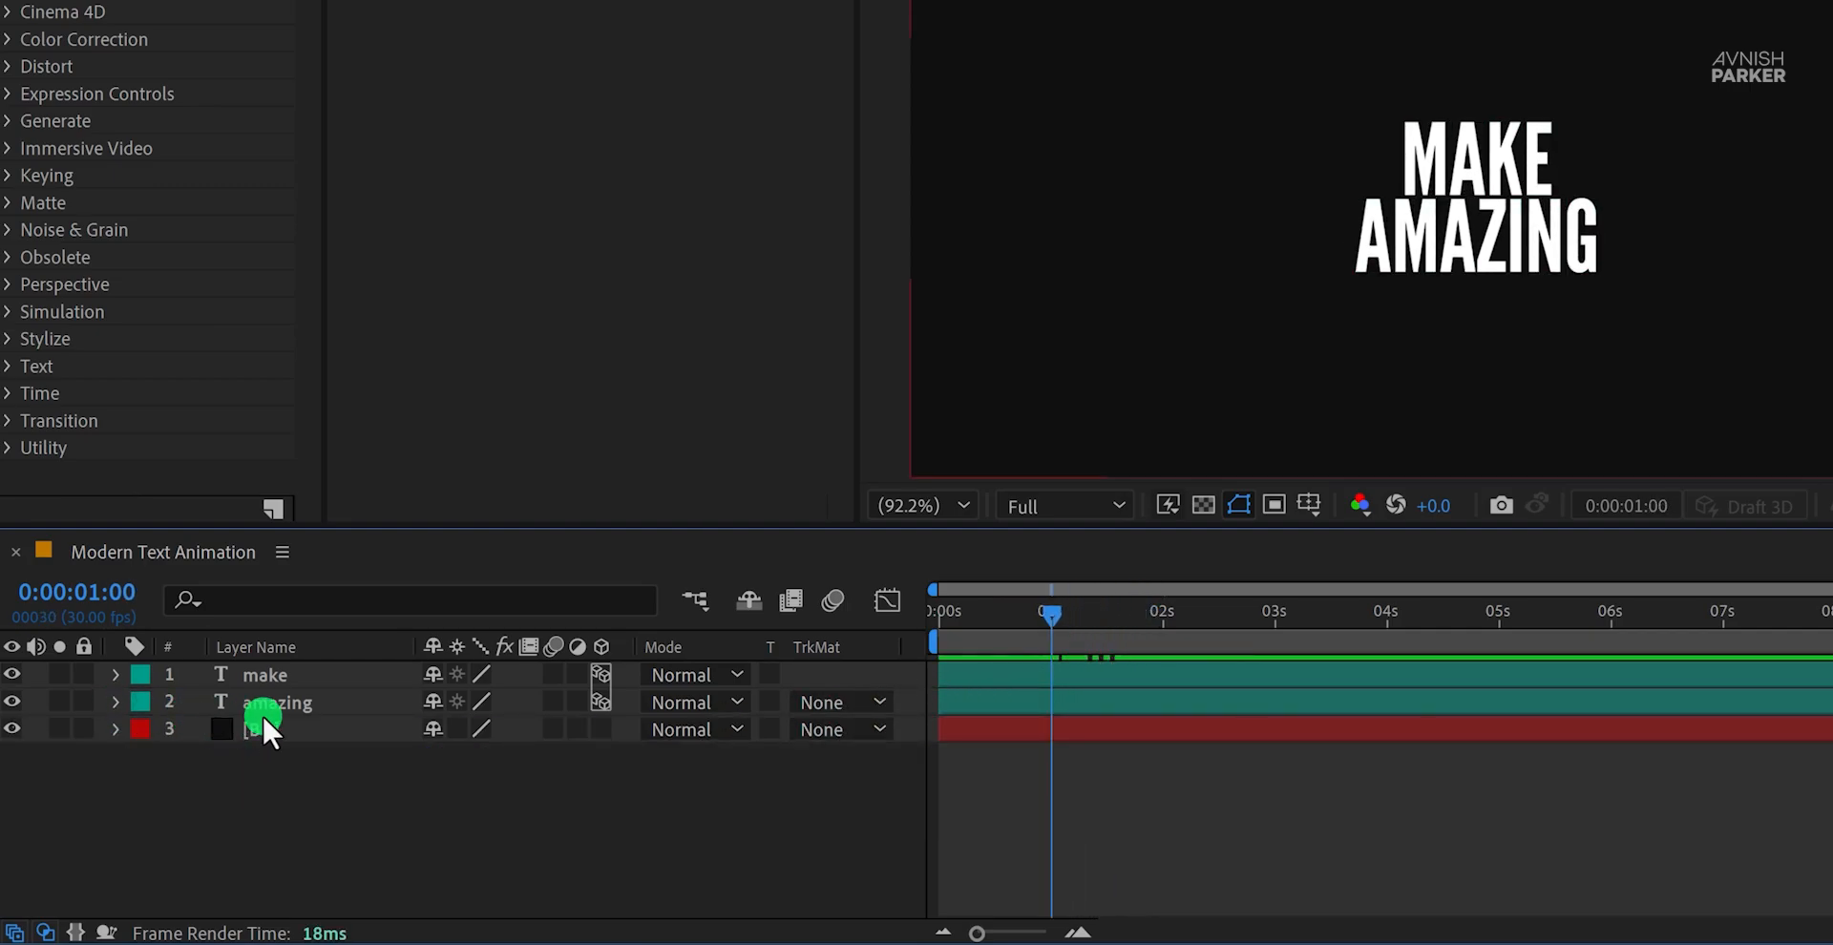
key(ctrl+d)
text(Animations)
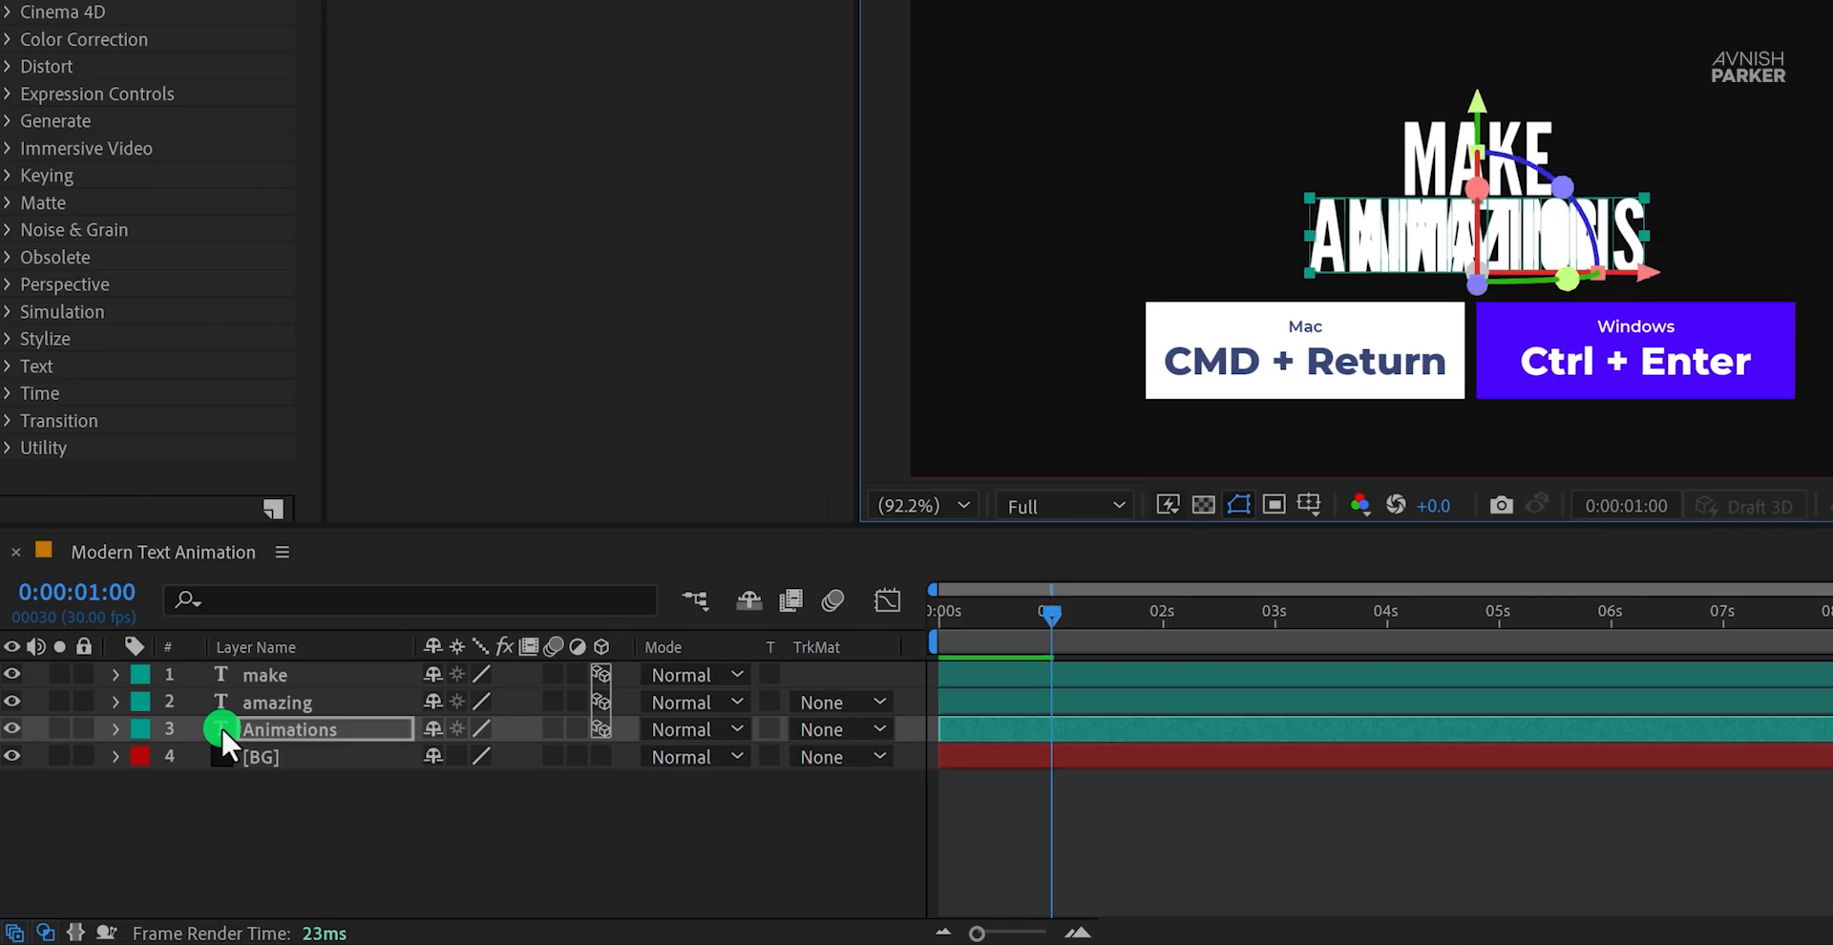
key(u)
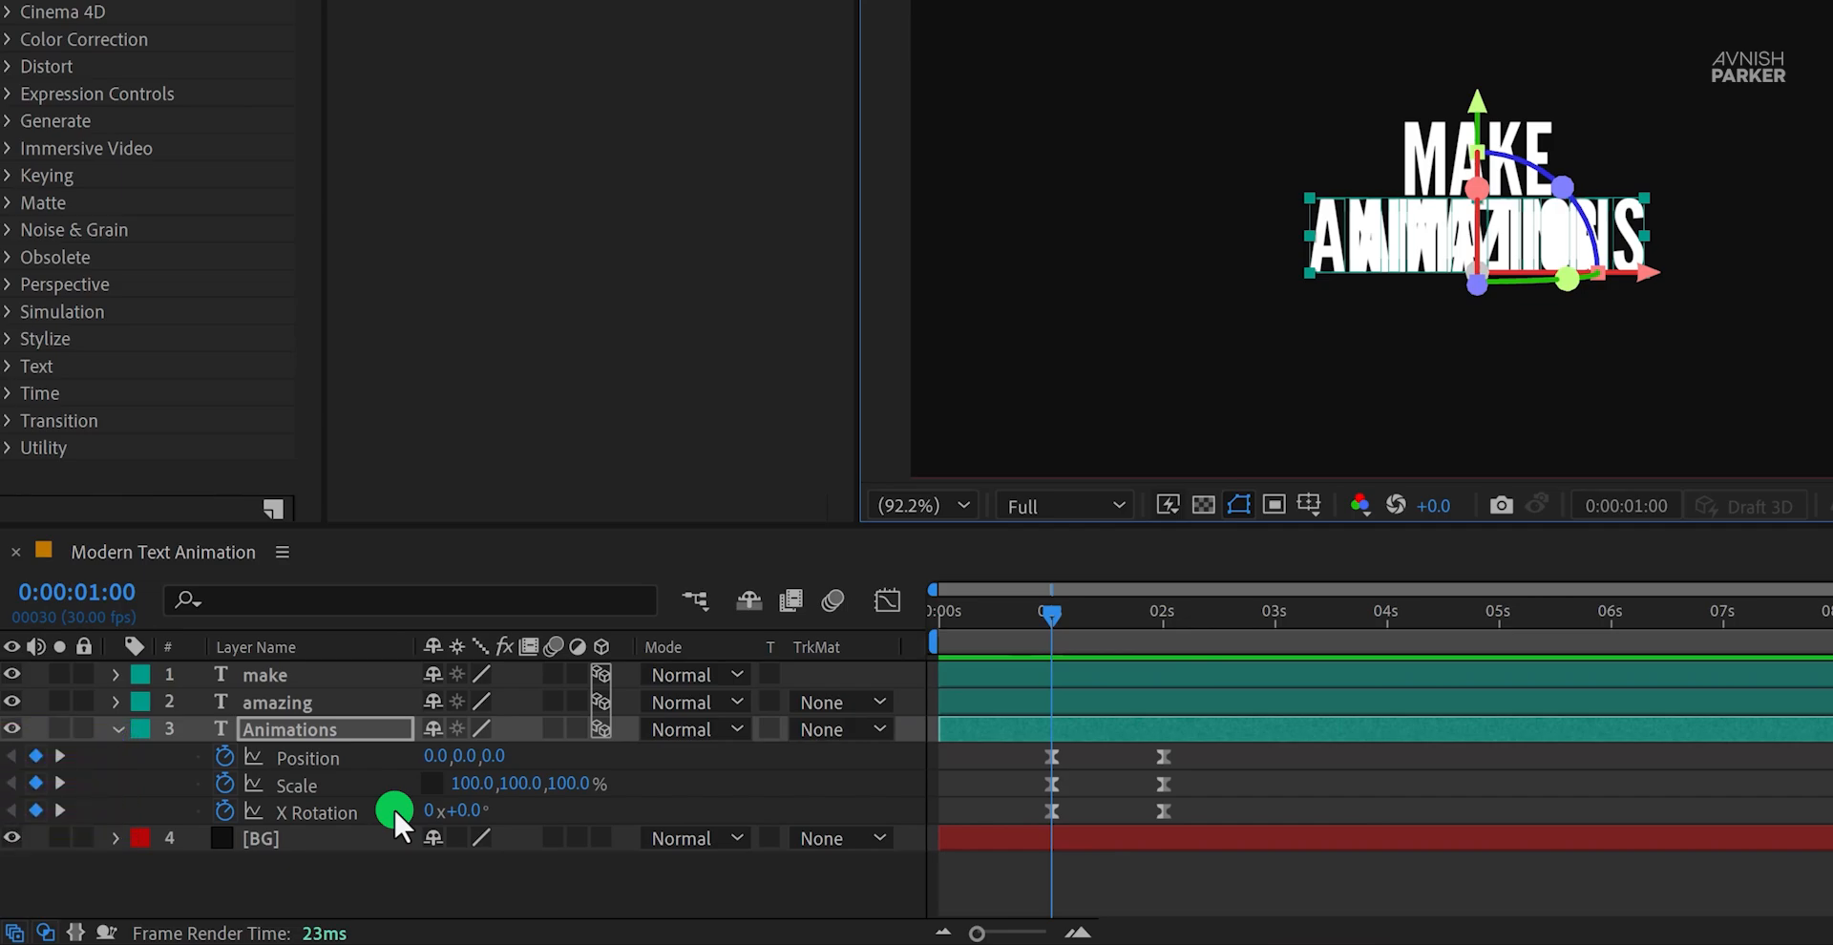
key(shift+down)
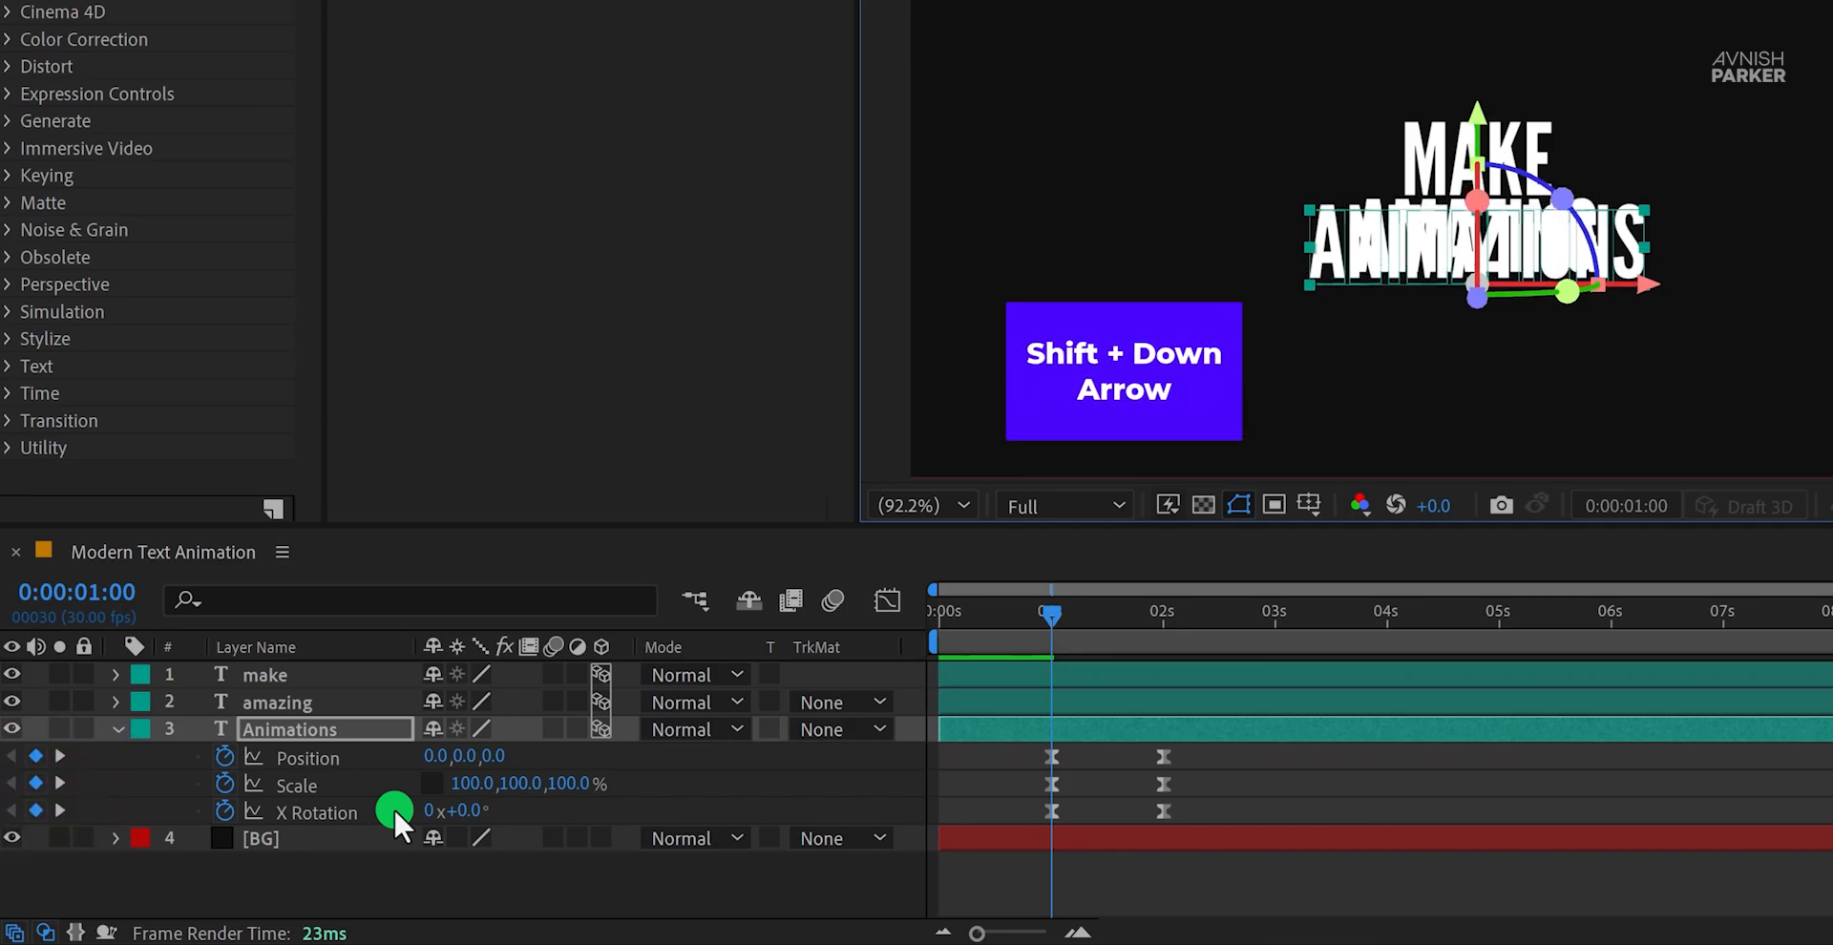
key(shift+Down)
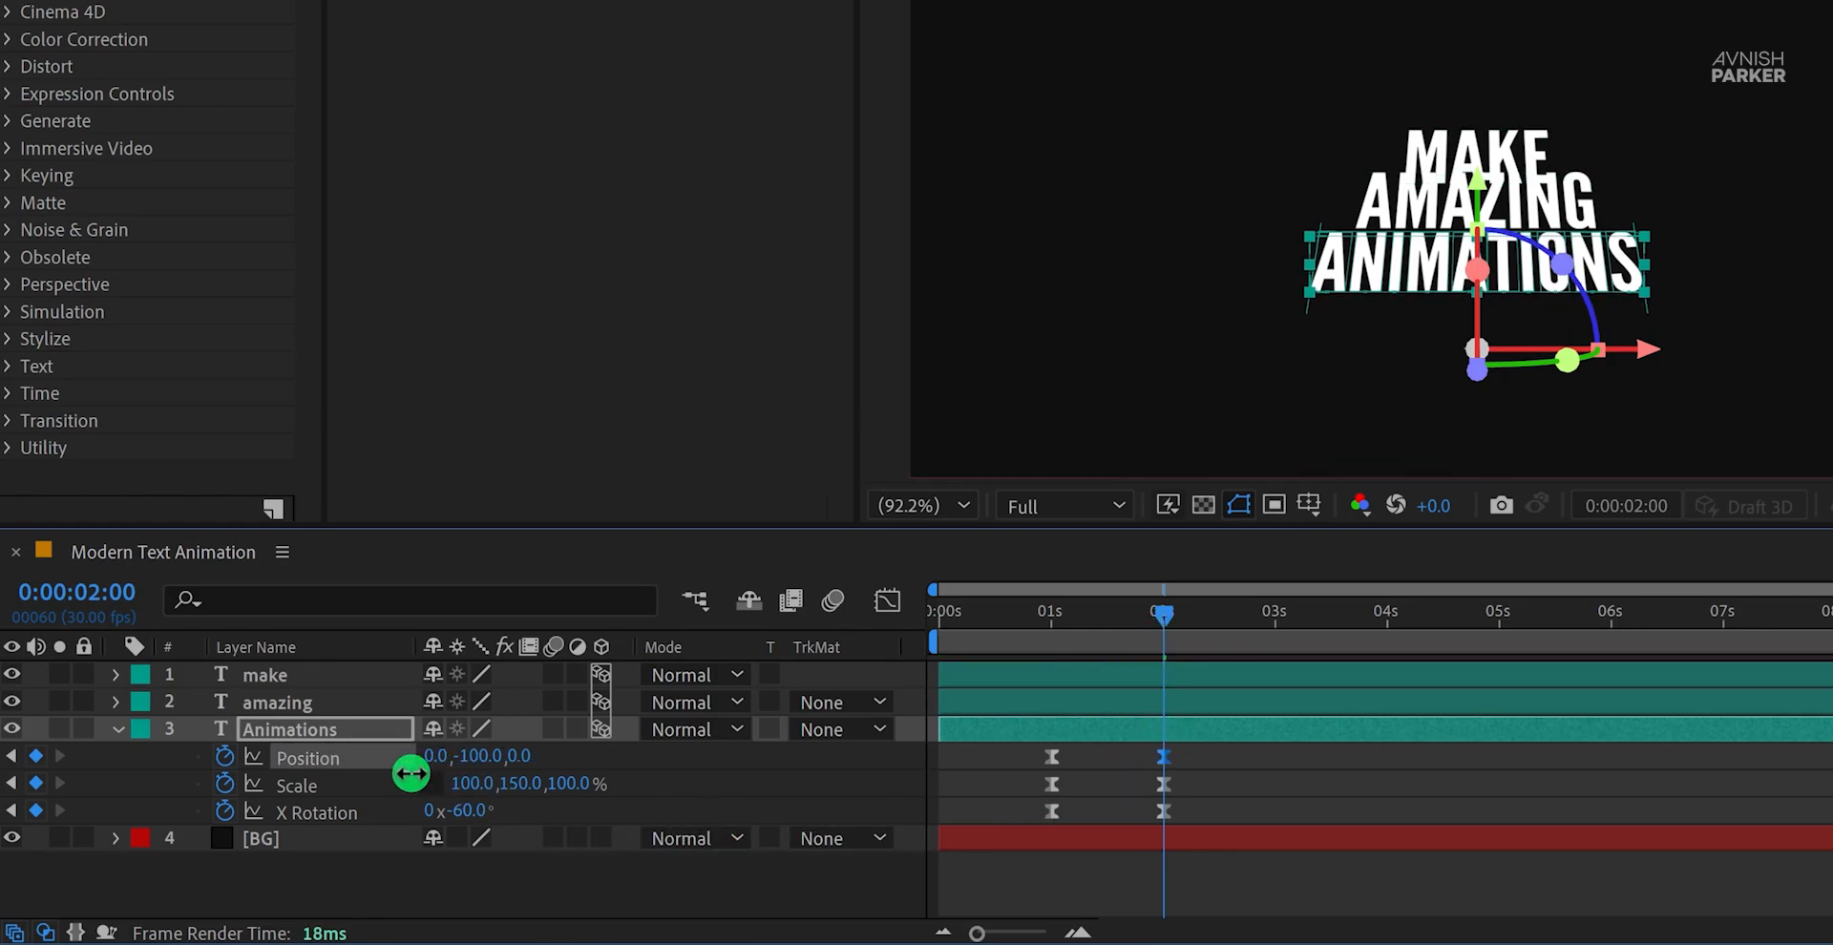
Step: Adjust the ANIMATIONS Position keyframe value and scrub to preview the stacked animation
drag(444, 757, 444, 807)
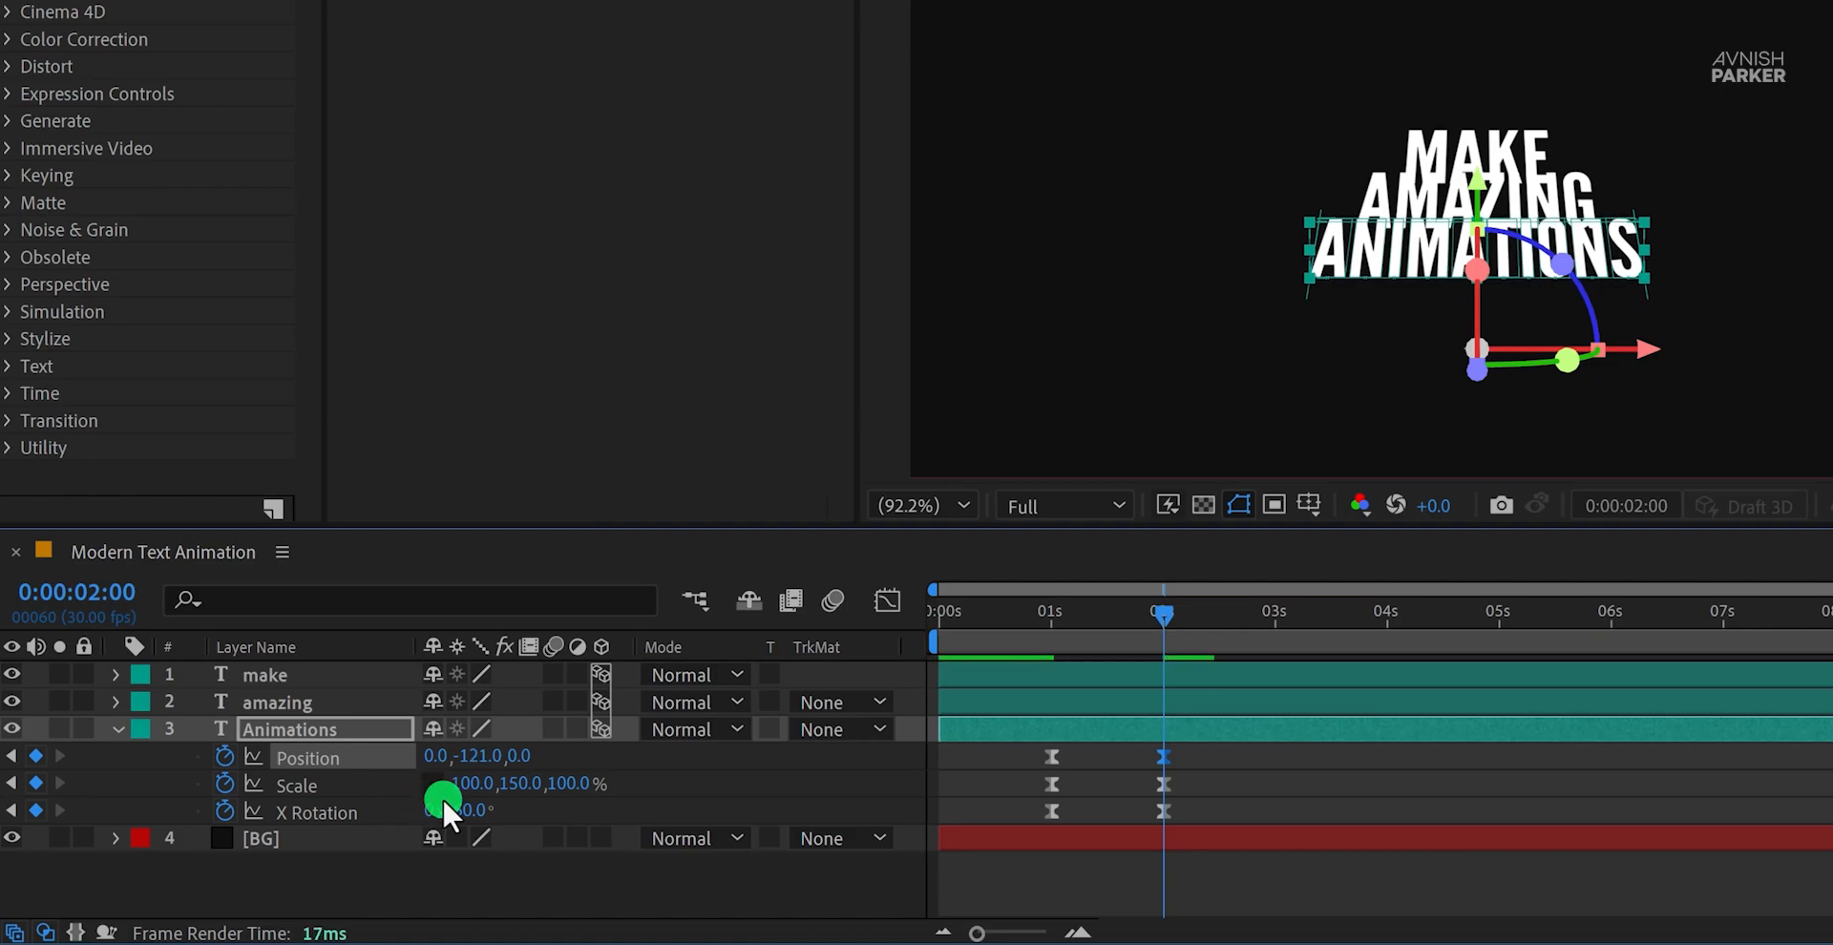
drag(1163, 614, 1064, 614)
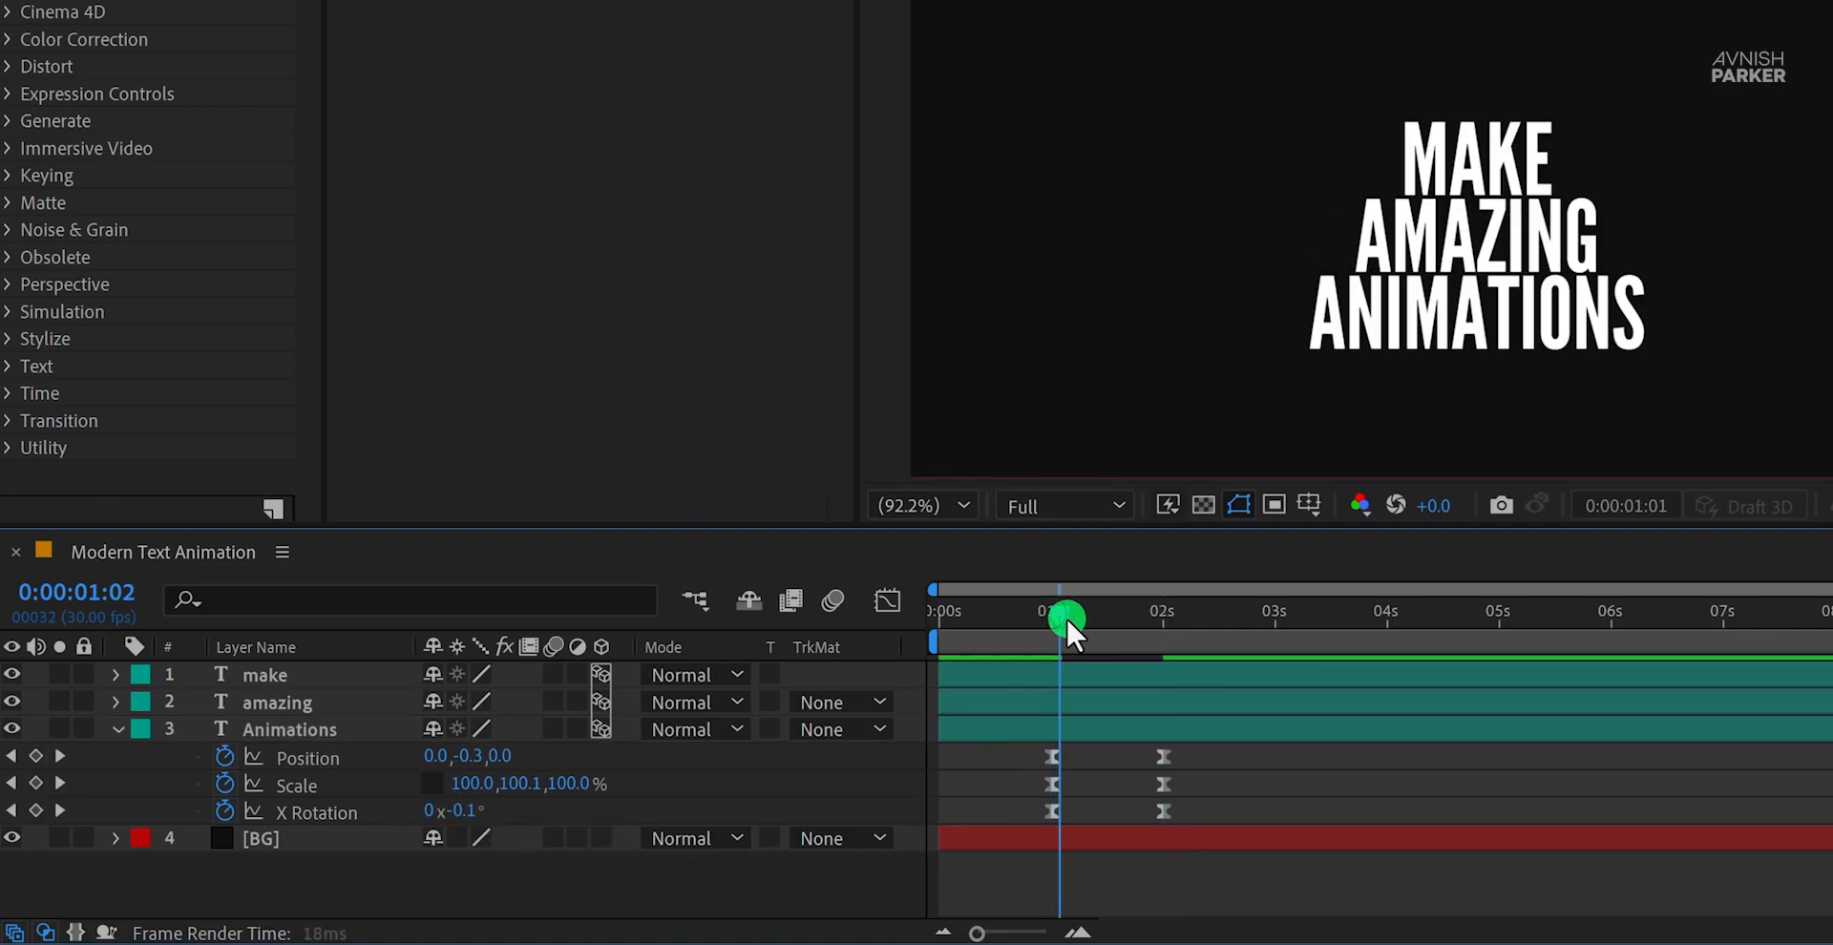
drag(1069, 616, 1145, 660)
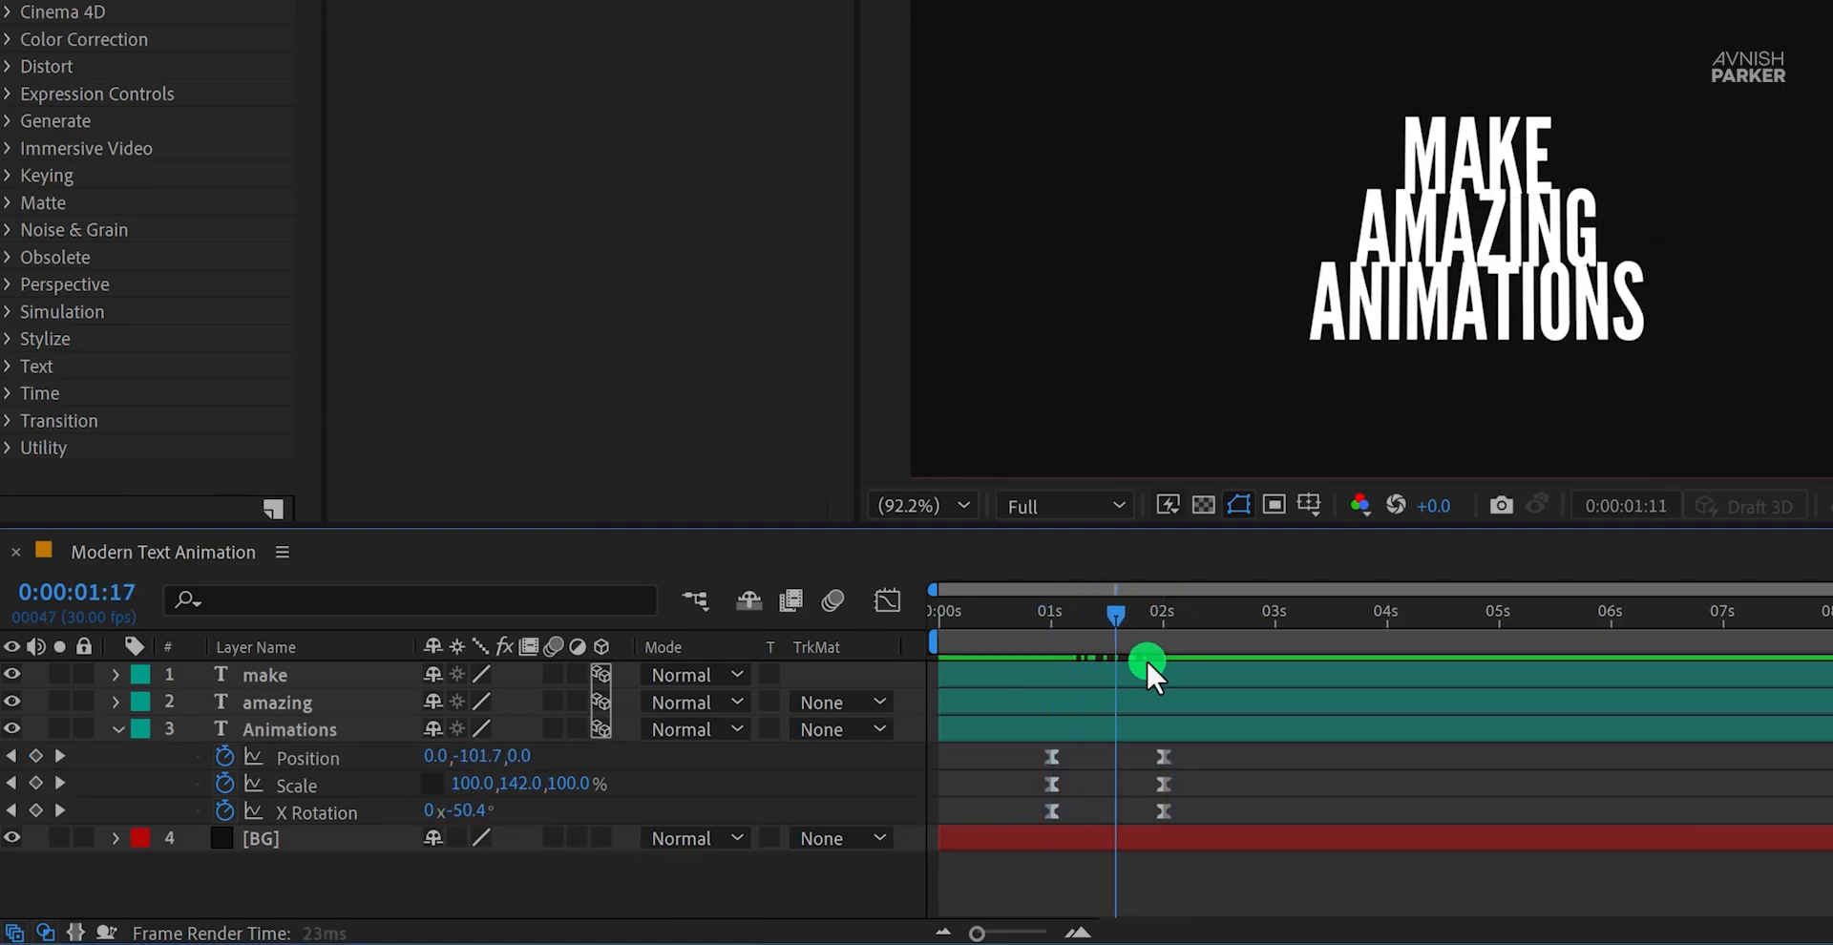
drag(1146, 661, 1061, 679)
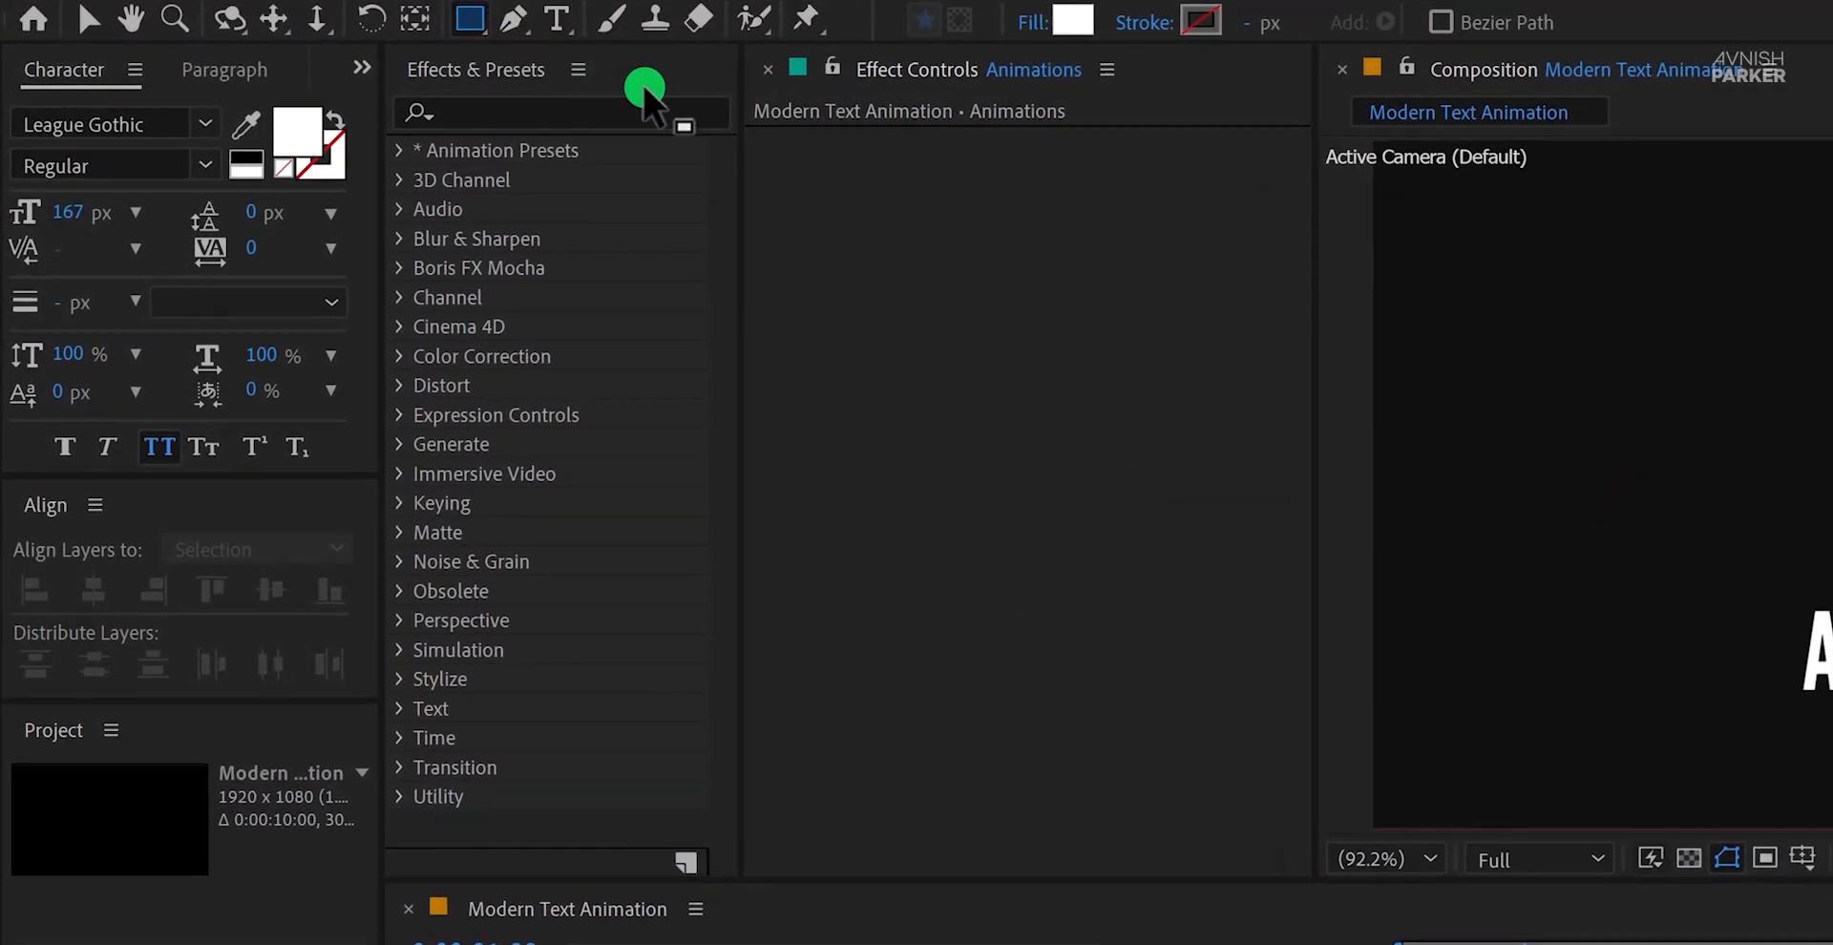
Step: Give new rectangle shapes a Solid Color white fill and a stroke of None
click(1067, 21)
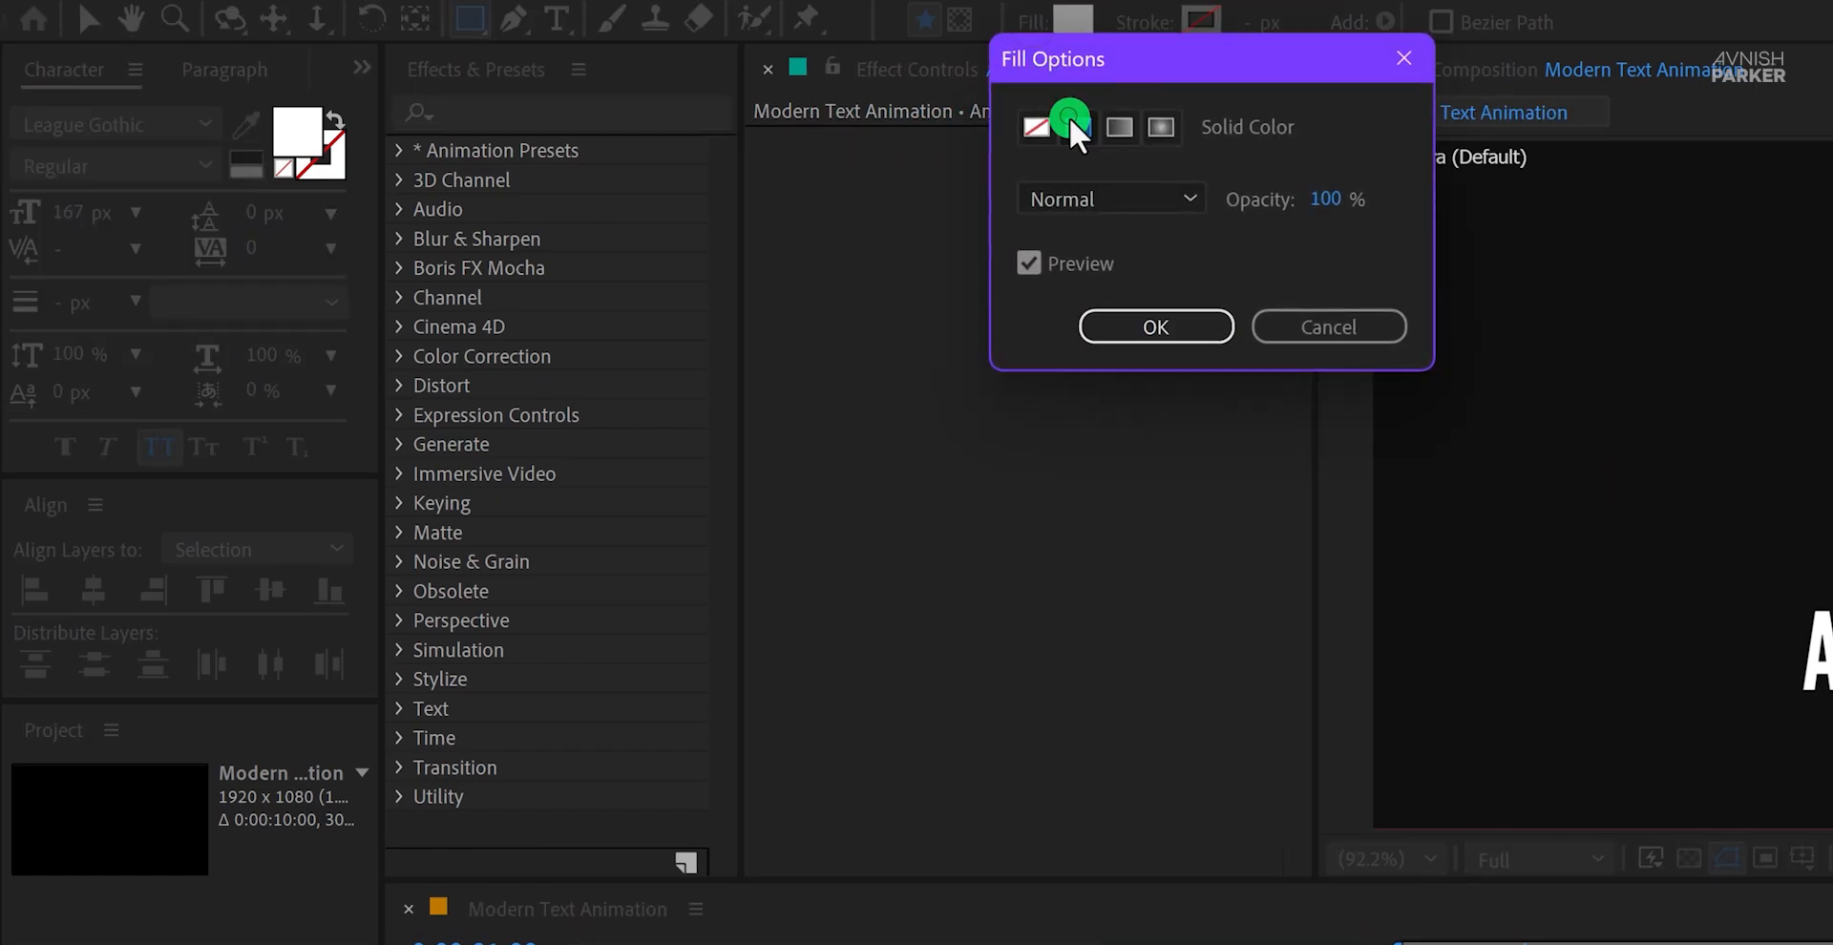
click(1155, 326)
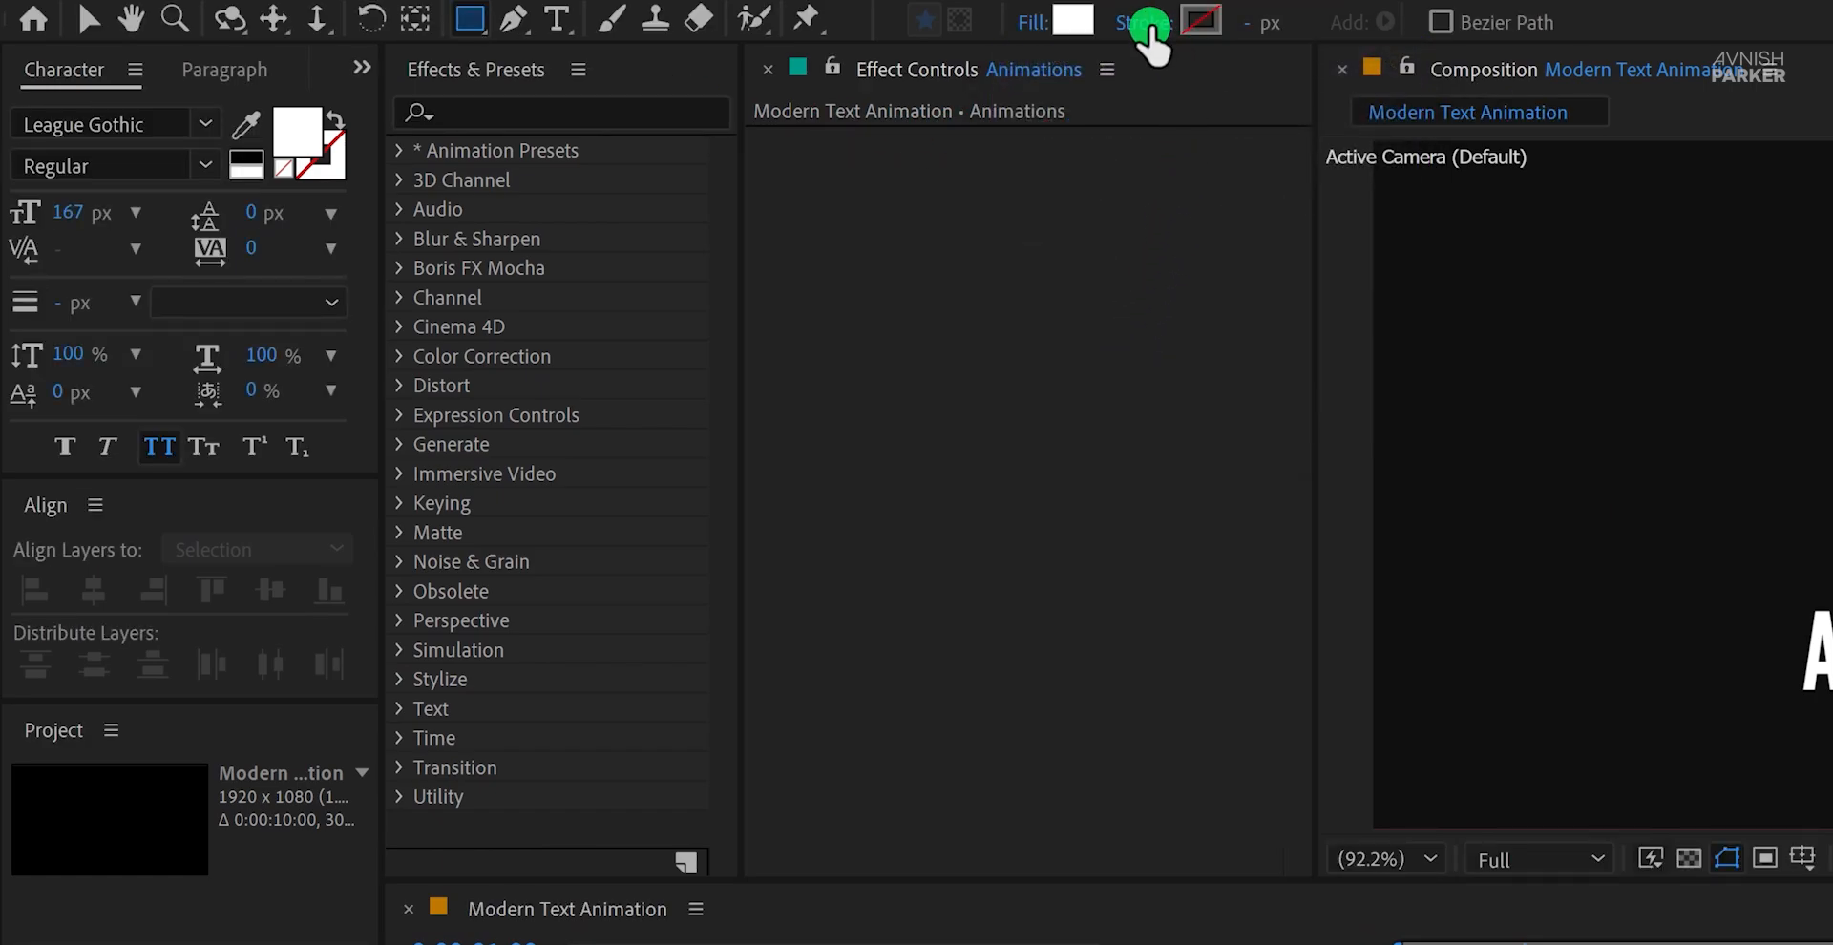
click(1147, 21)
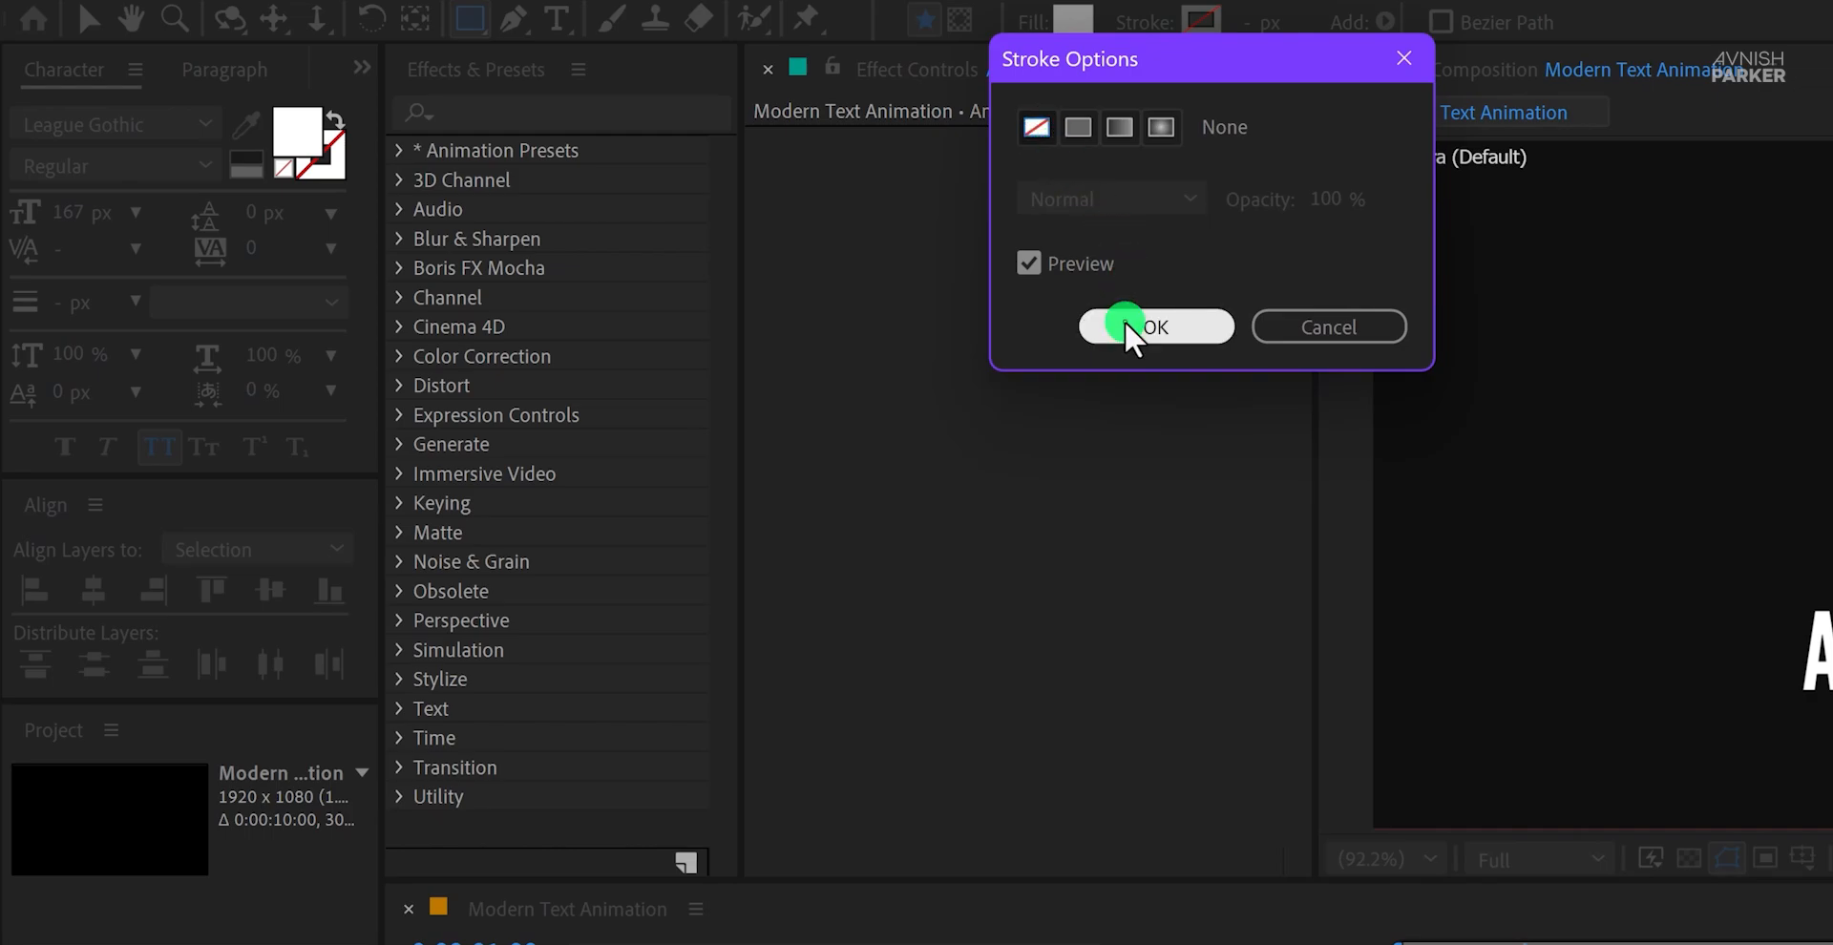
click(1155, 327)
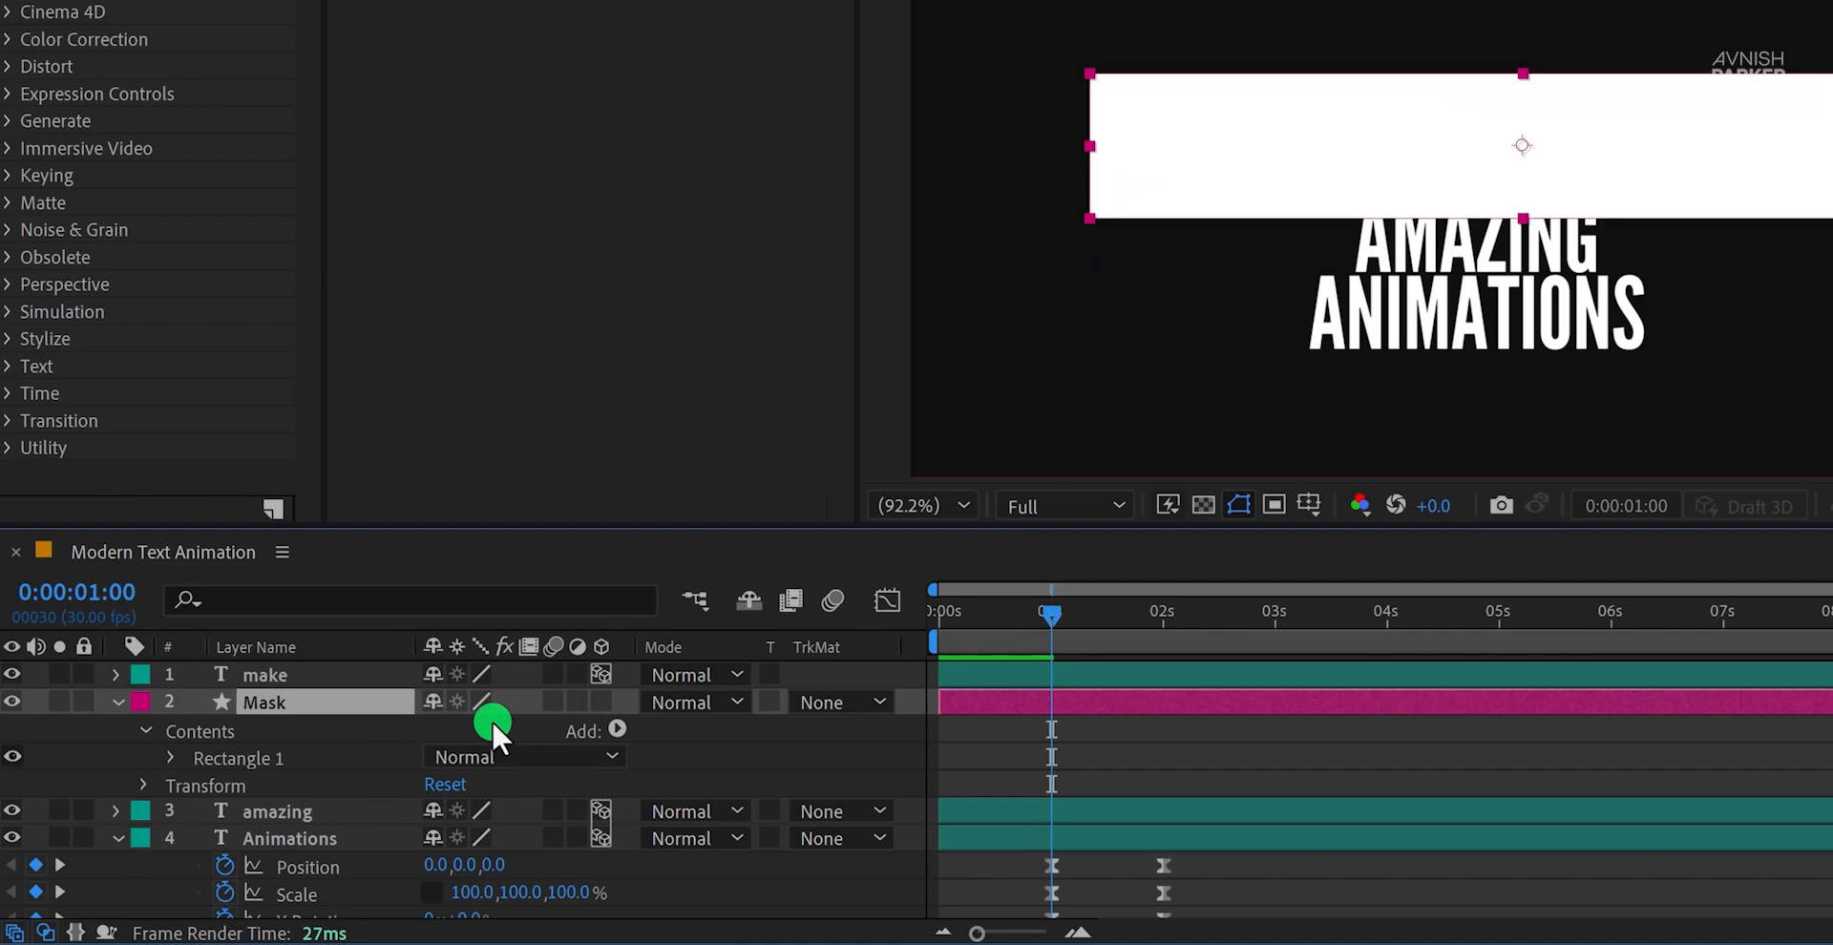
Step: Show the Track Matte column and set AMAZING to Alpha Inverted Matte "Mask"
click(115, 702)
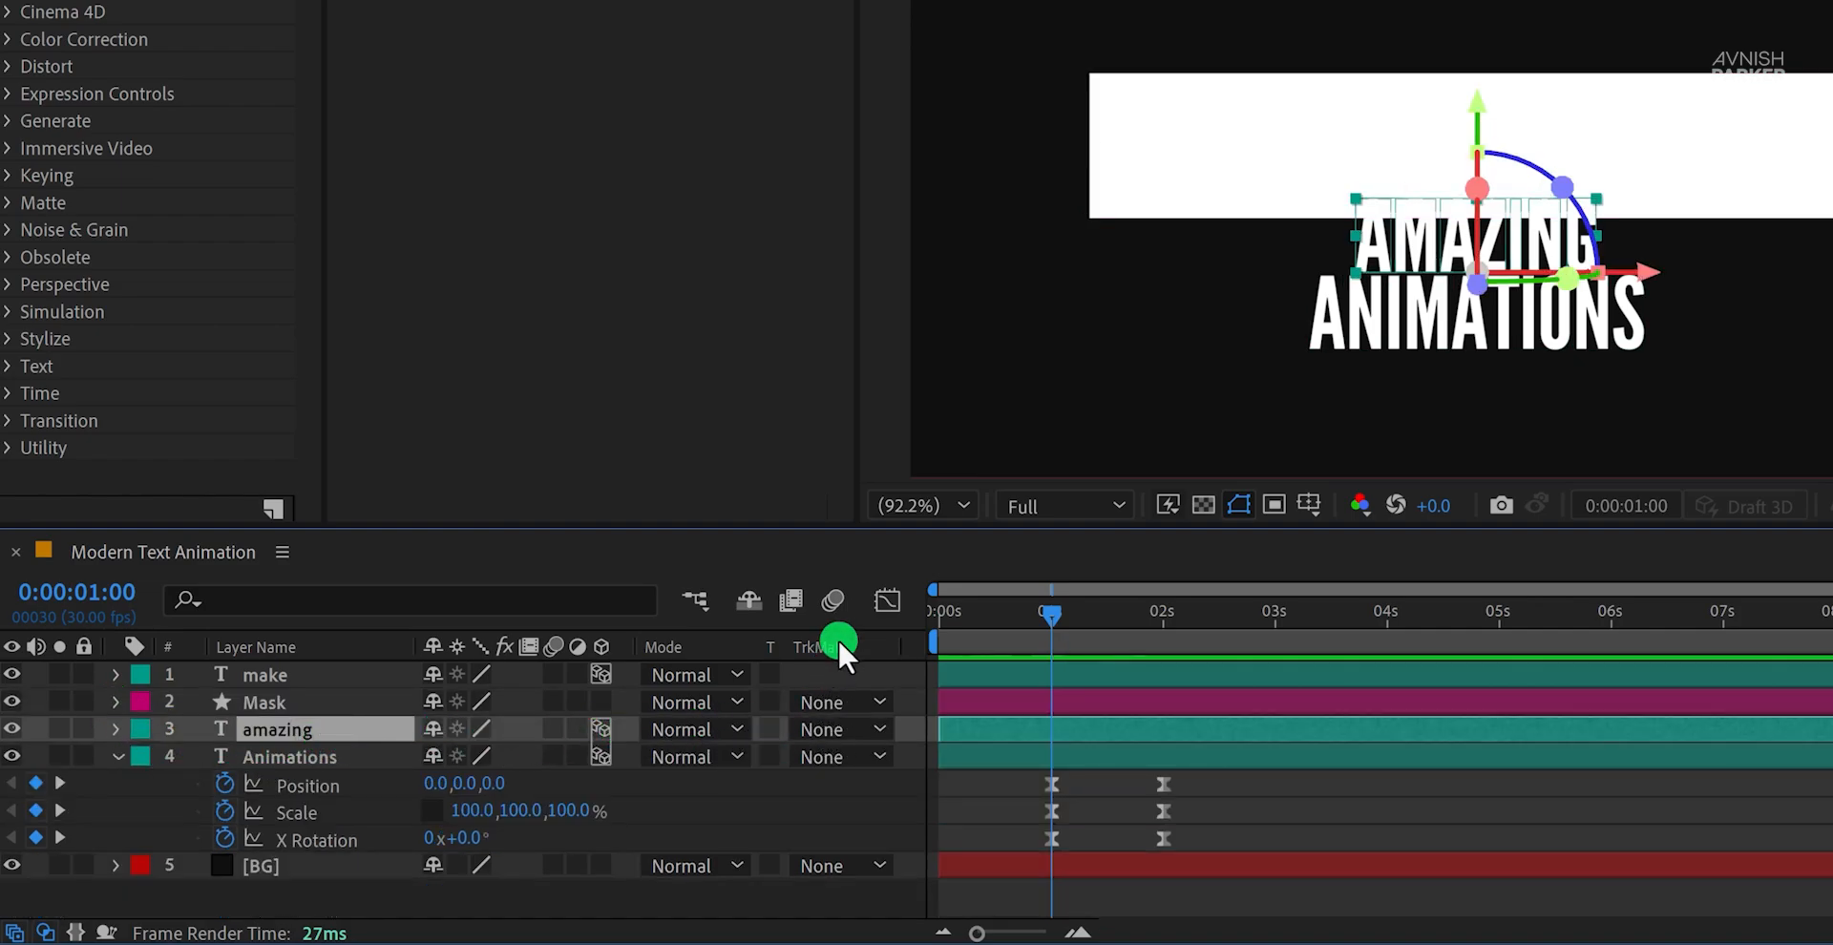
right_click(812, 645)
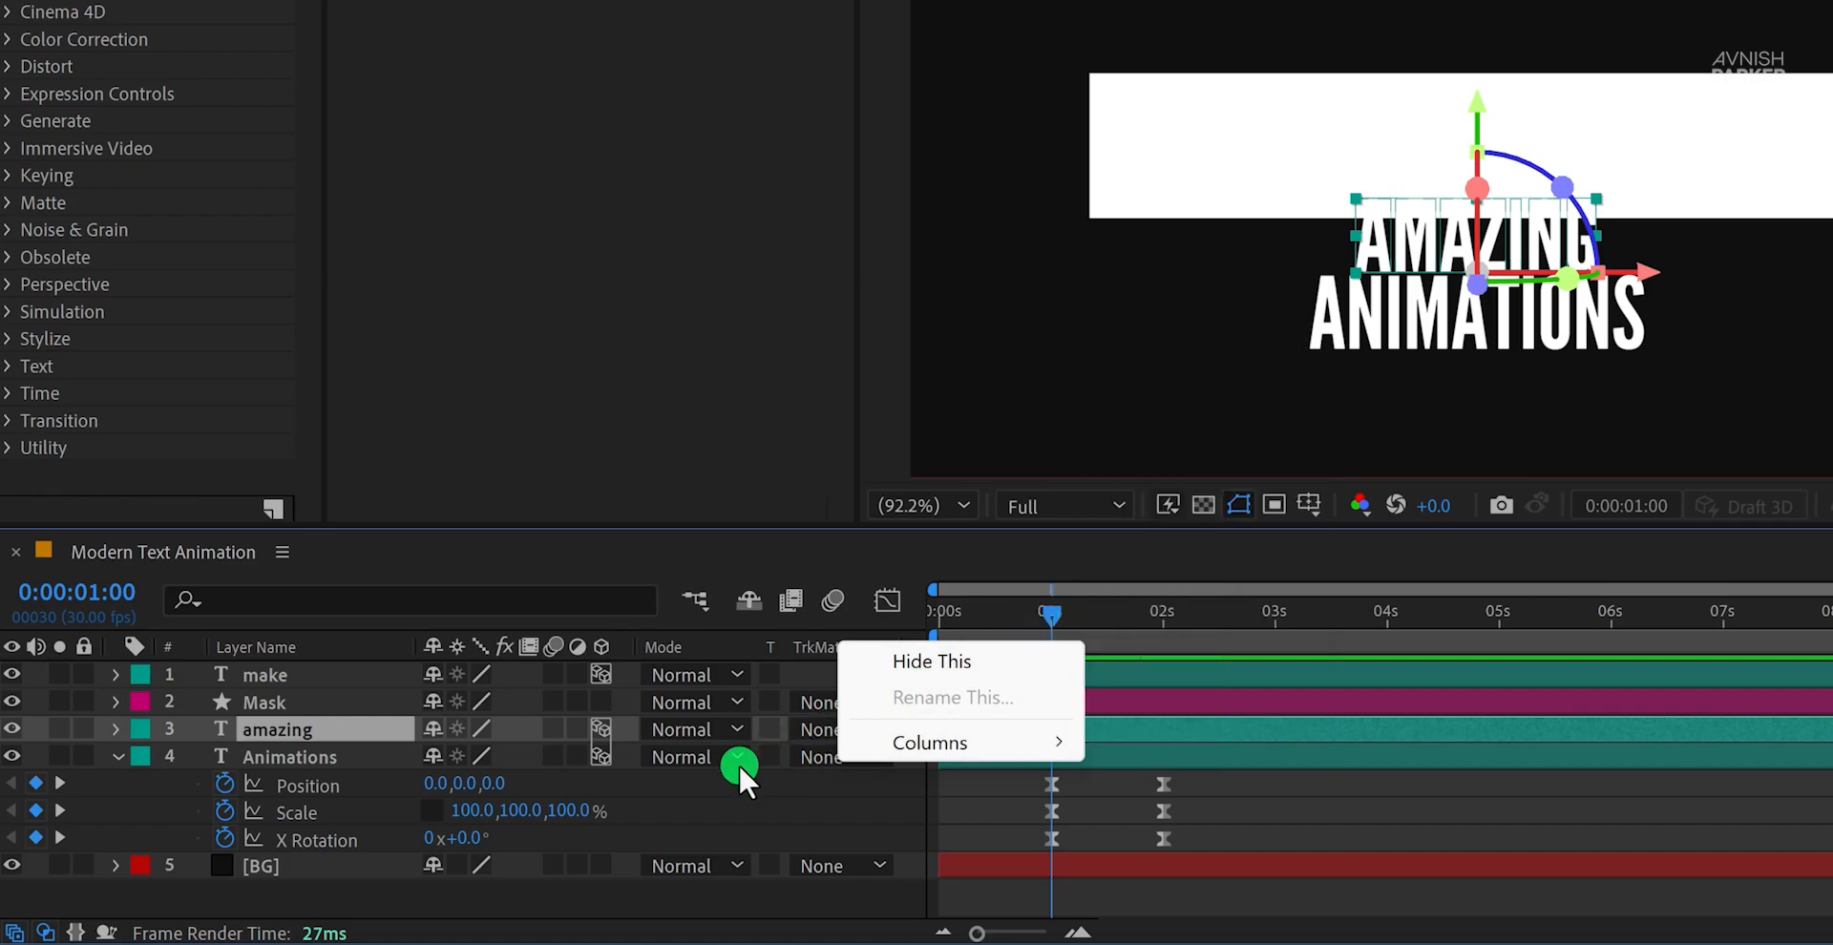
click(842, 730)
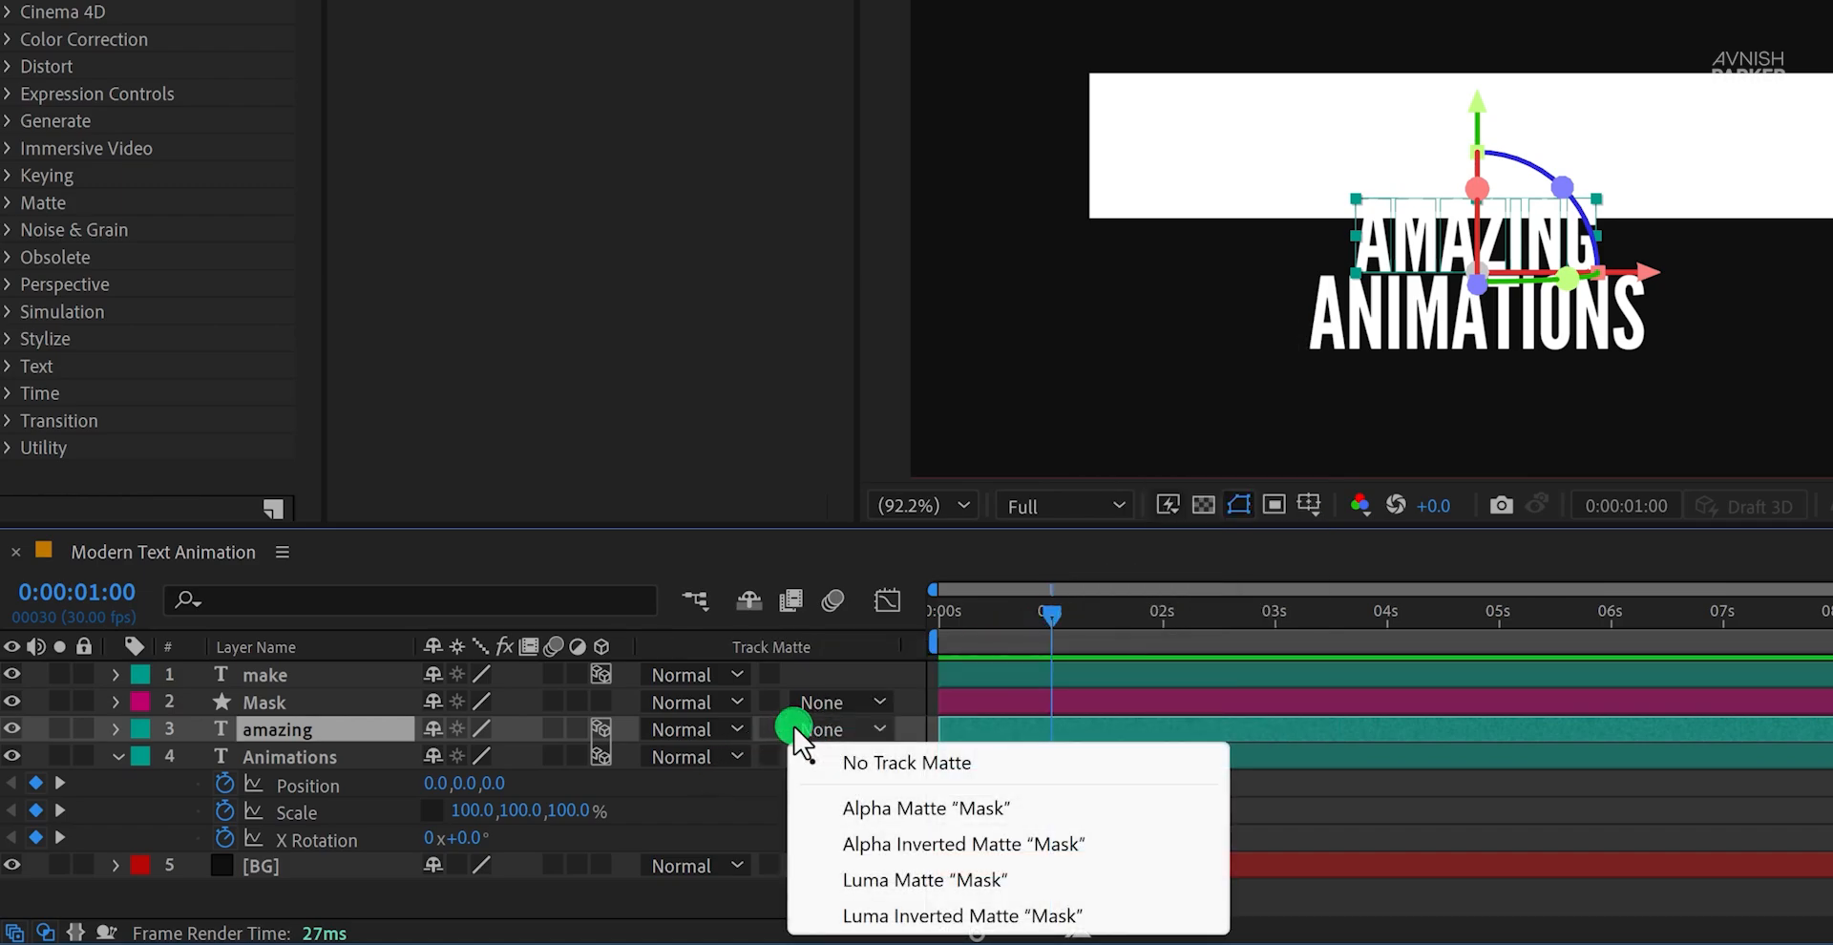
click(963, 843)
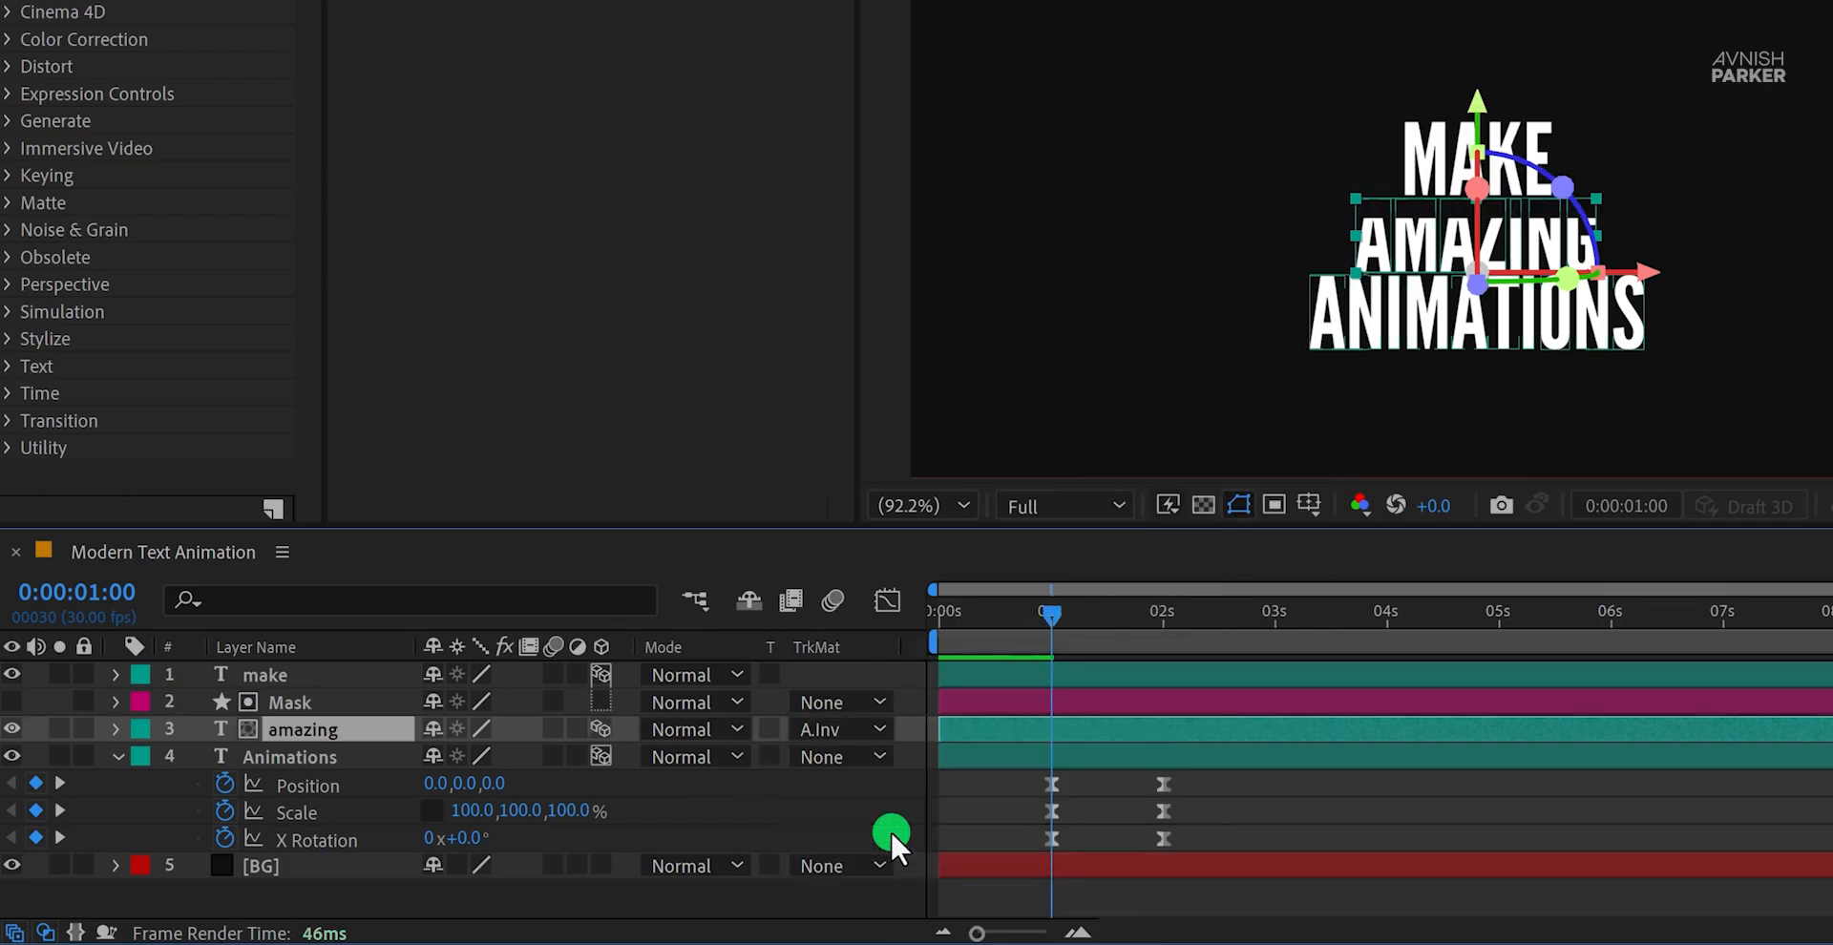
click(285, 702)
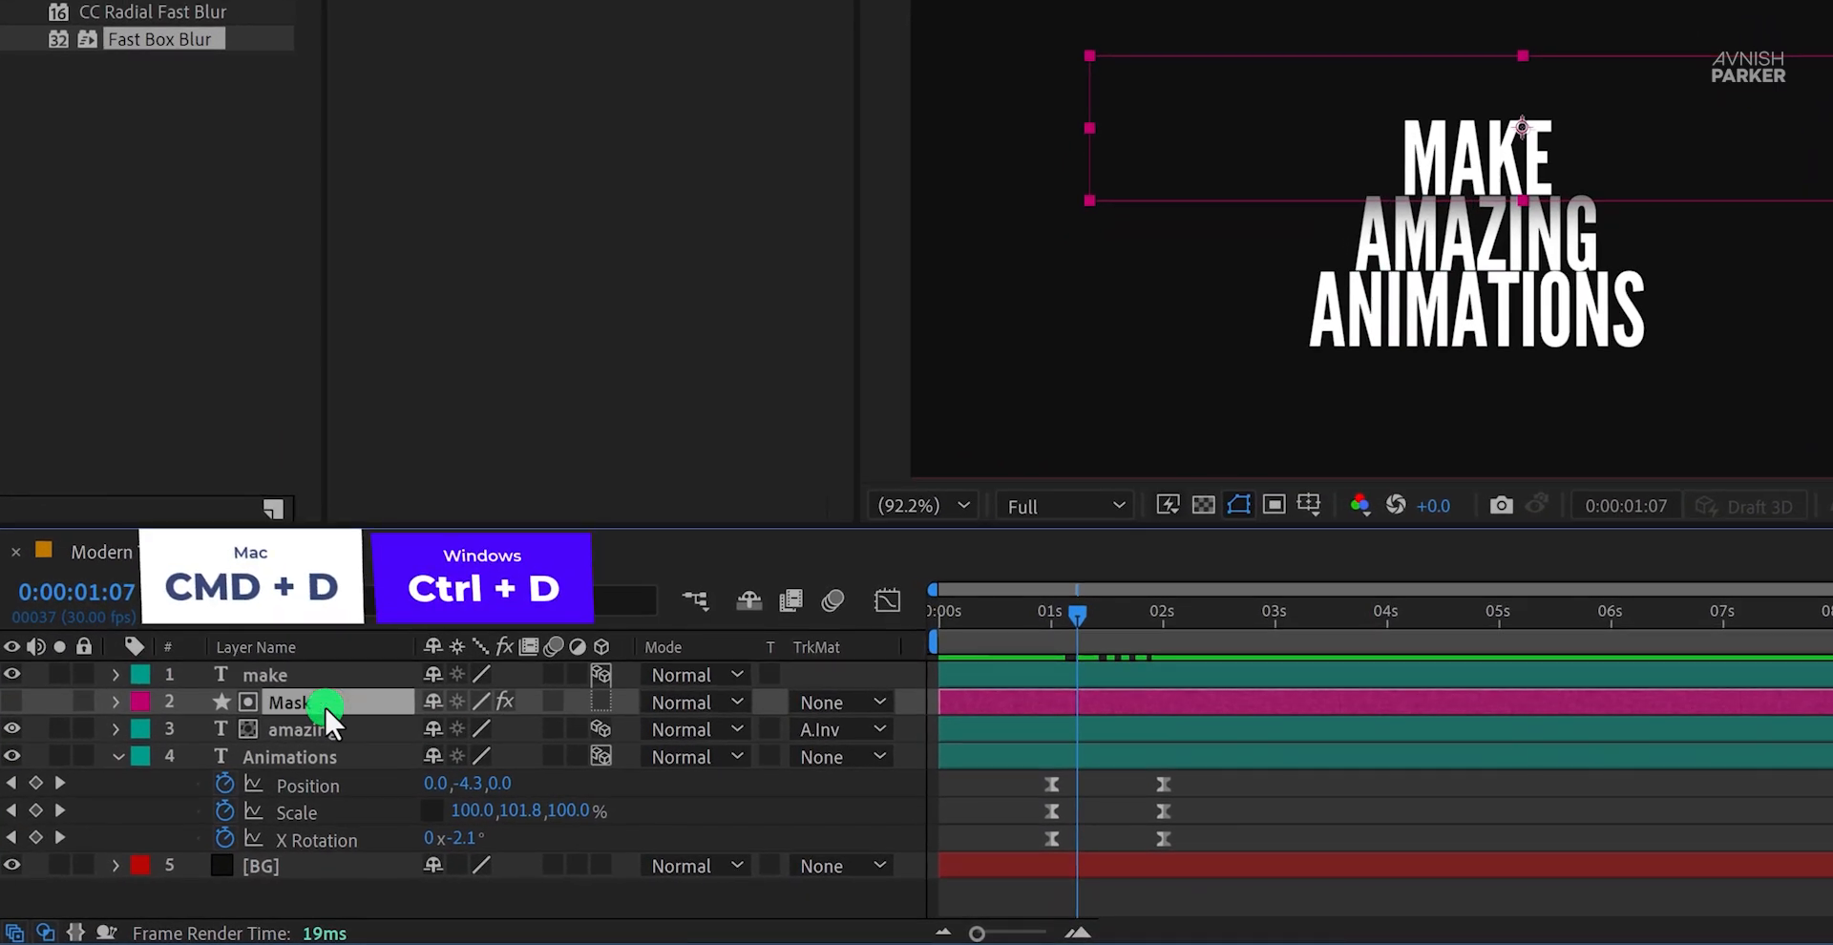
Step: Duplicate Mask as Mask 2, move it over ANIMATIONS, and preview the reveal
key(ctrl+d)
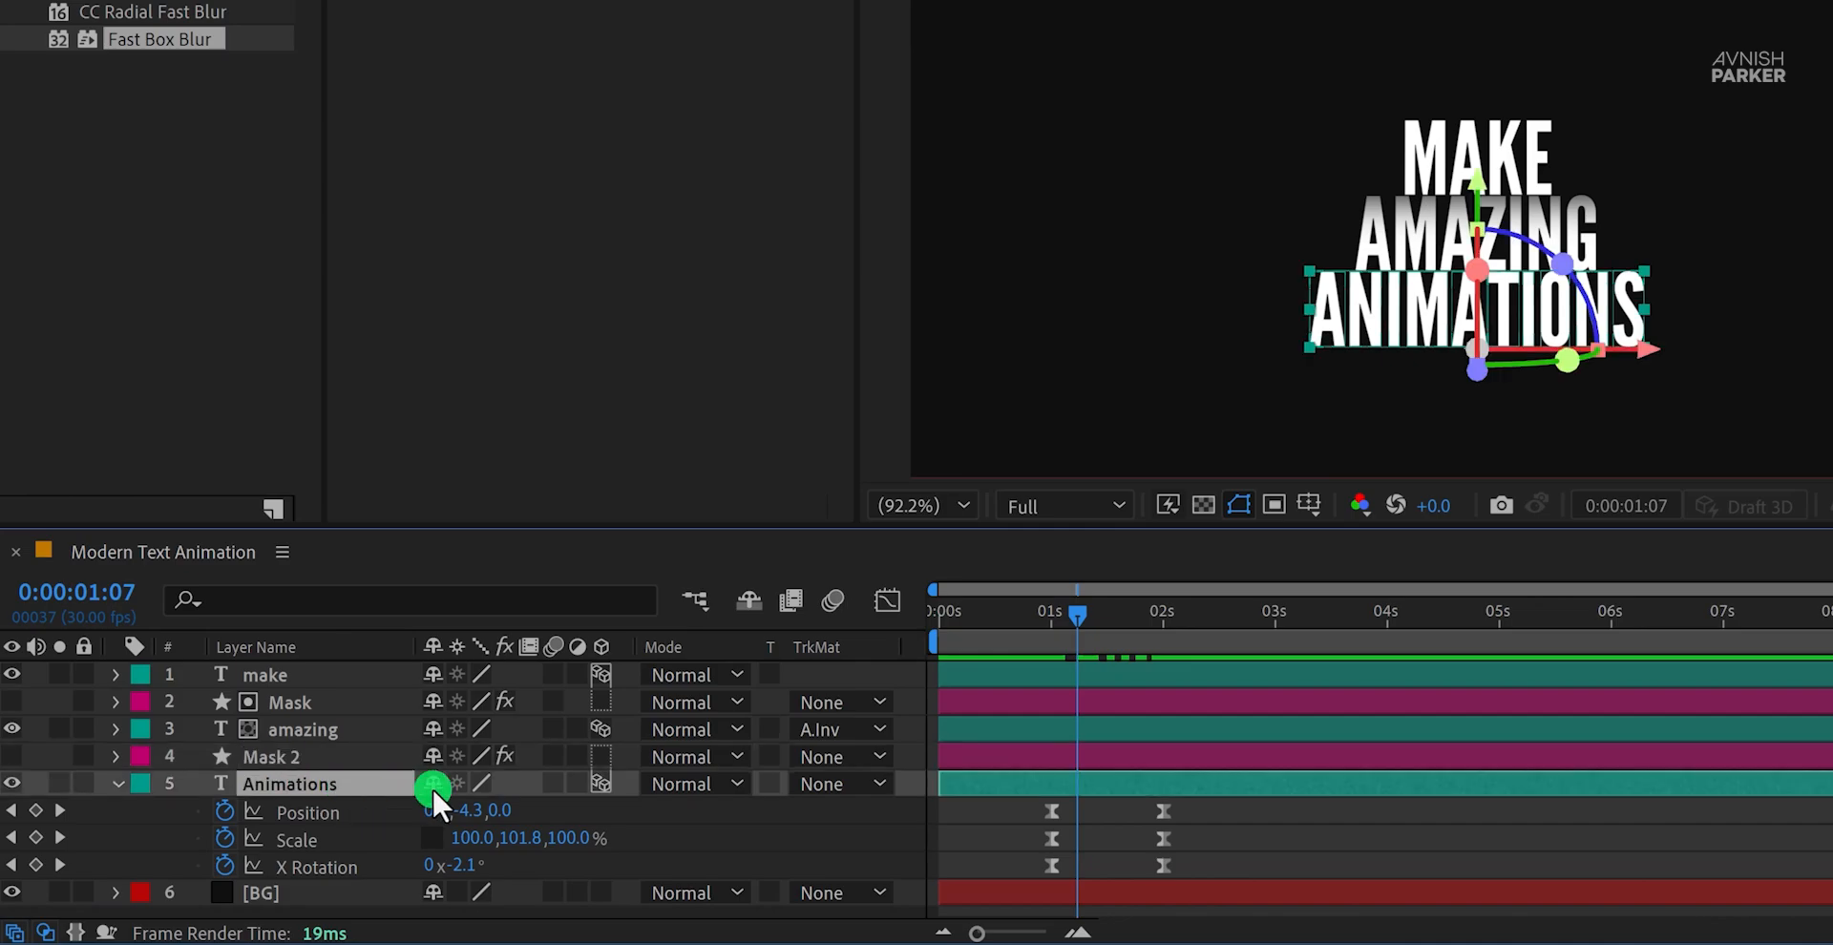
click(839, 784)
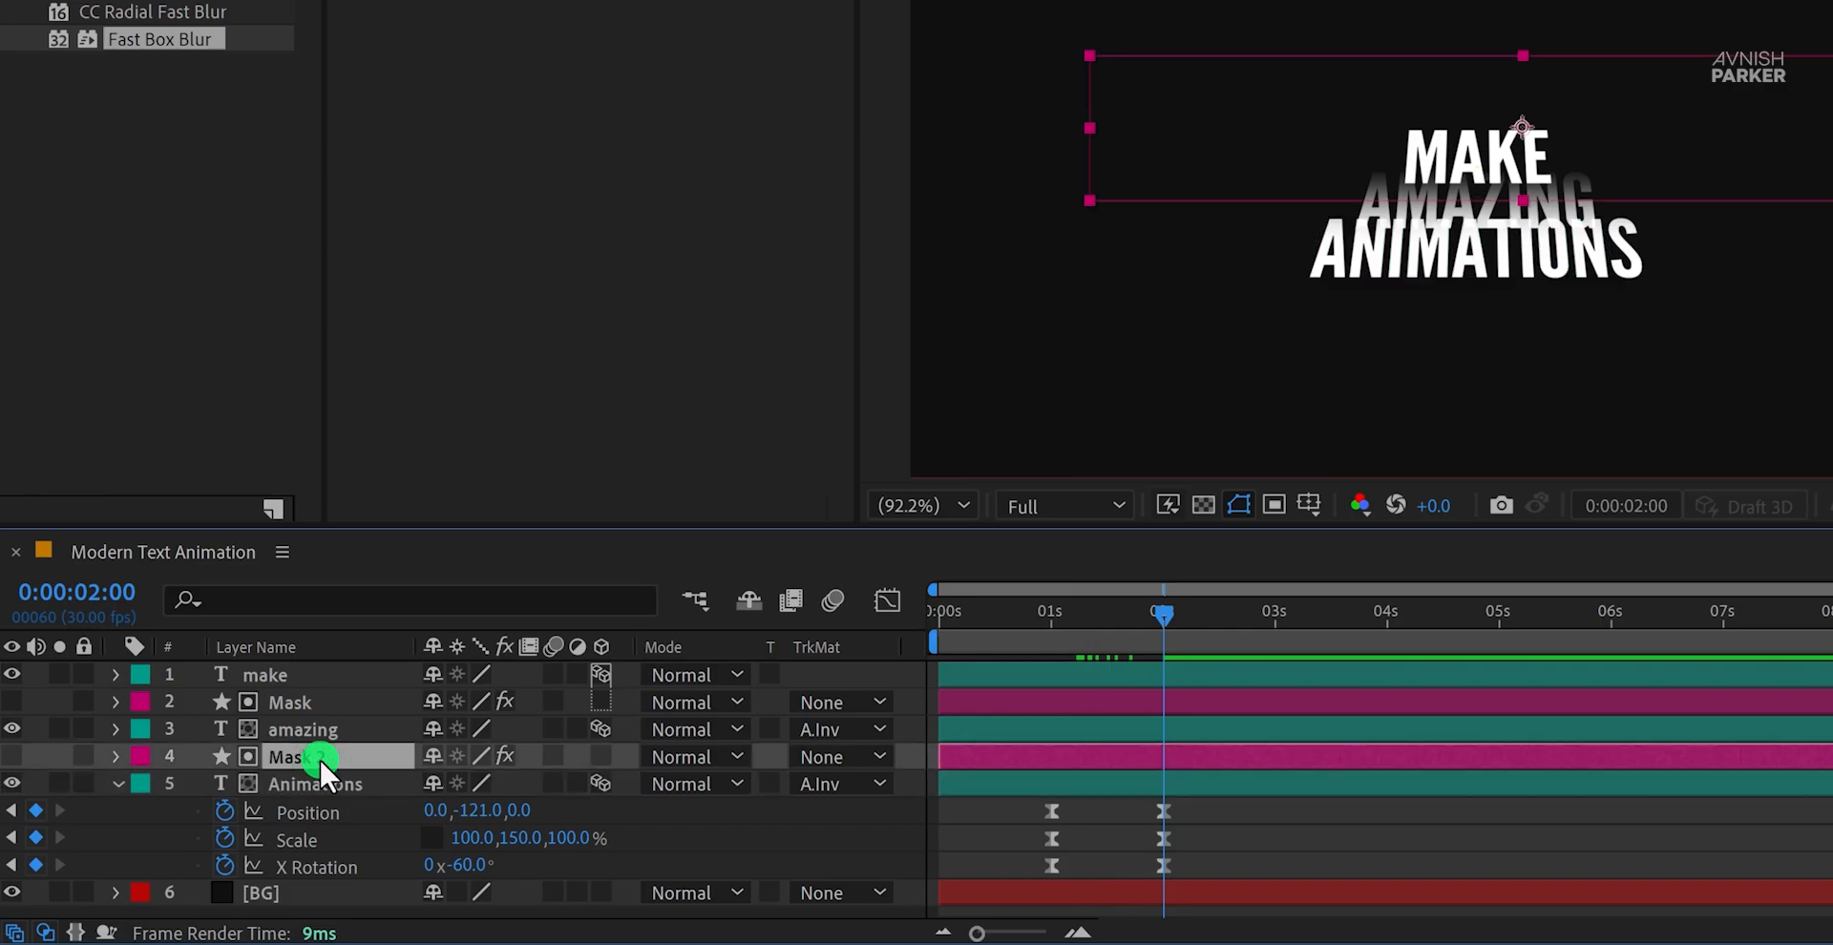
key(shift+down)
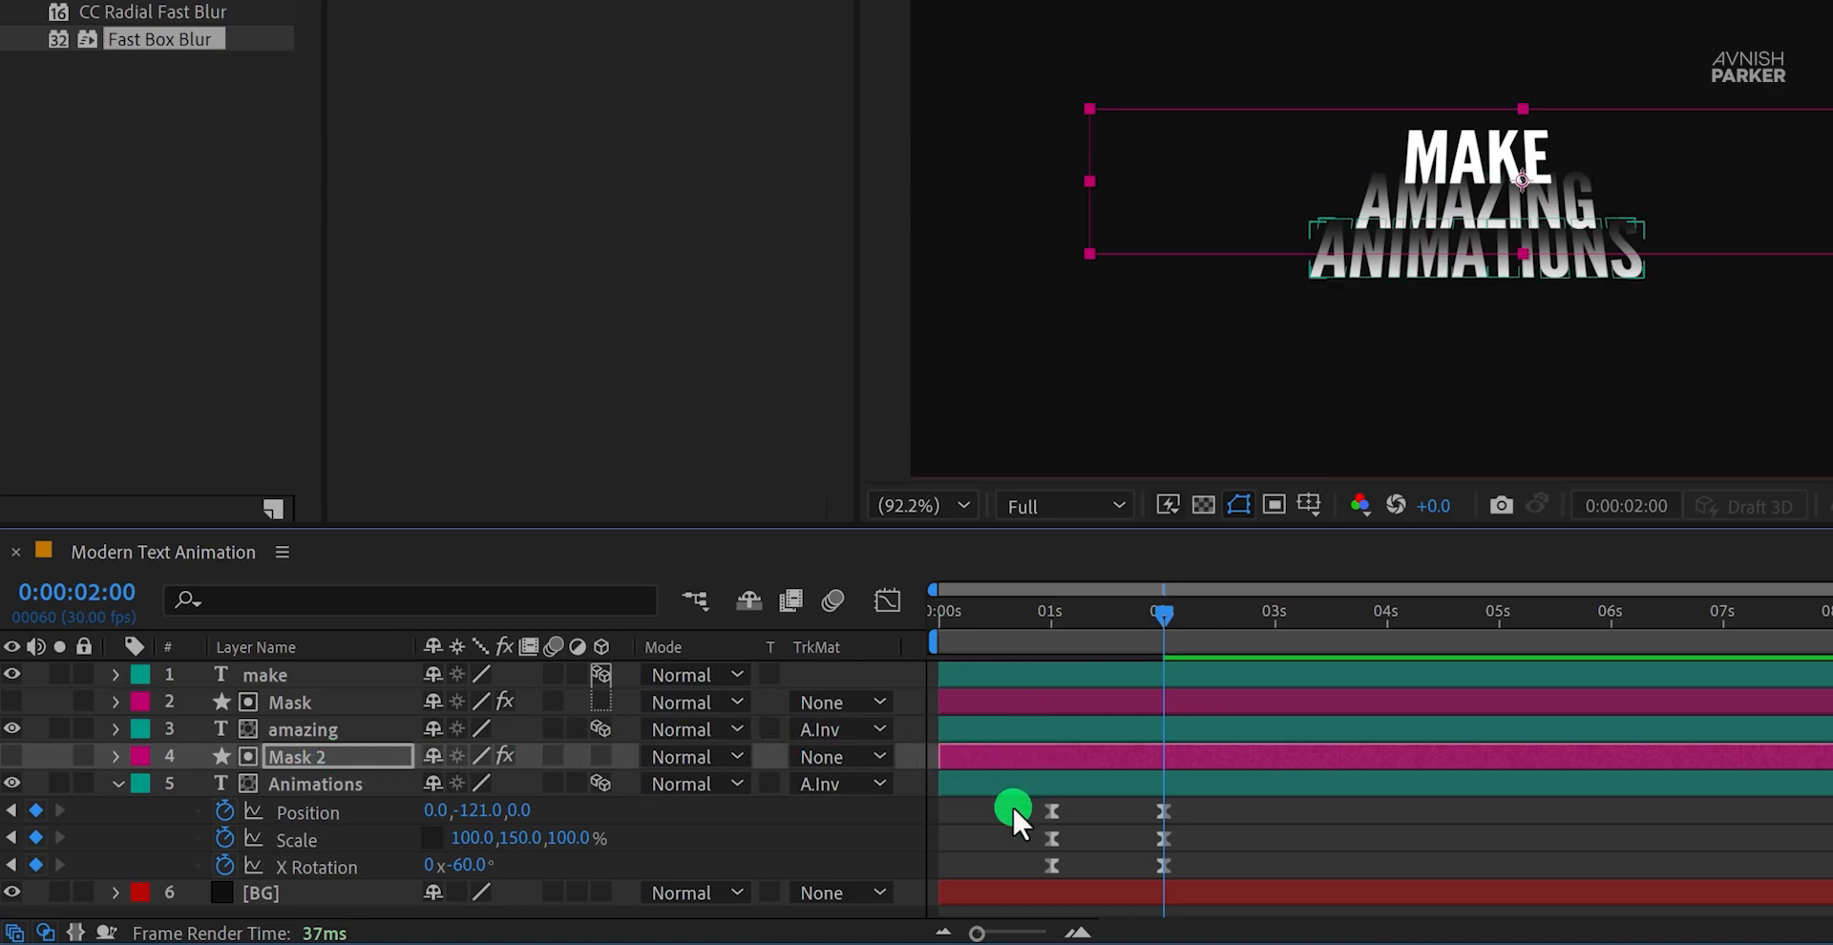
drag(1014, 806, 1184, 655)
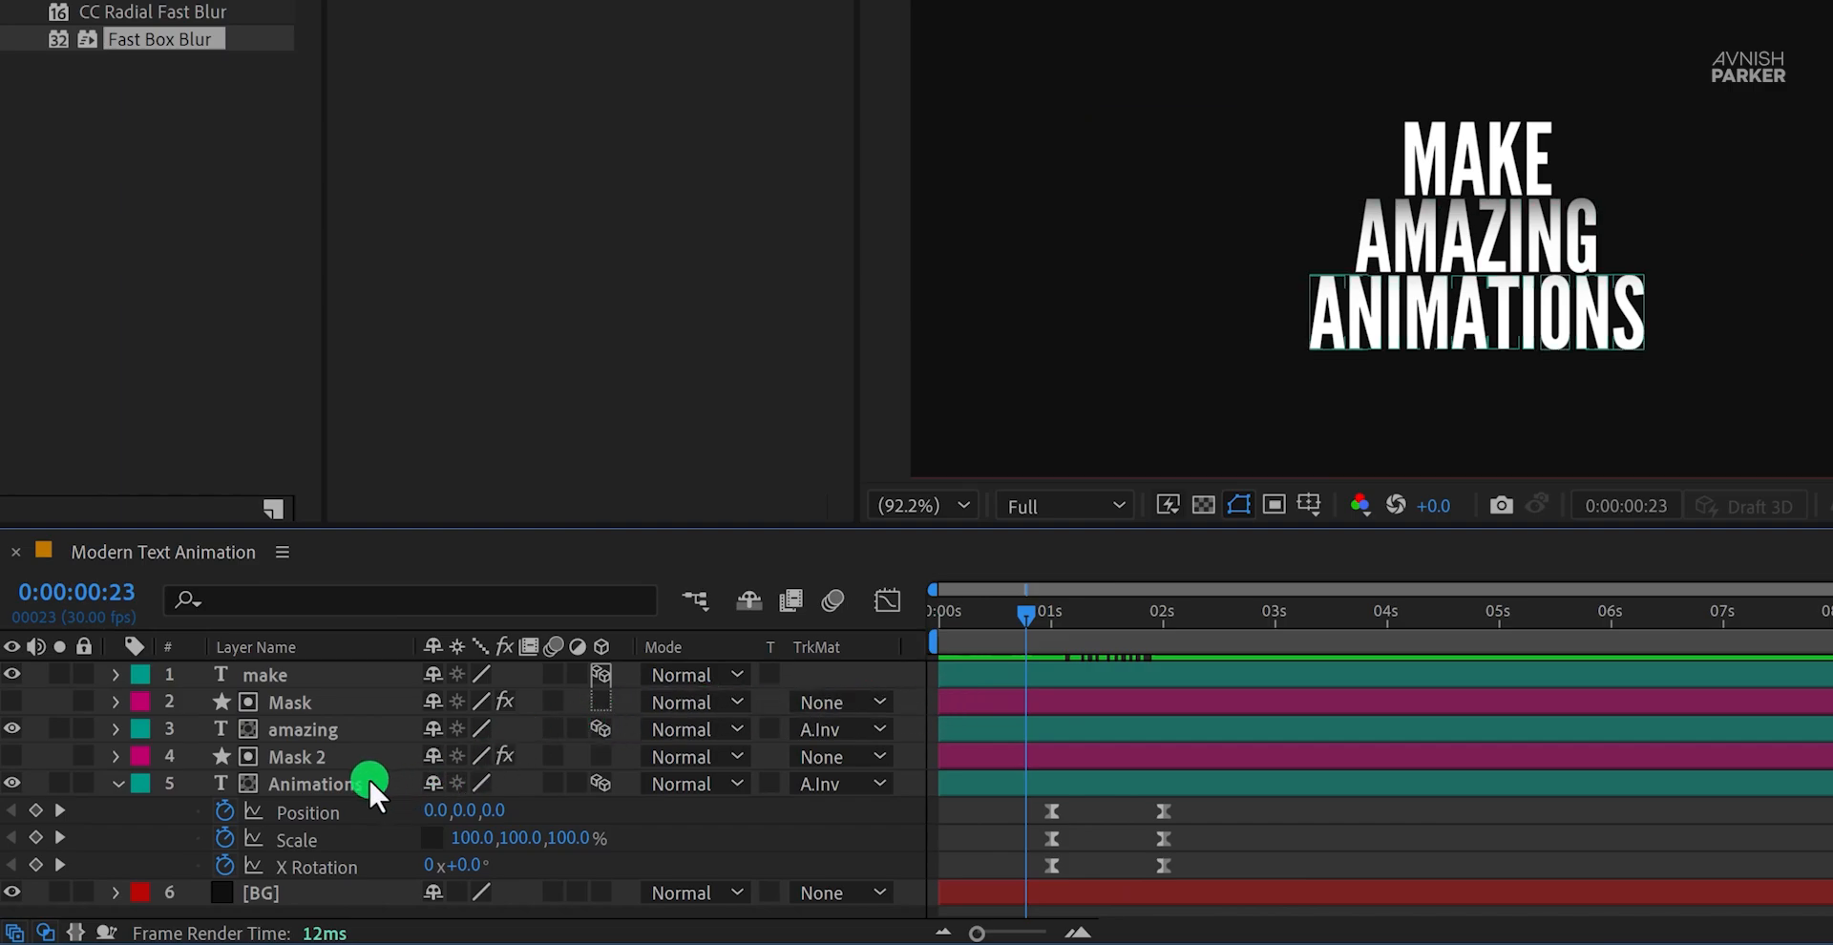
click(116, 784)
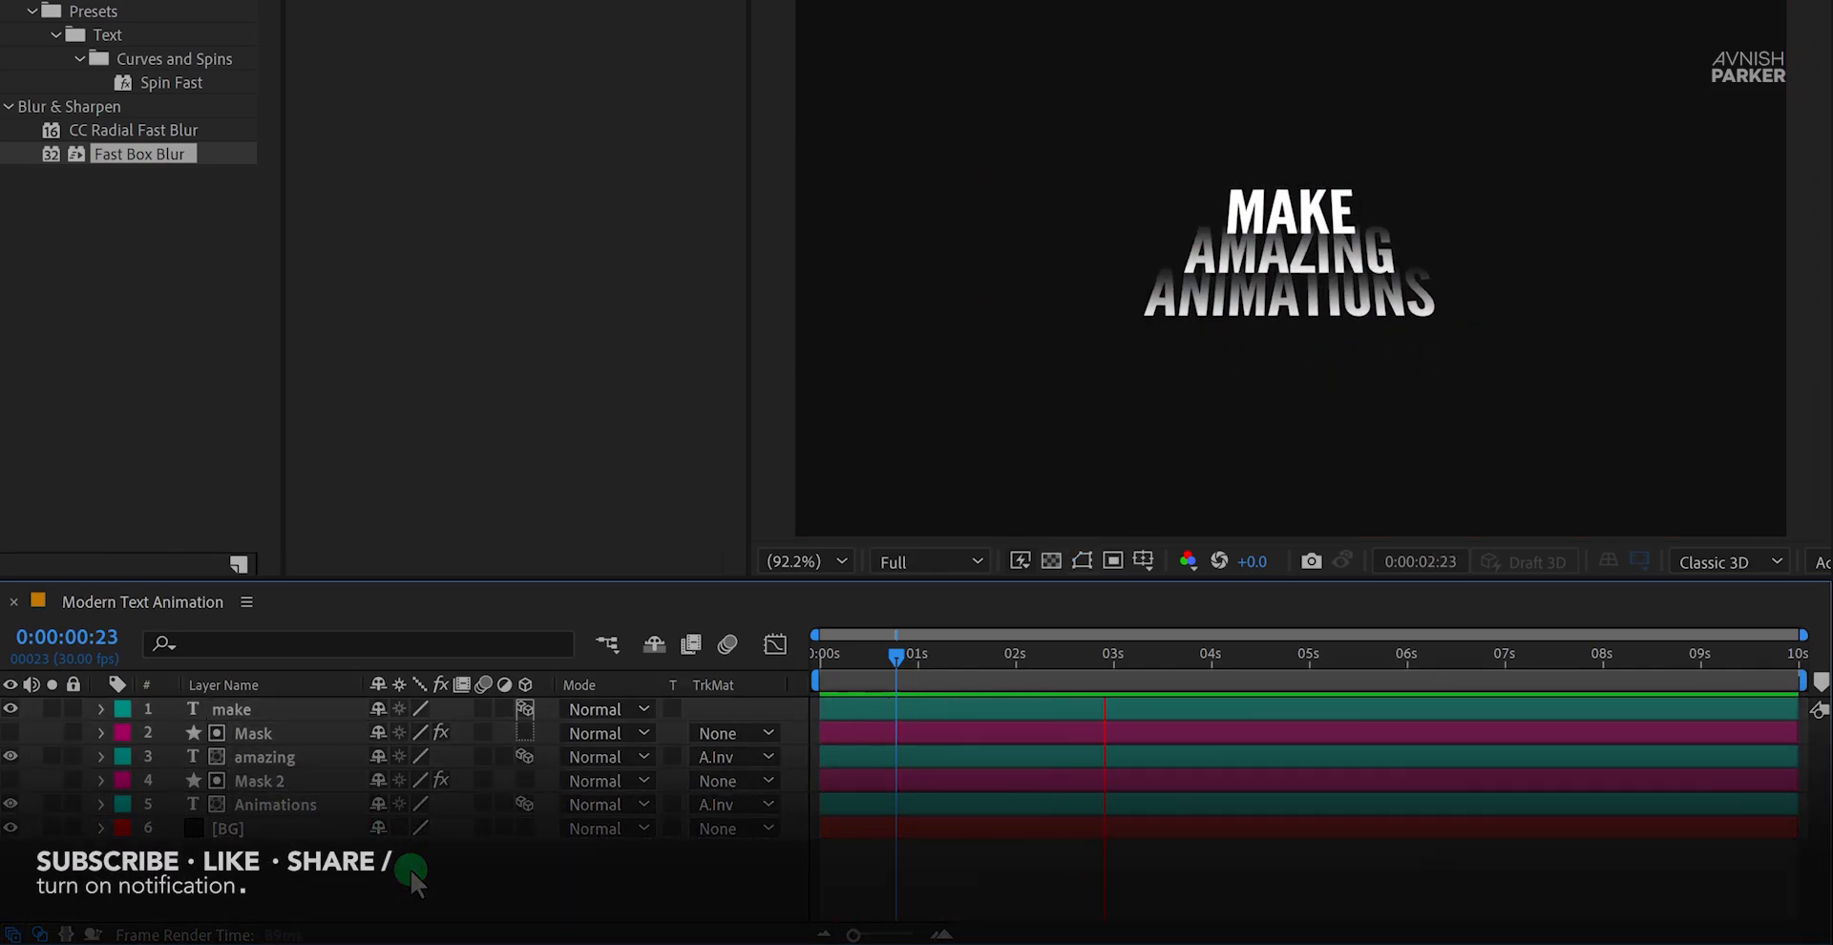
Step: Color the ANIMATIONS text light gray #BABABA using the Character panel fill swatch
drag(894, 653, 828, 653)
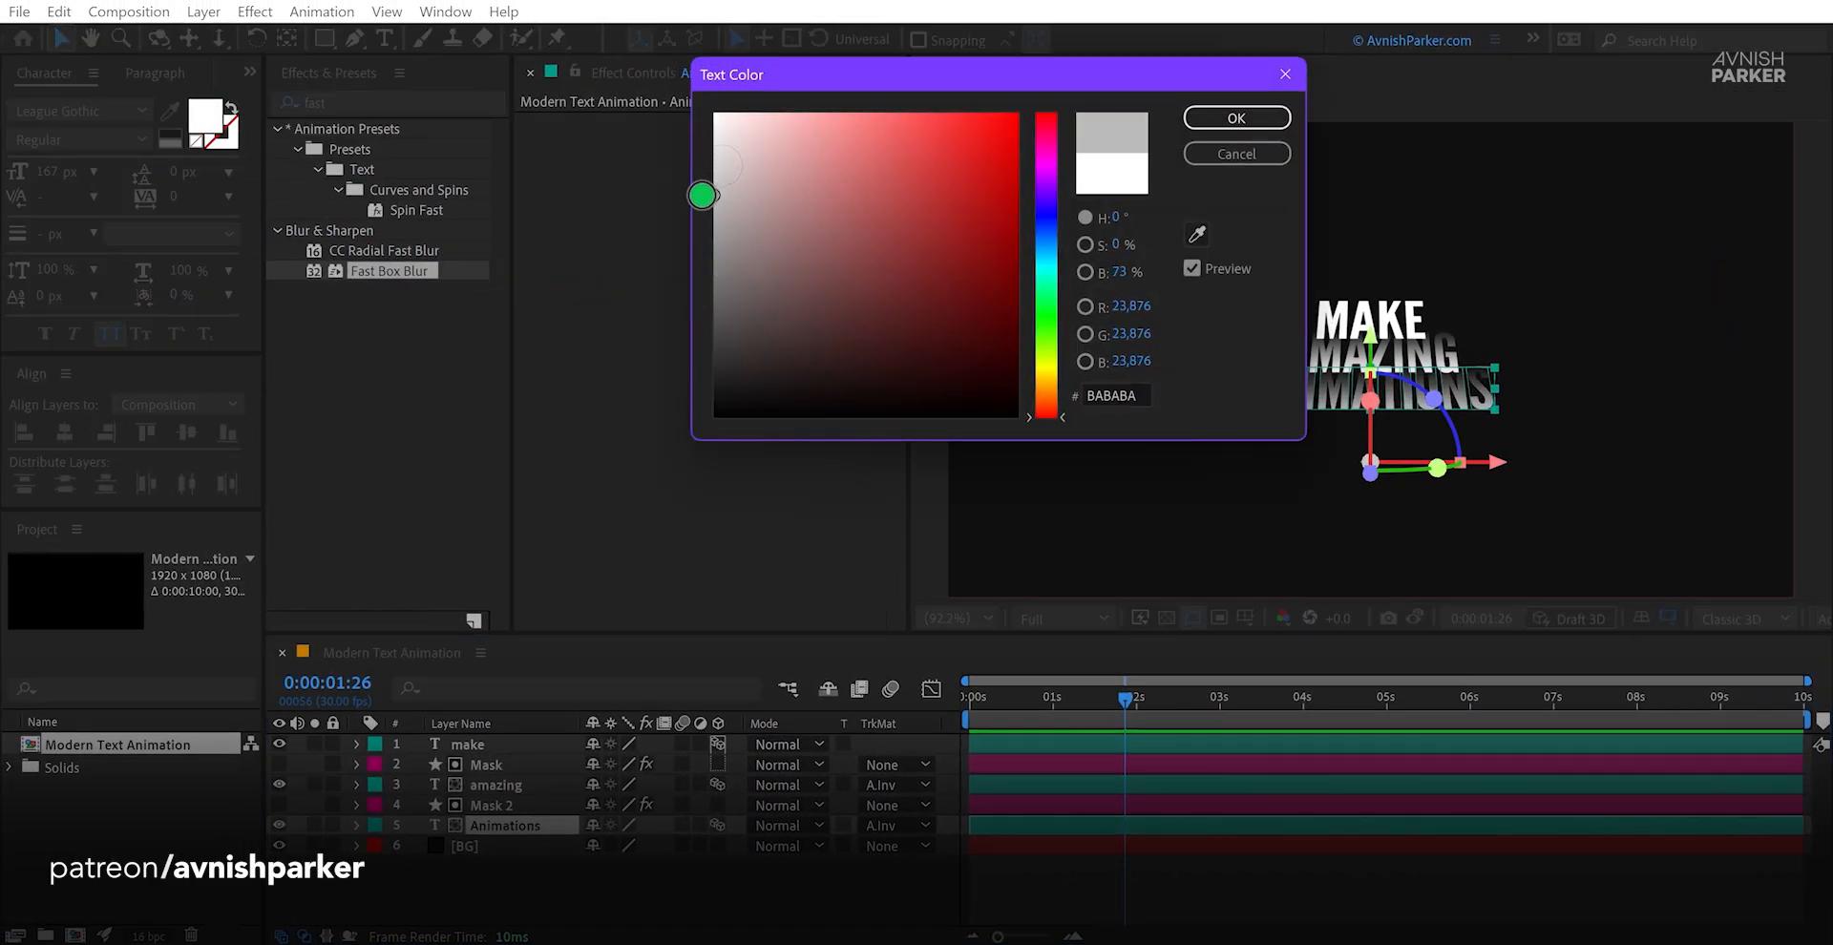
drag(700, 194, 696, 258)
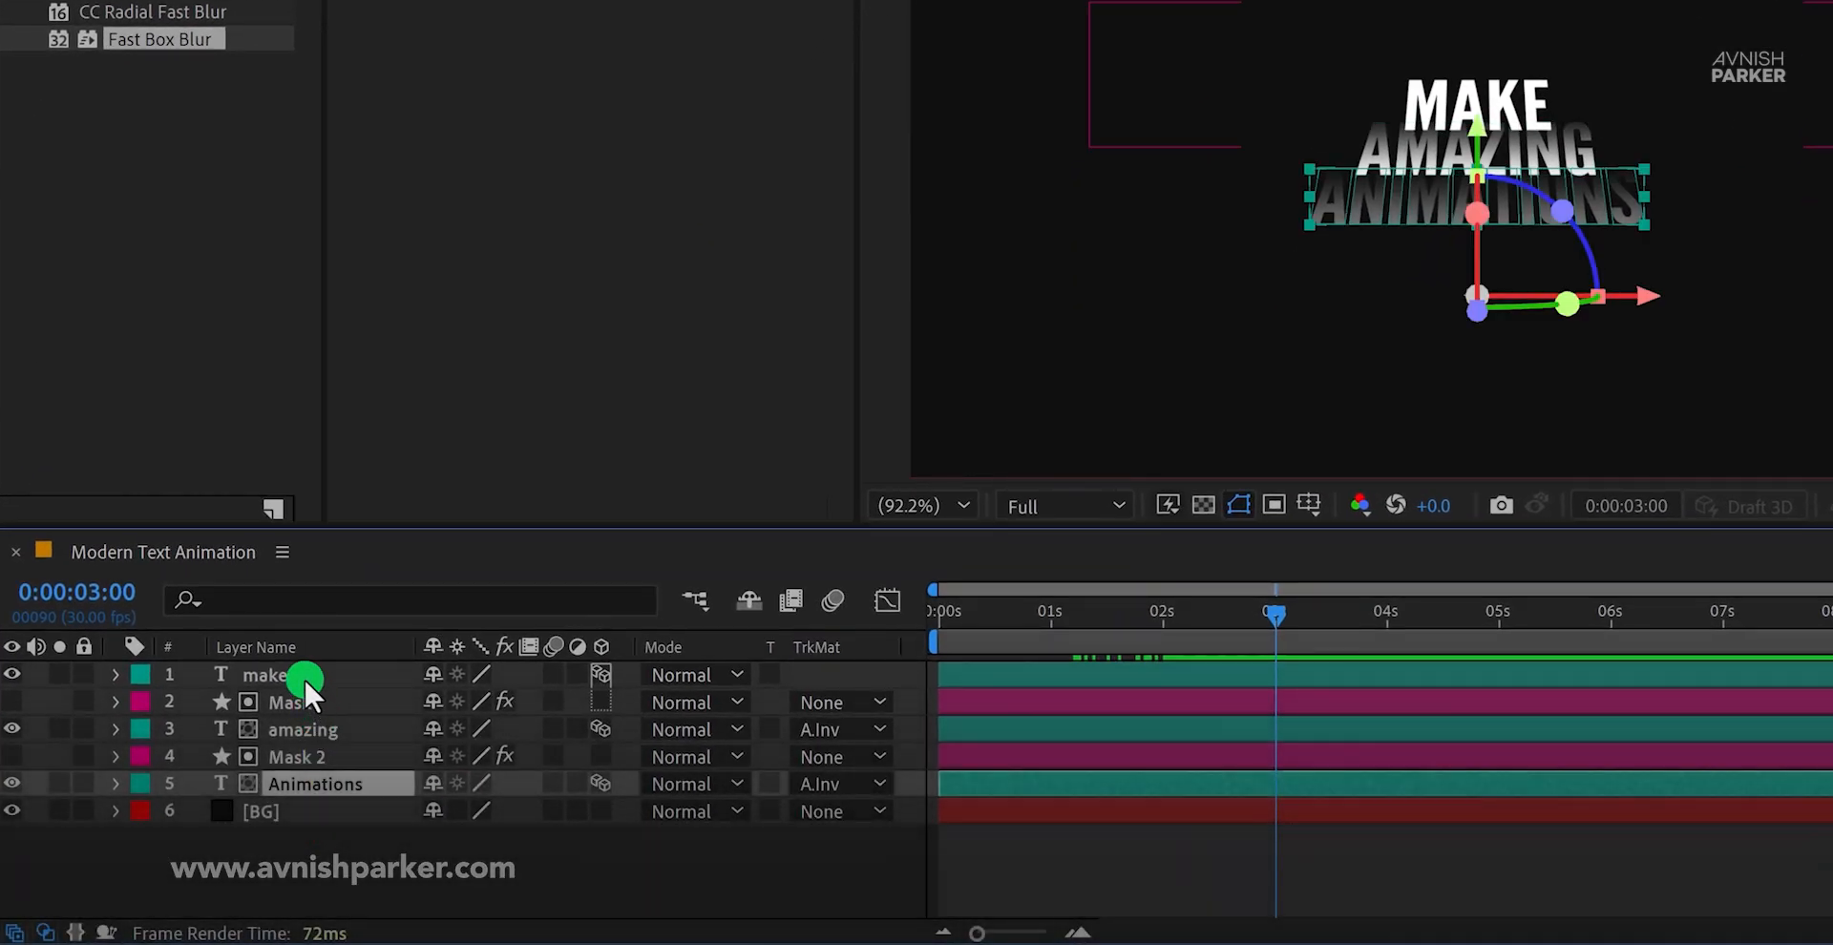
Step: Pre-compose text and mask layers 1–5 into a composition named 'Text Animation'
right_click(266, 675)
text(Text Anima)
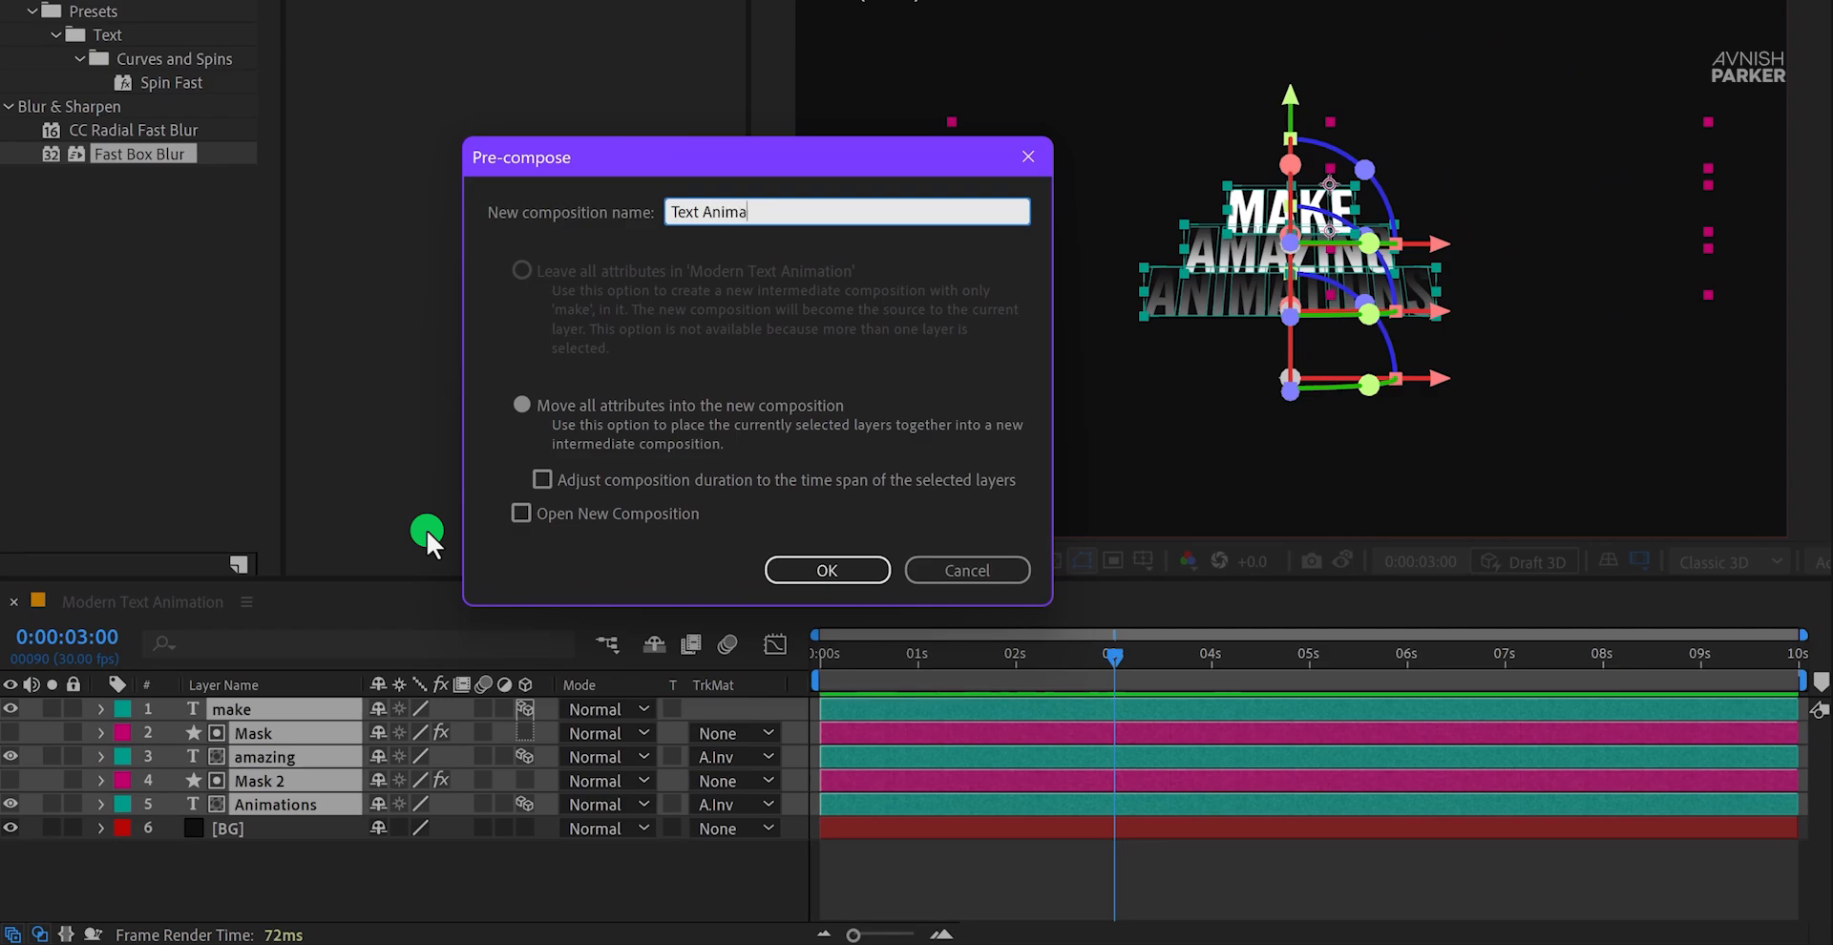
text(tion)
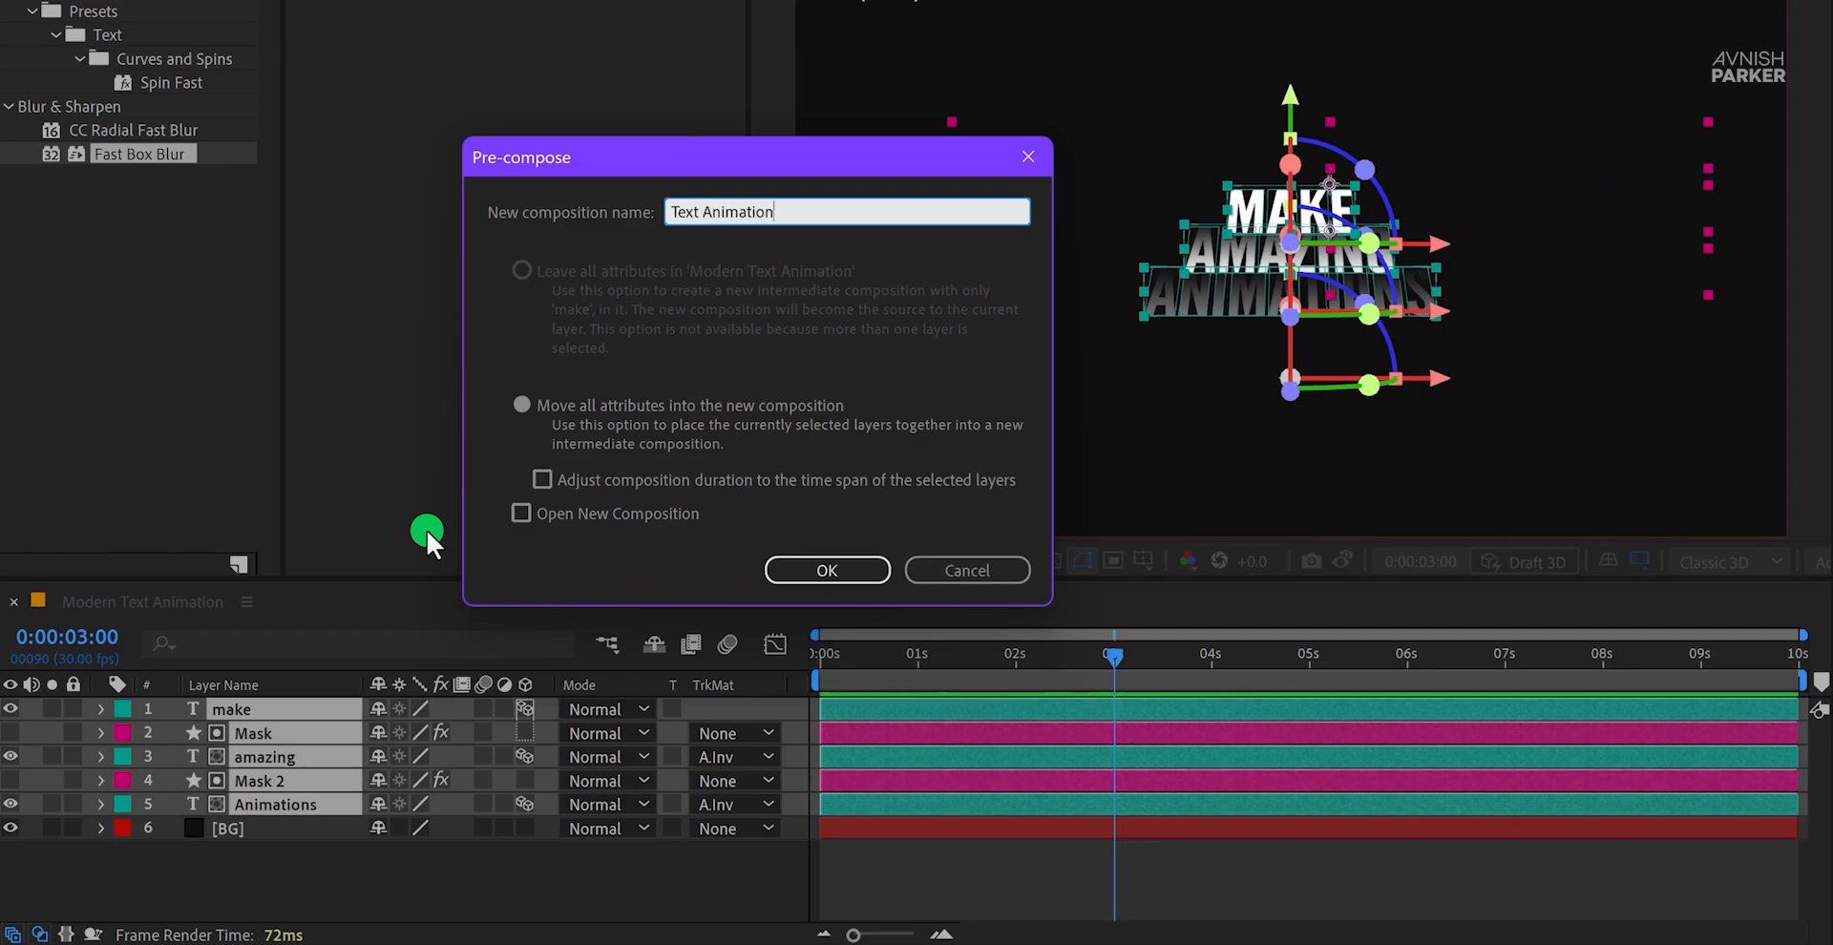
click(827, 570)
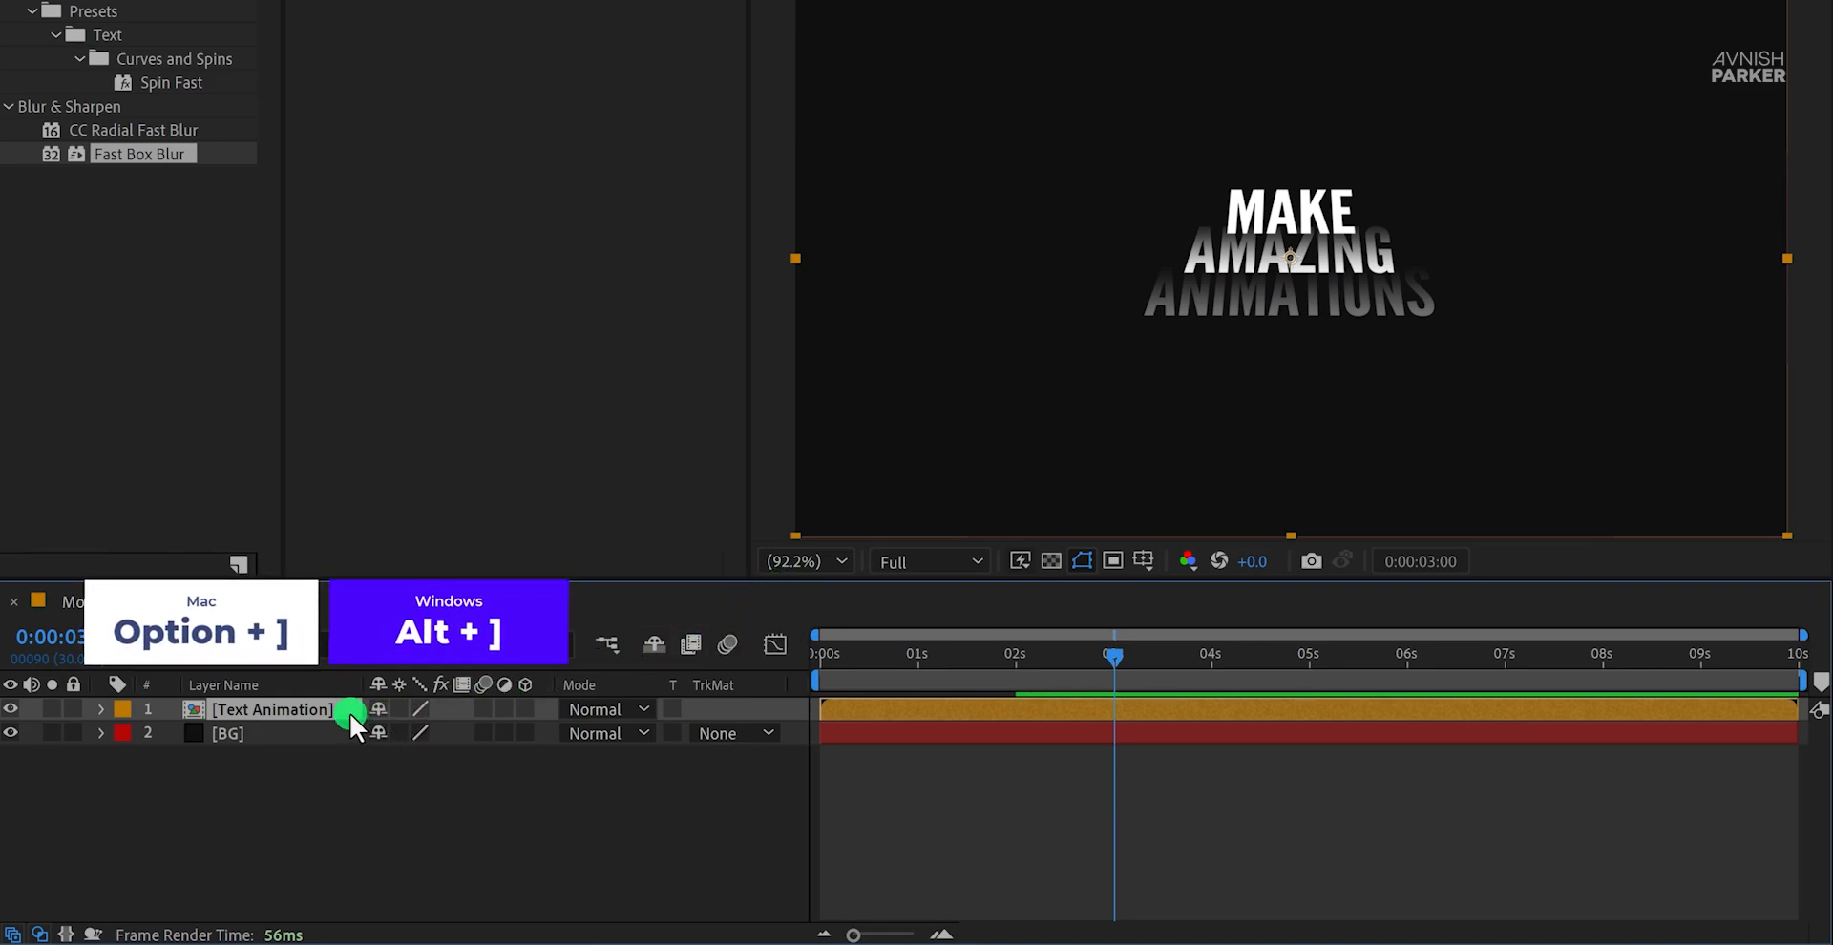
Step: Trim the Text Animation layer to end at 3 seconds and start time-reversing the copy
key(alt+])
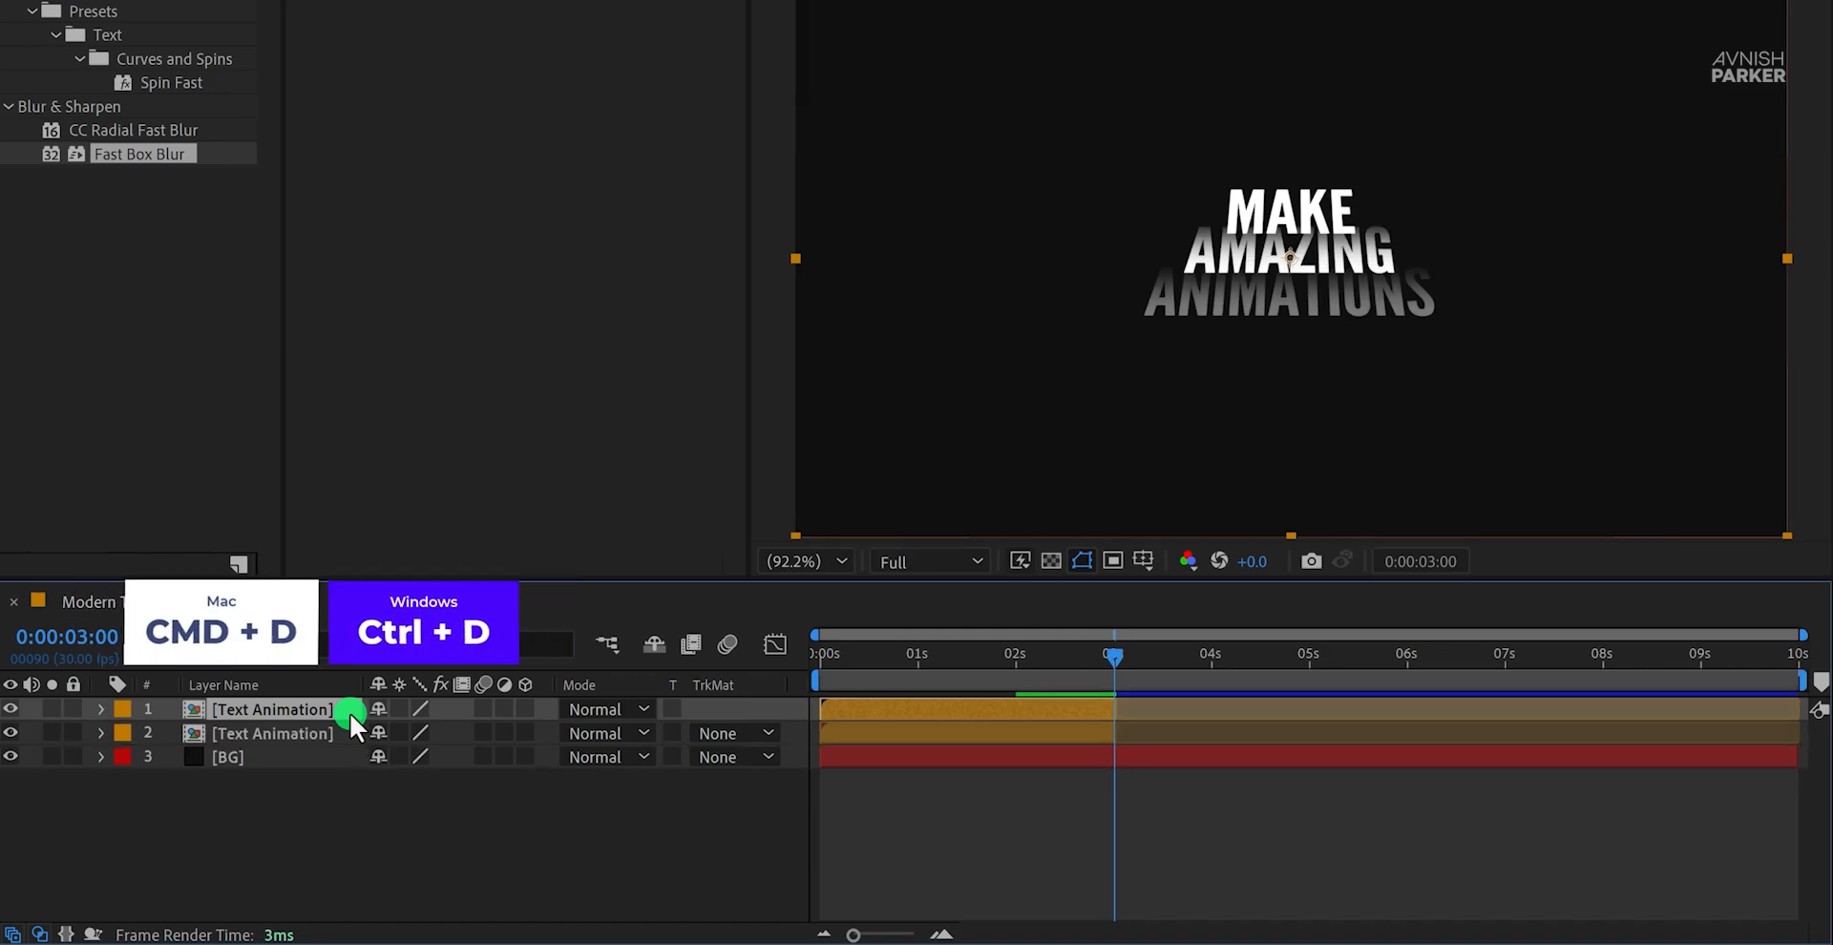
right_click(273, 710)
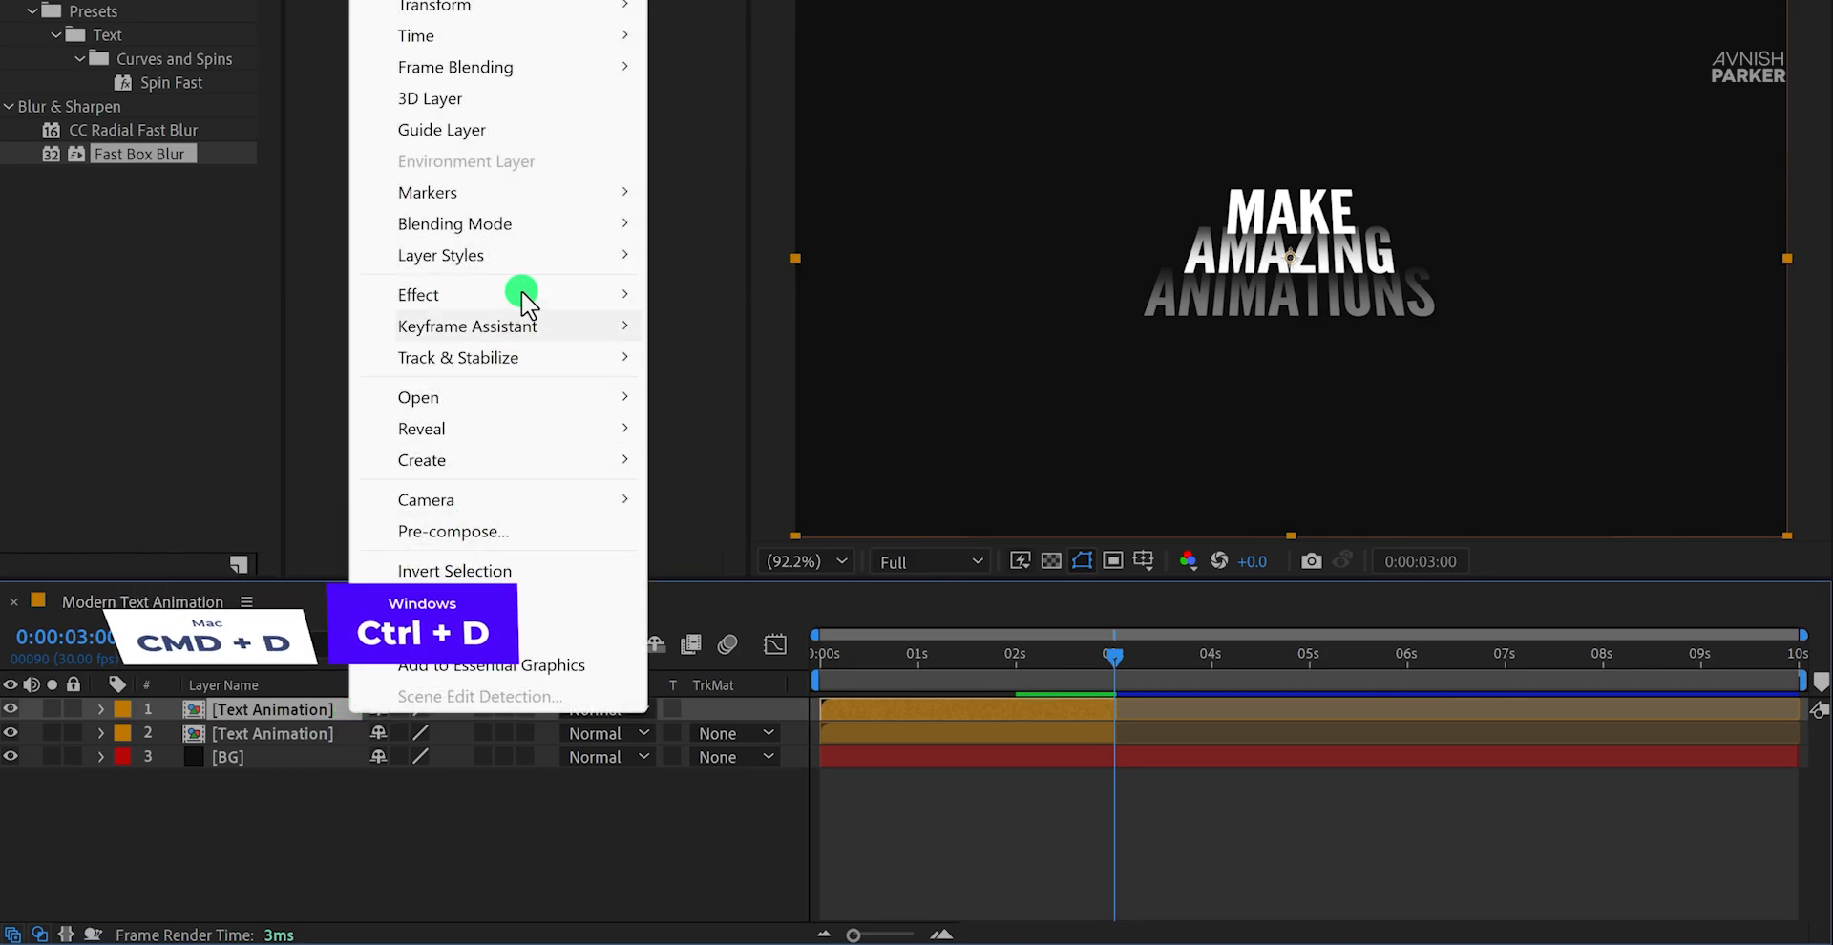
mouse_move(415, 35)
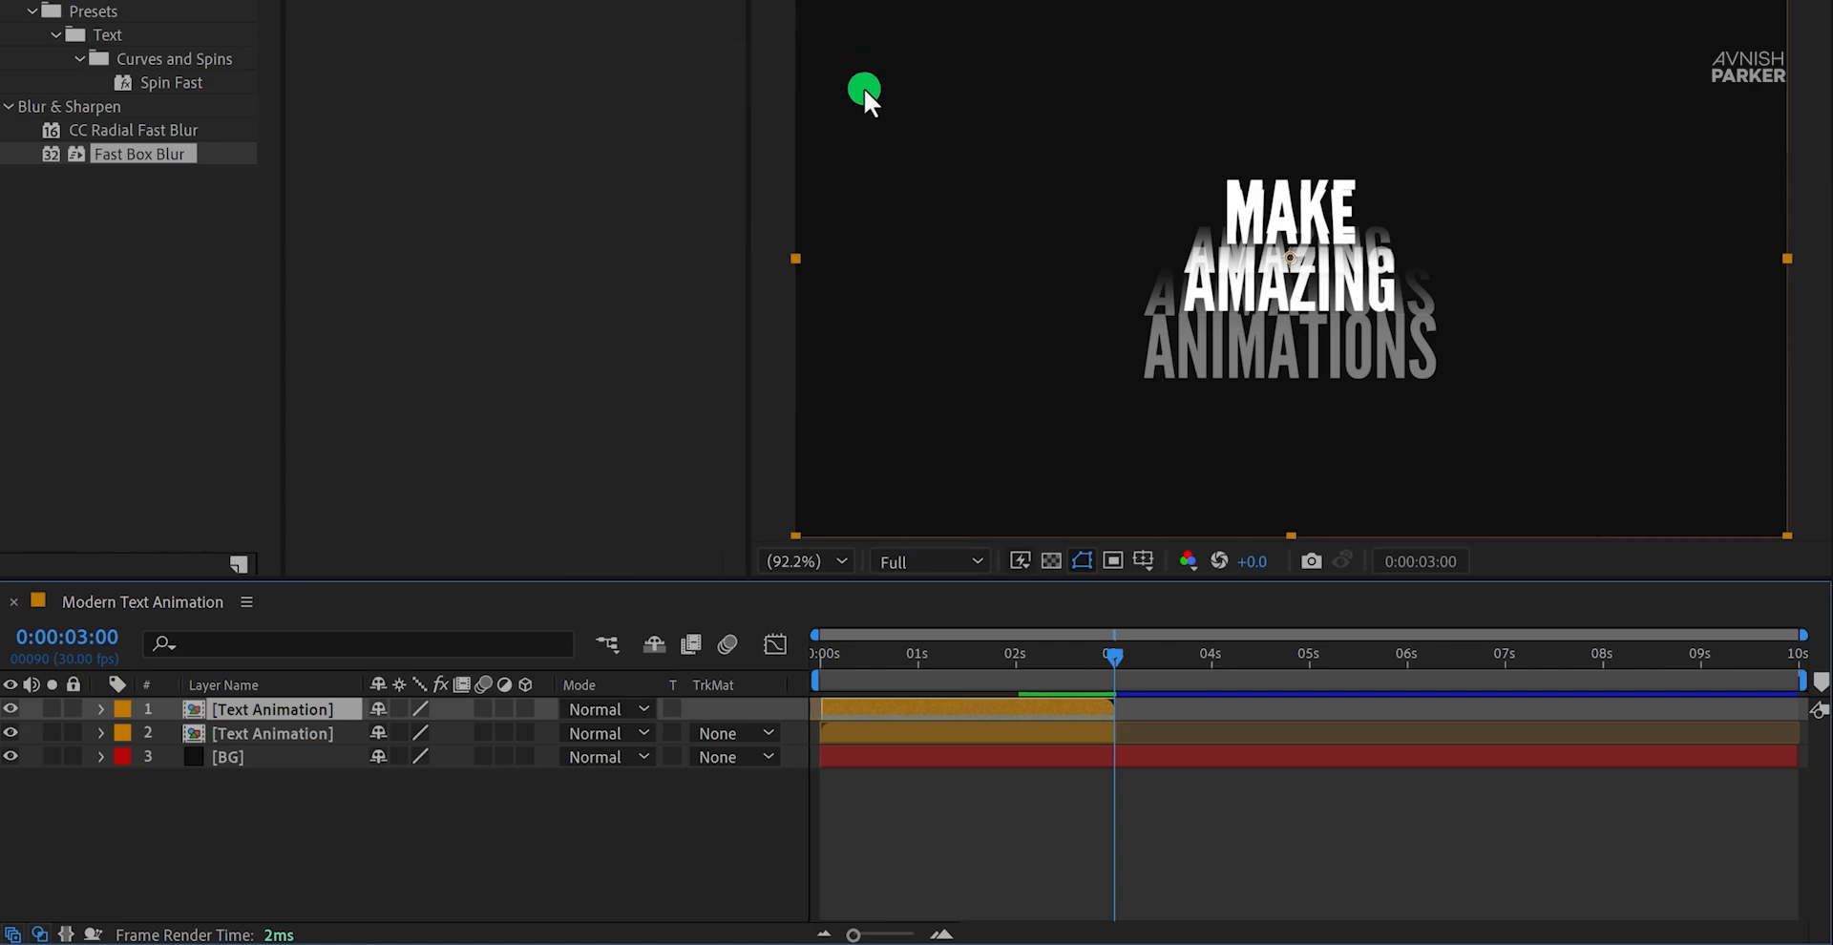
mouse_move(1044, 720)
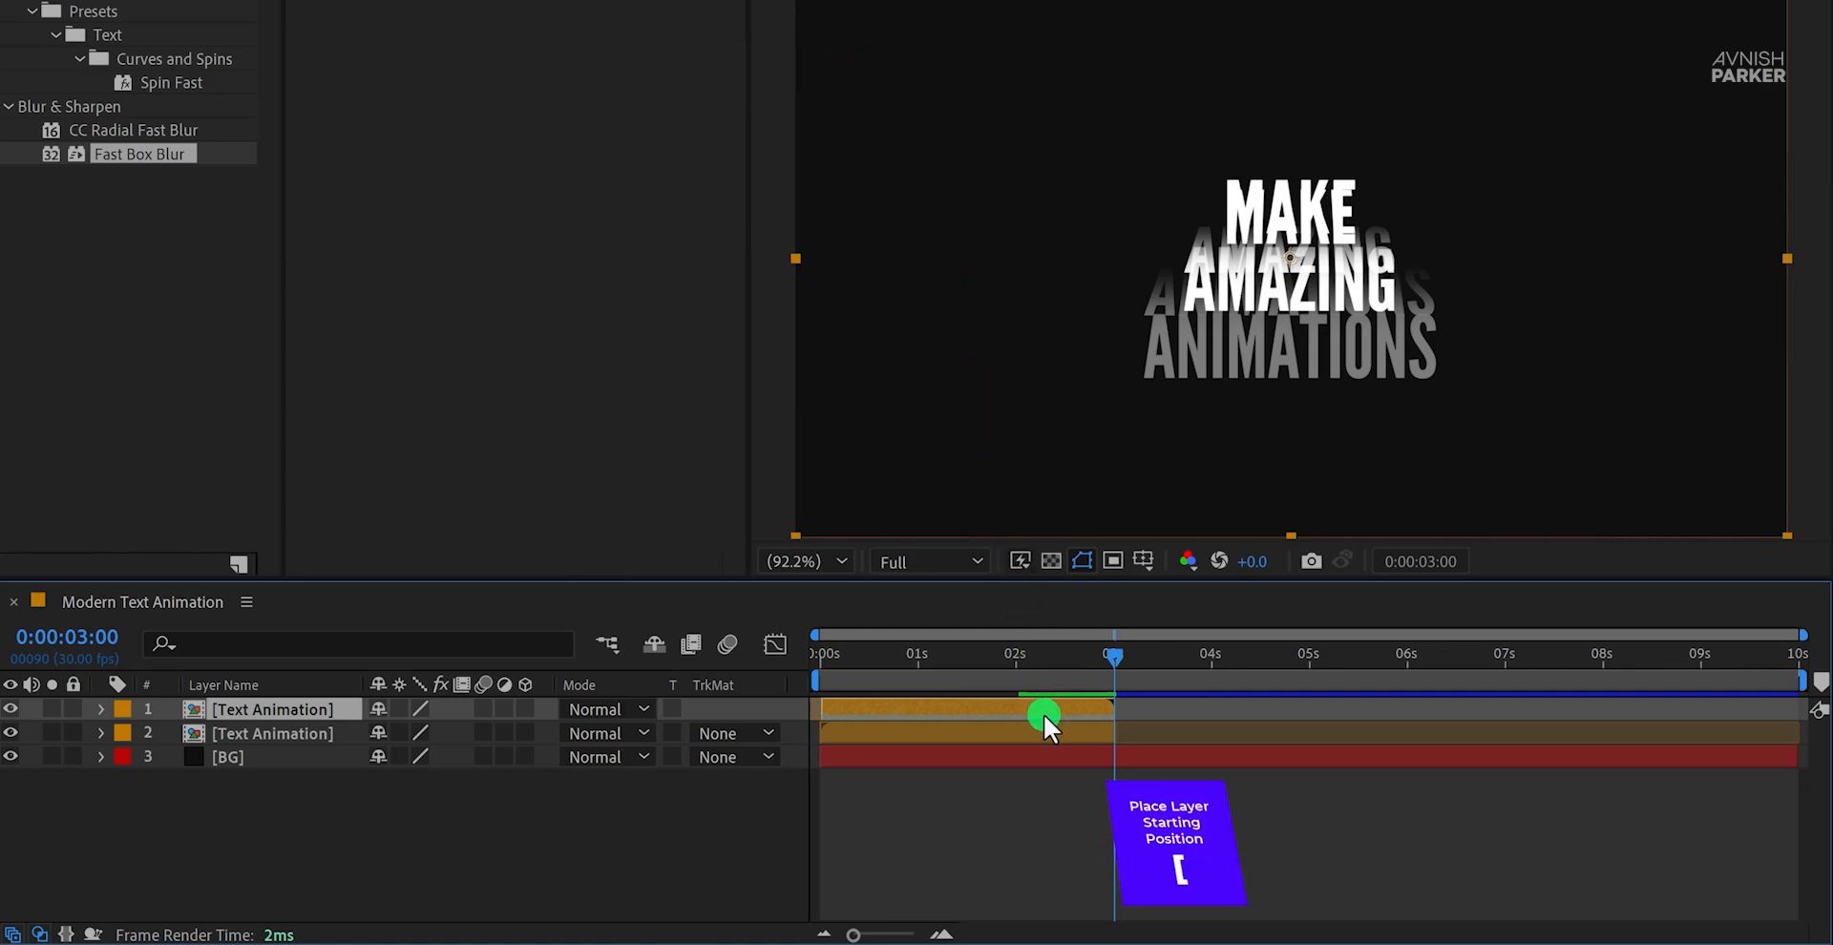